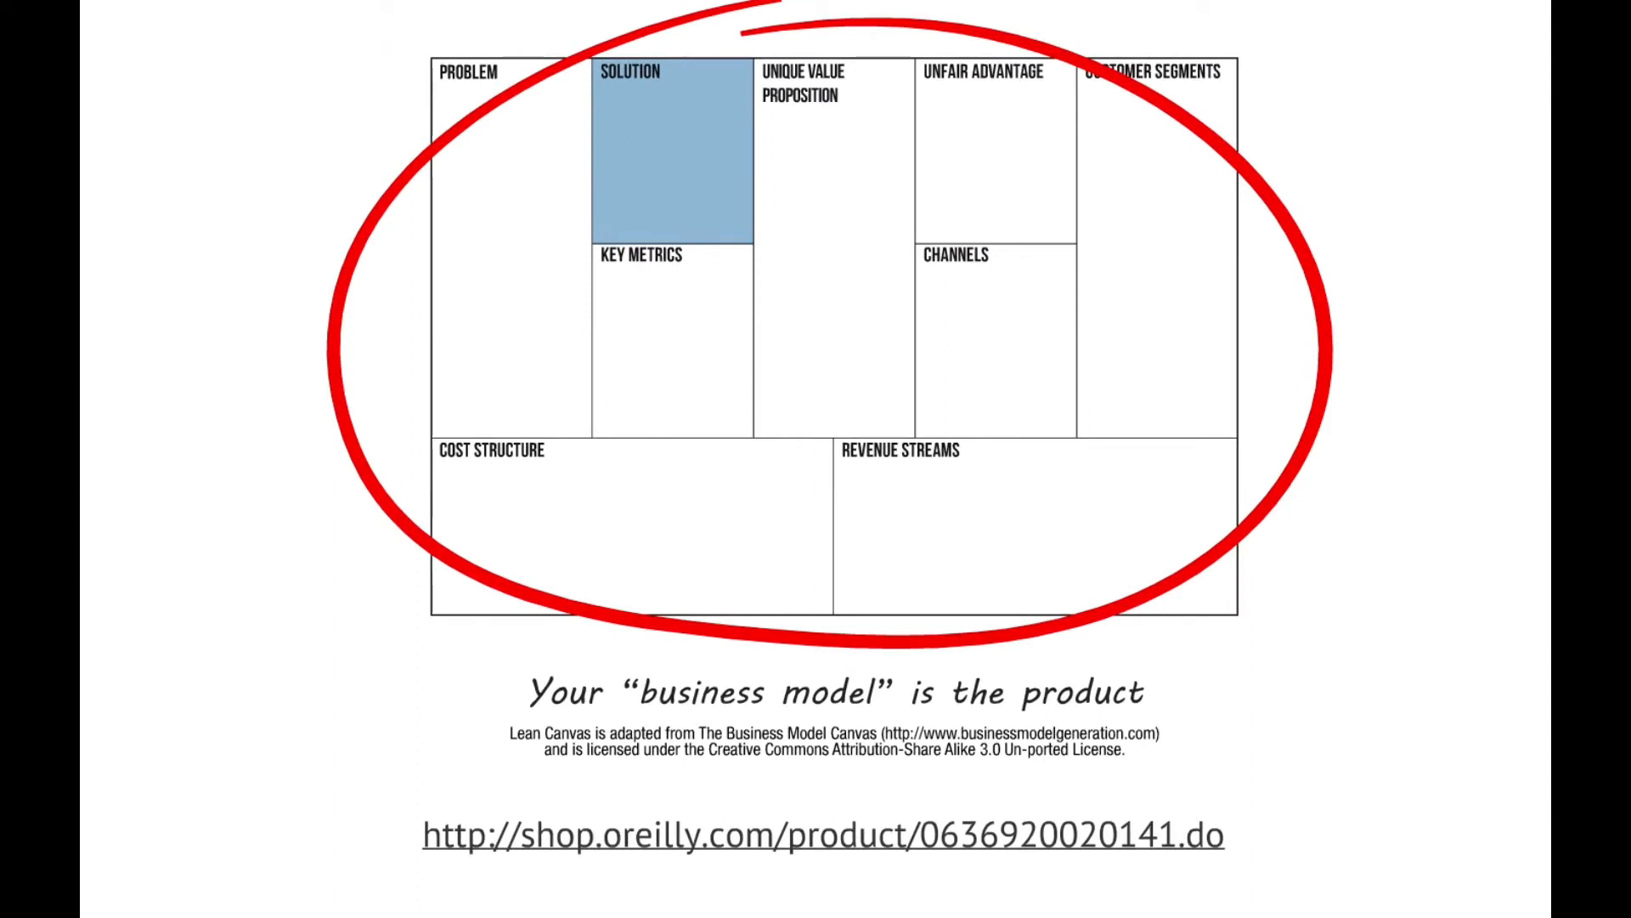
mouse_move(502, 362)
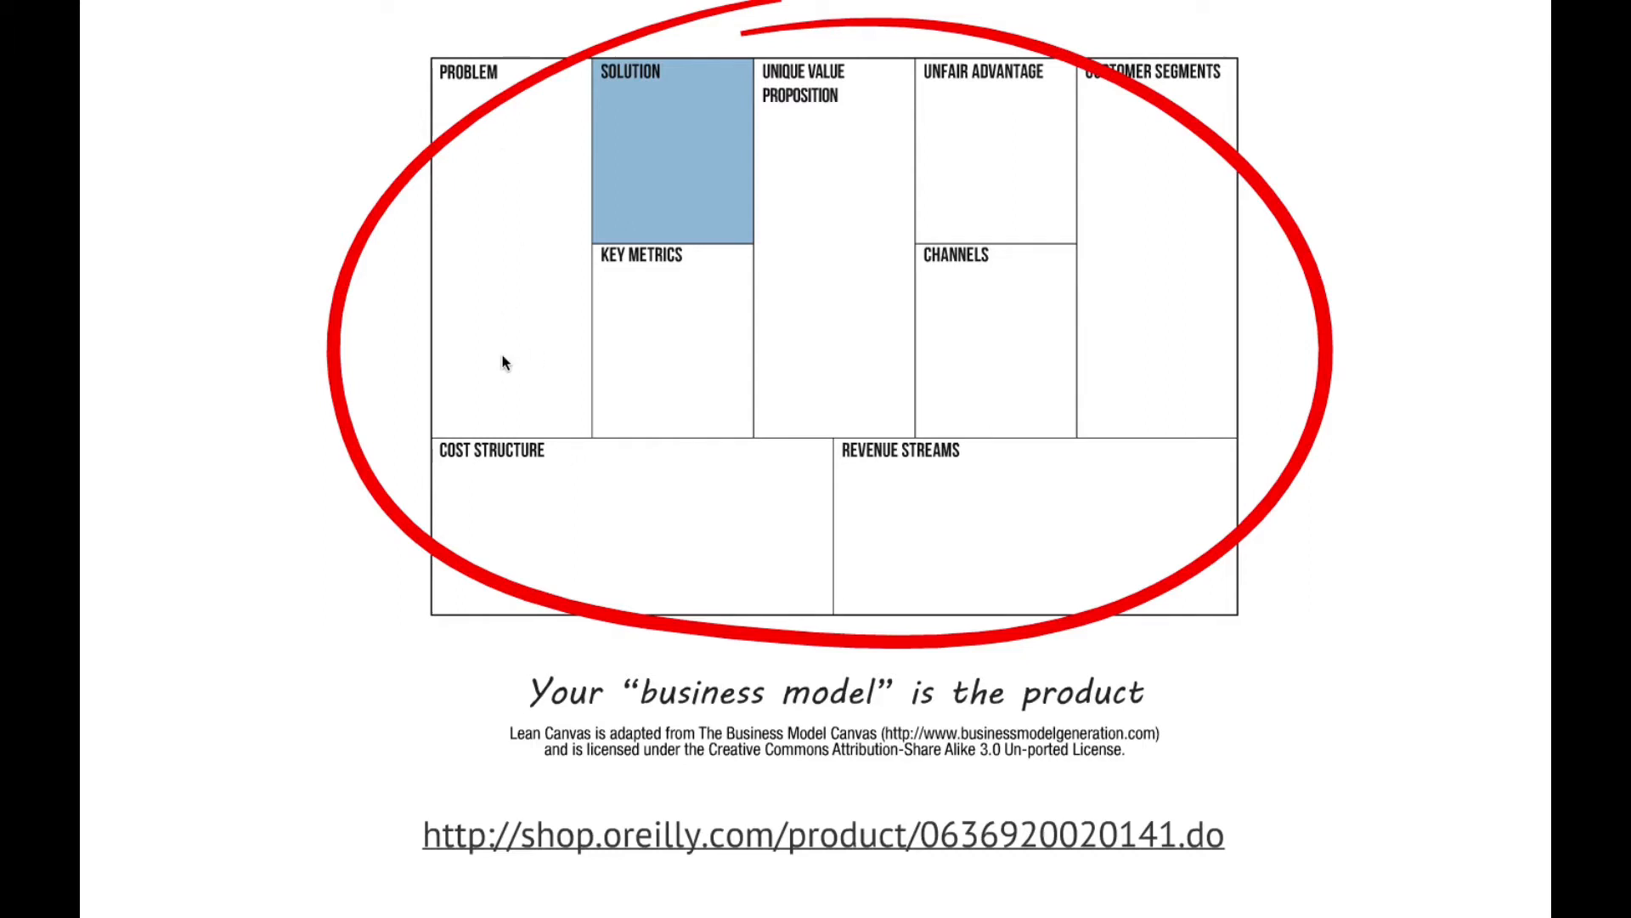
mouse_move(1181, 249)
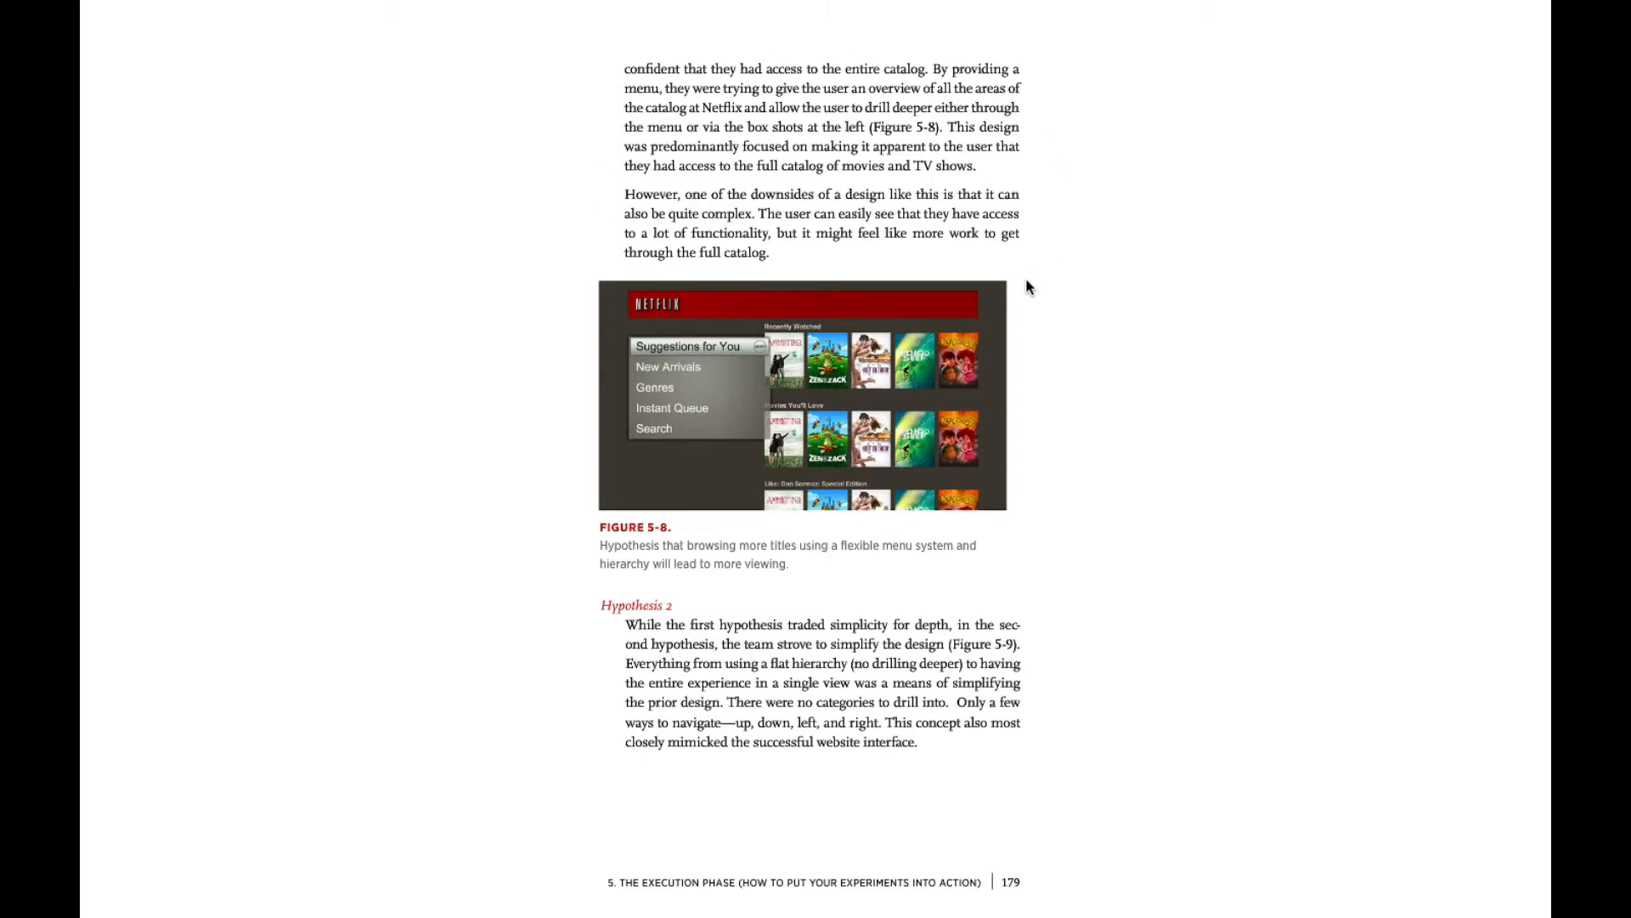
mouse_move(1012, 317)
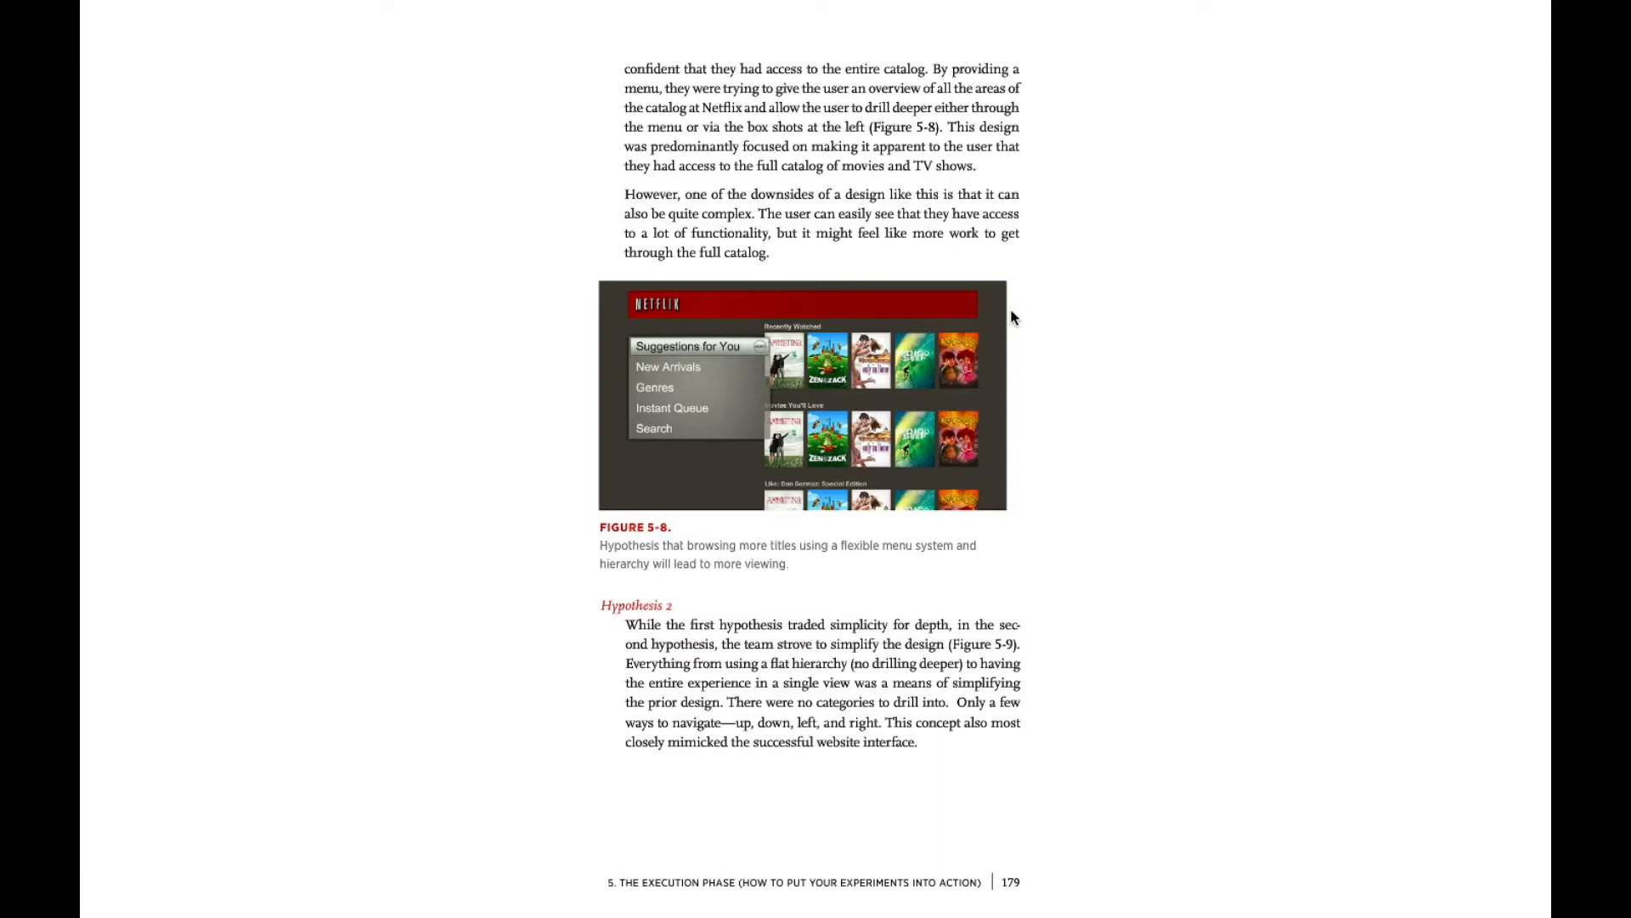
mouse_move(620, 427)
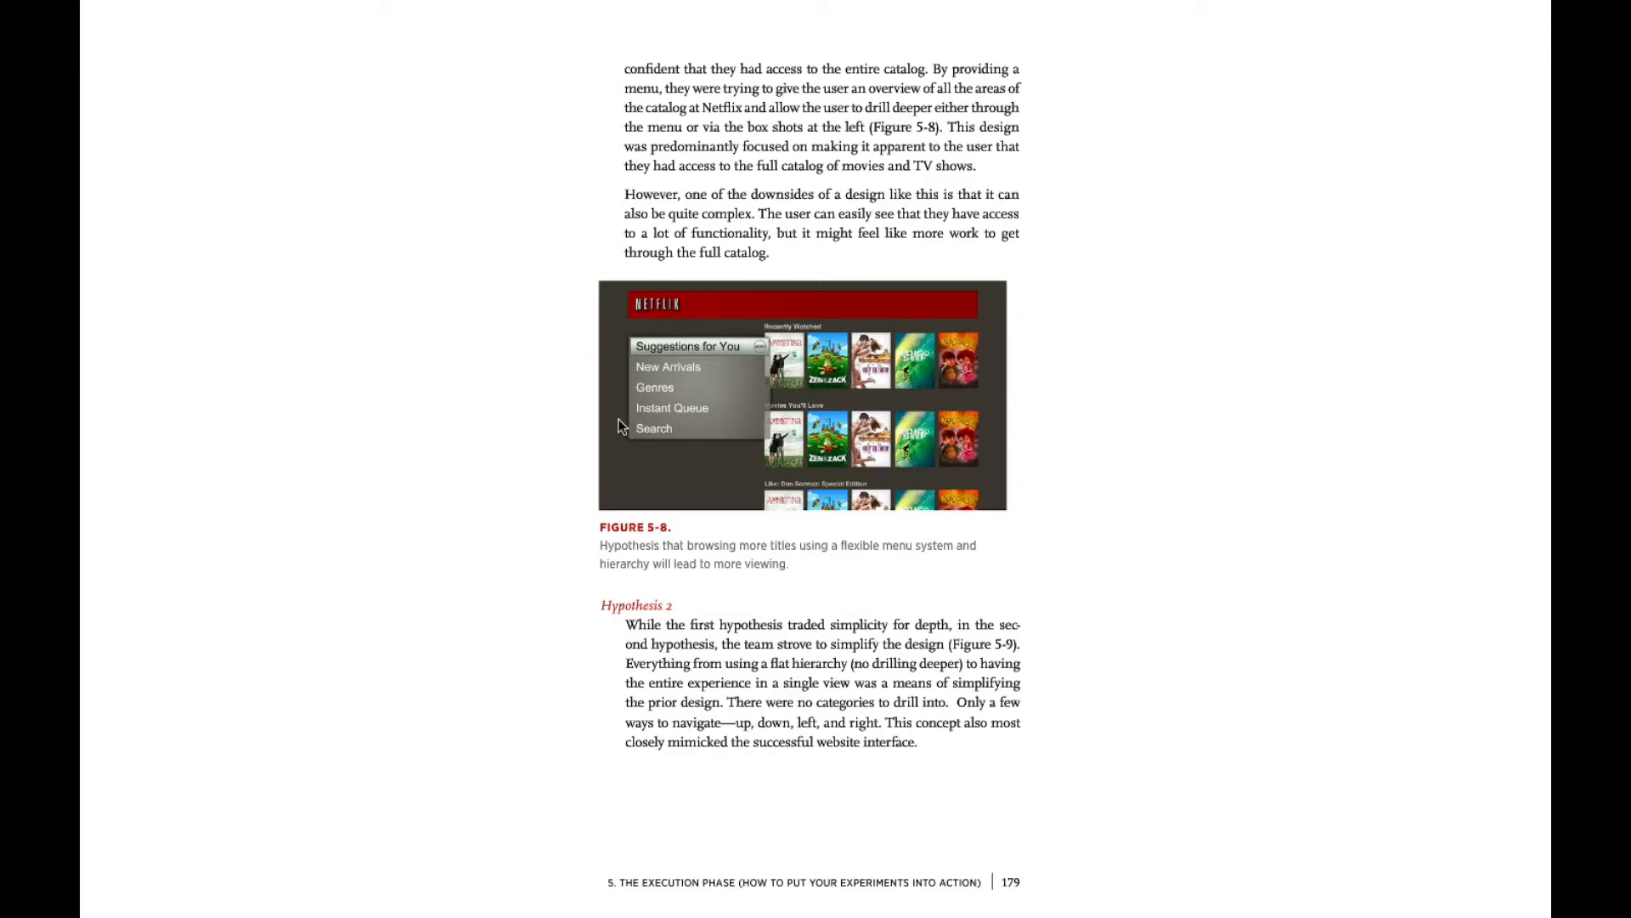
mouse_move(664, 436)
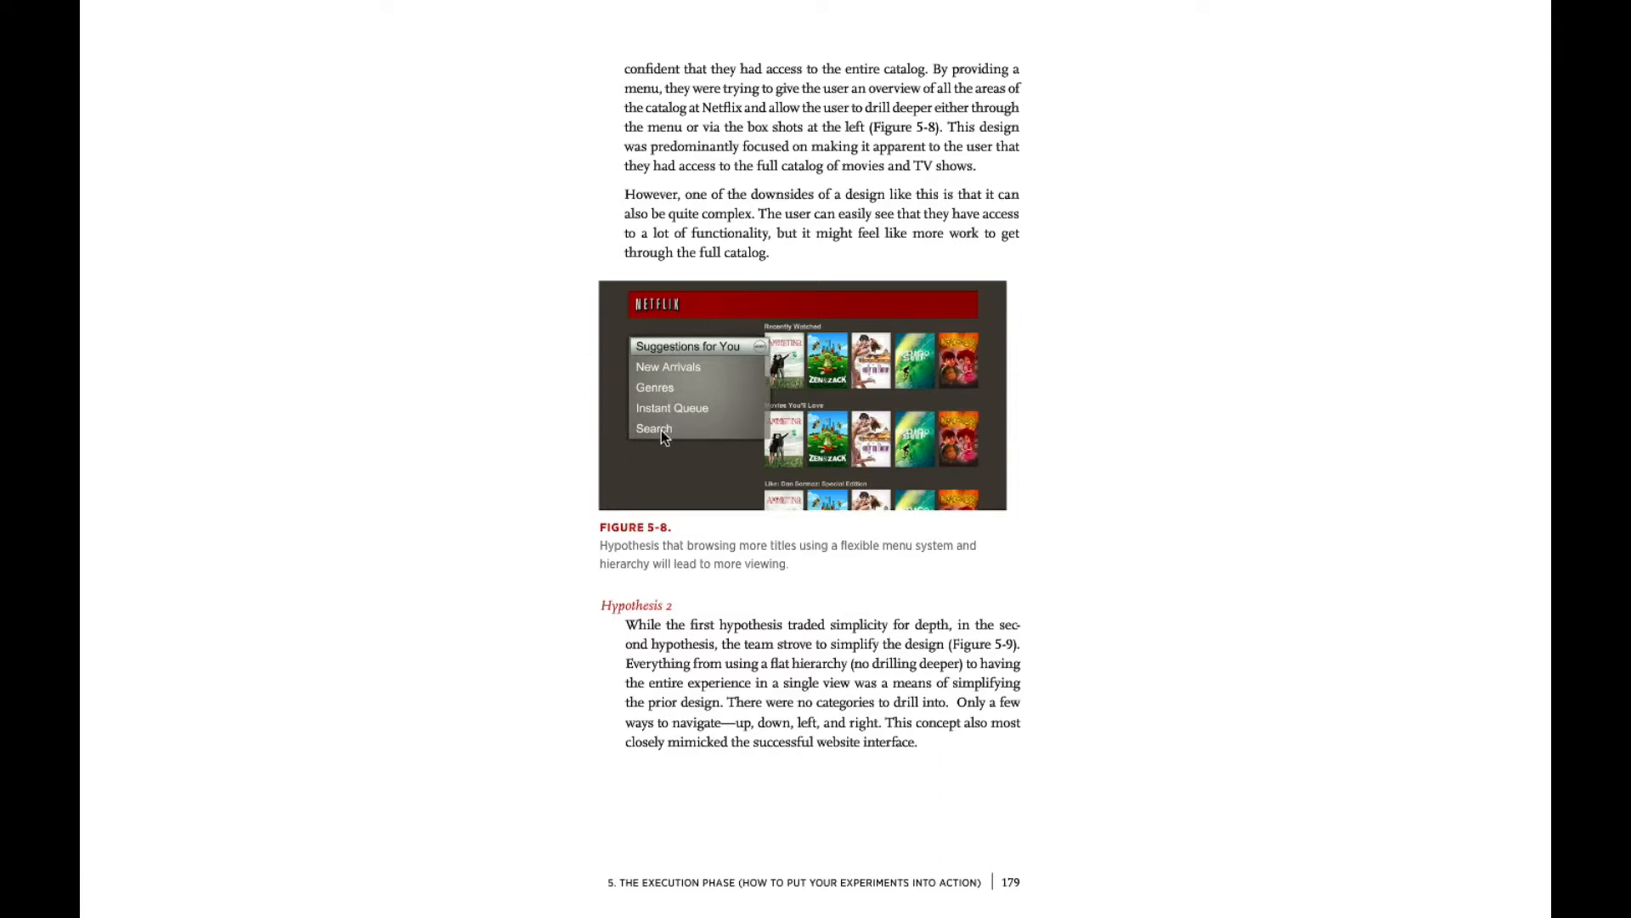
mouse_move(658, 427)
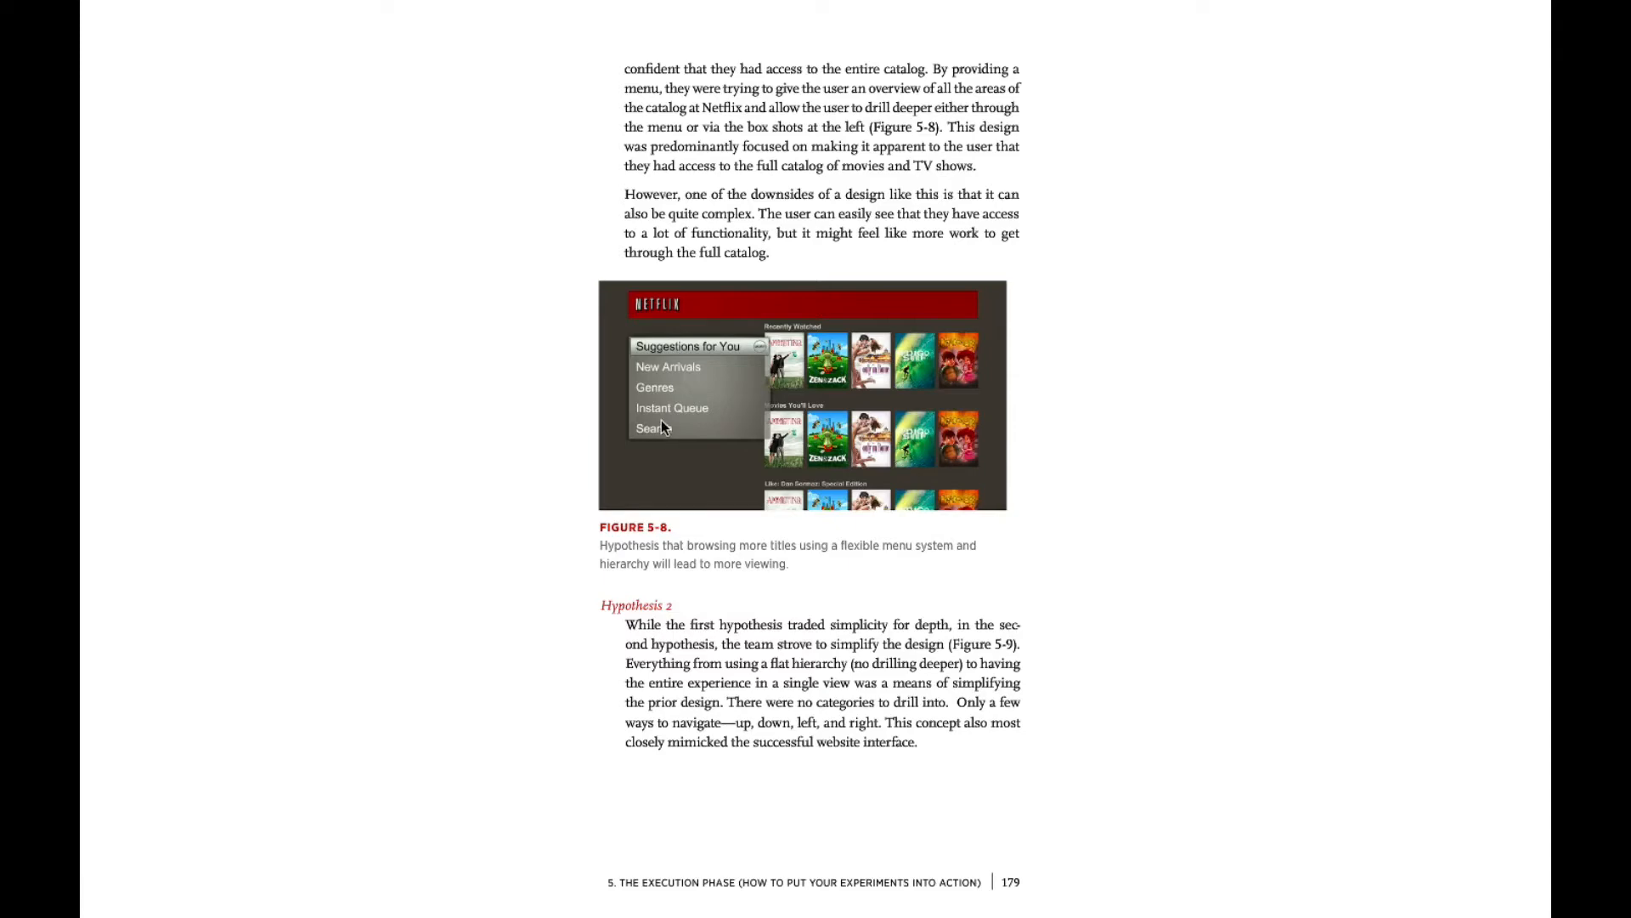
mouse_move(773, 510)
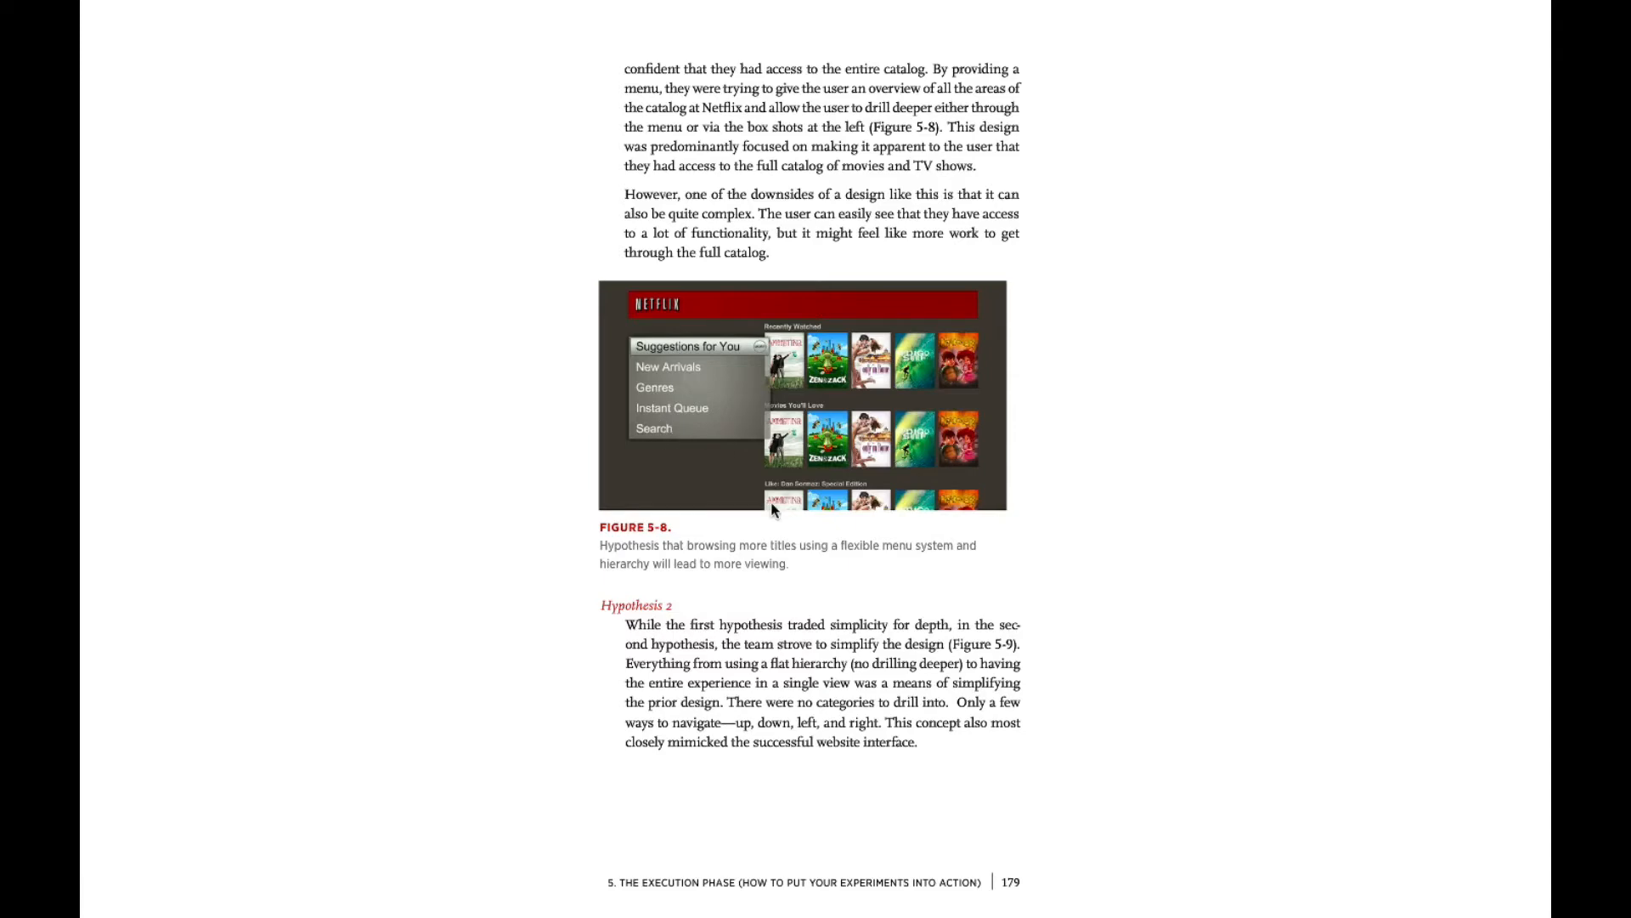
scroll(down, 3)
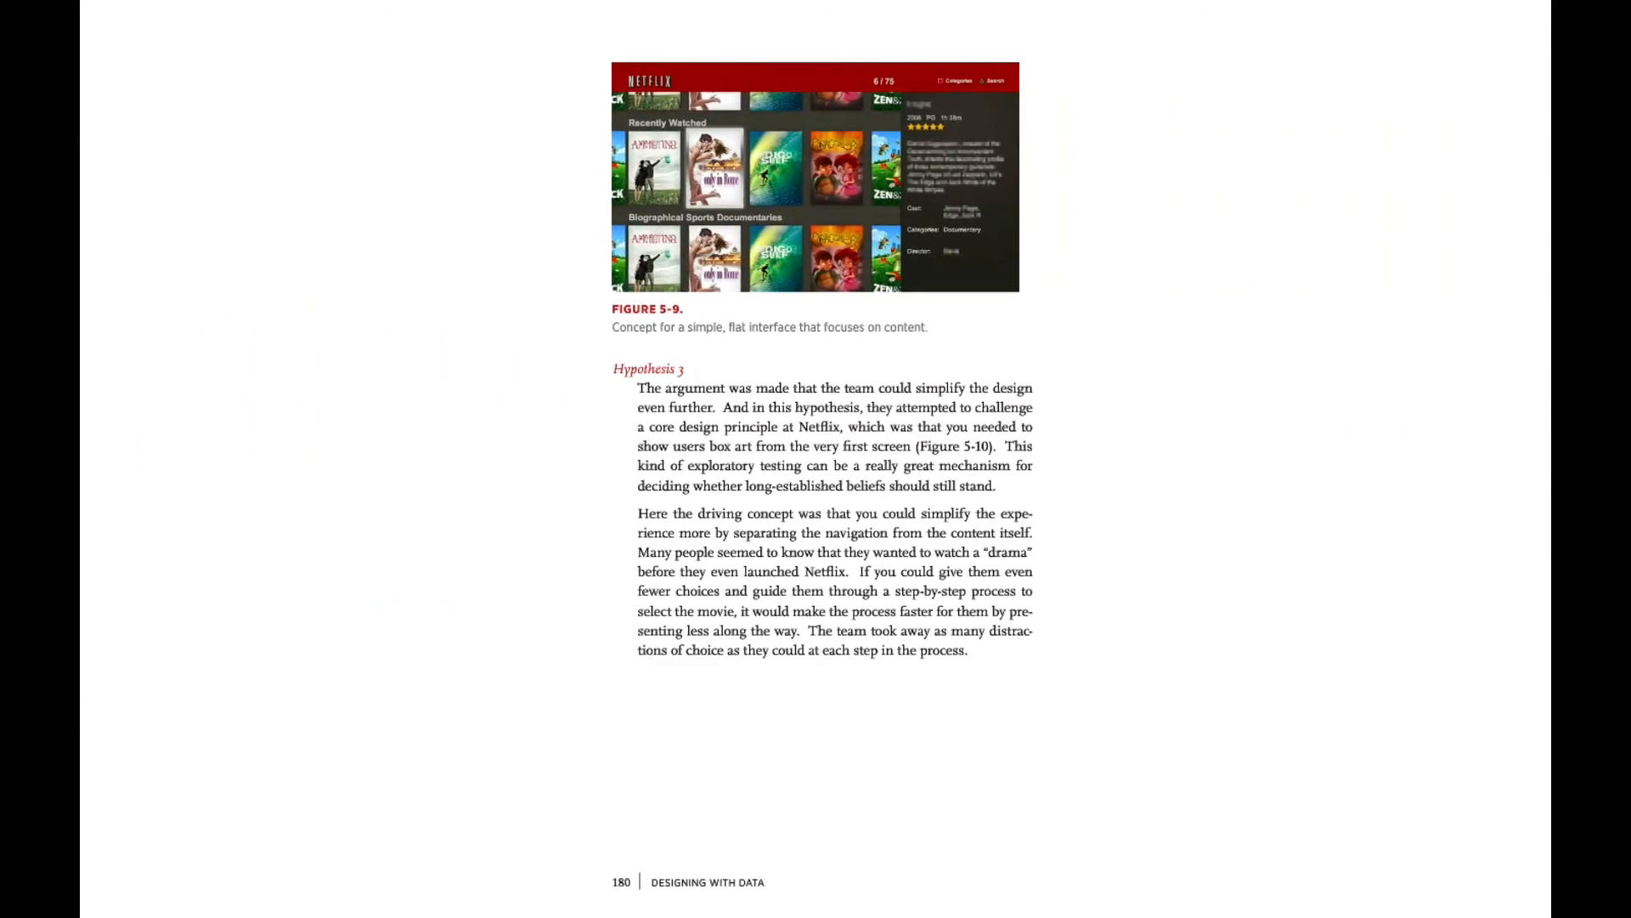
mouse_move(622, 450)
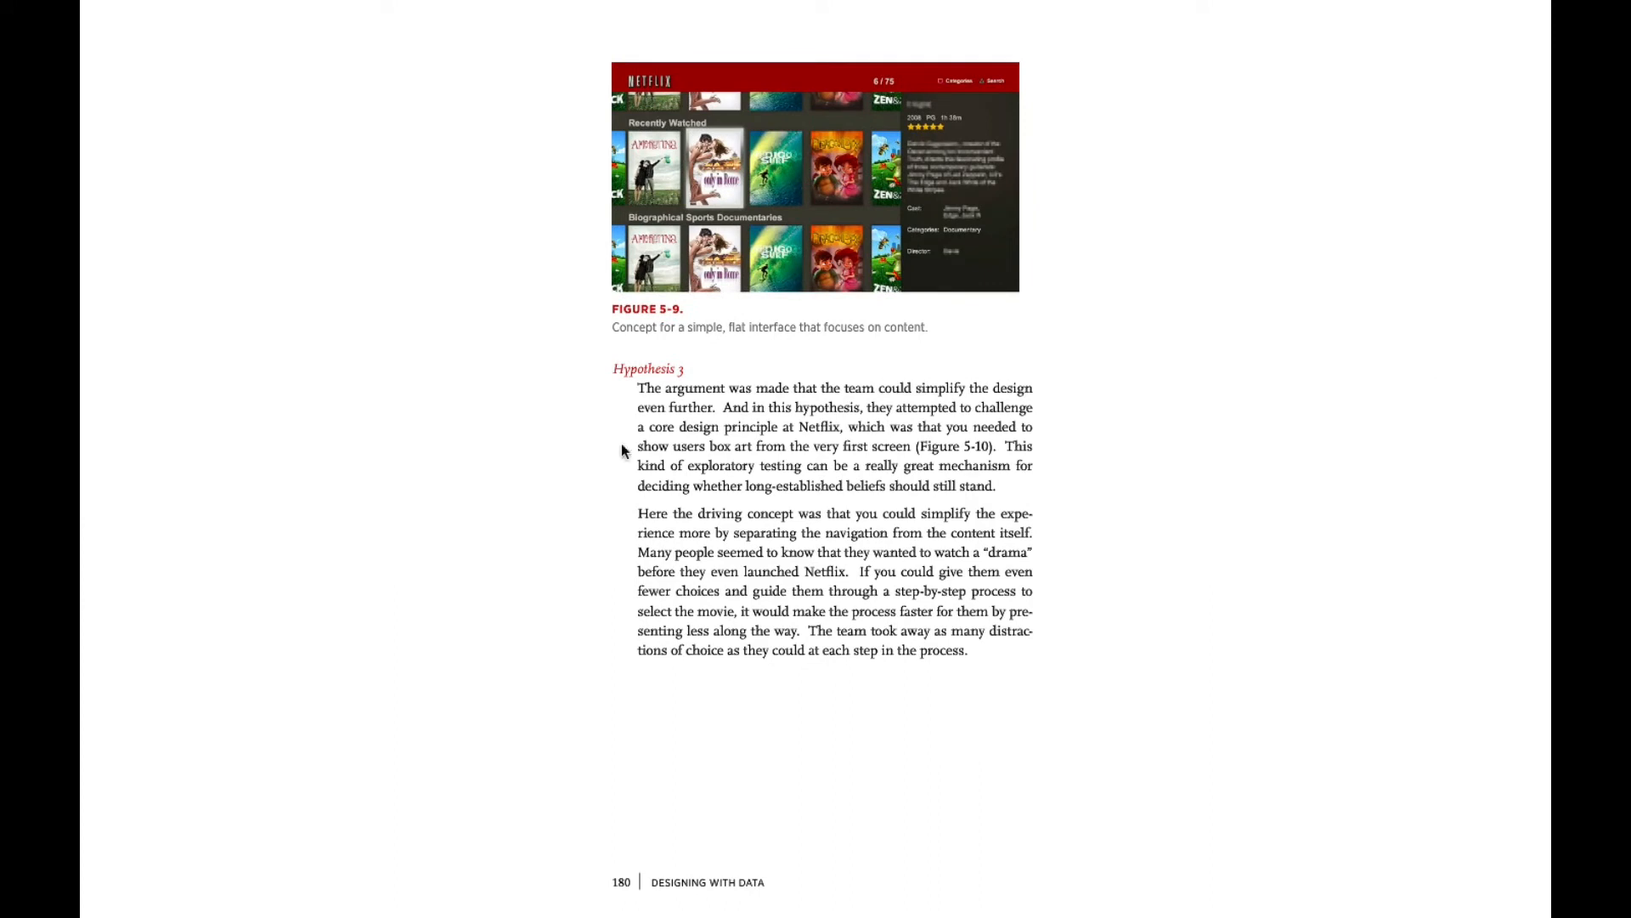
mouse_move(733, 159)
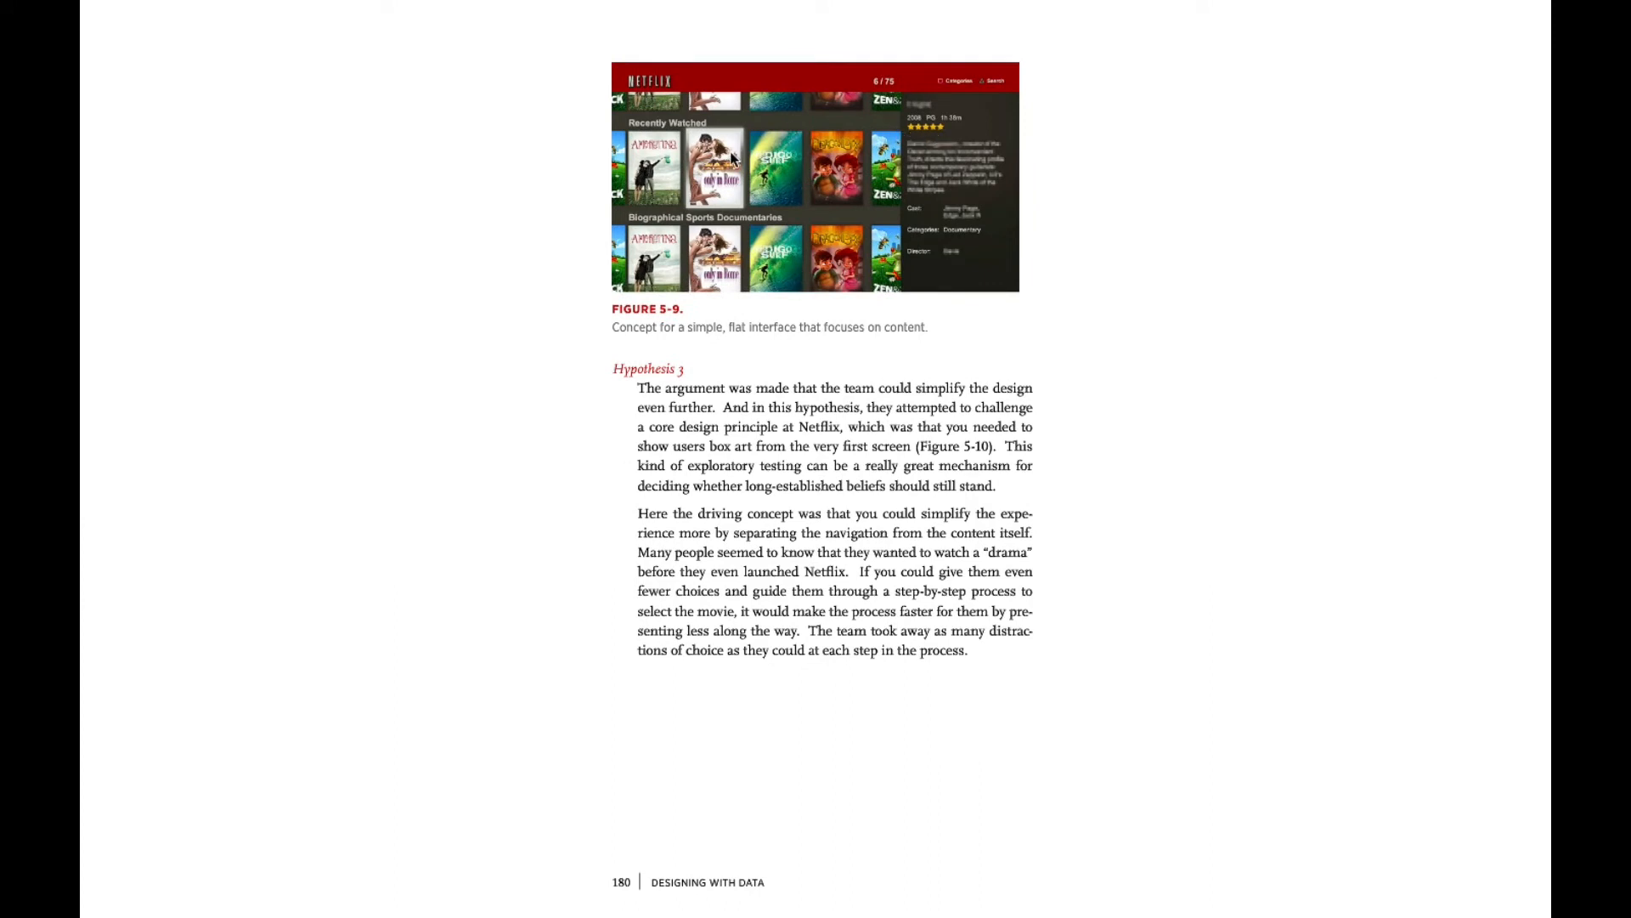
mouse_move(949, 167)
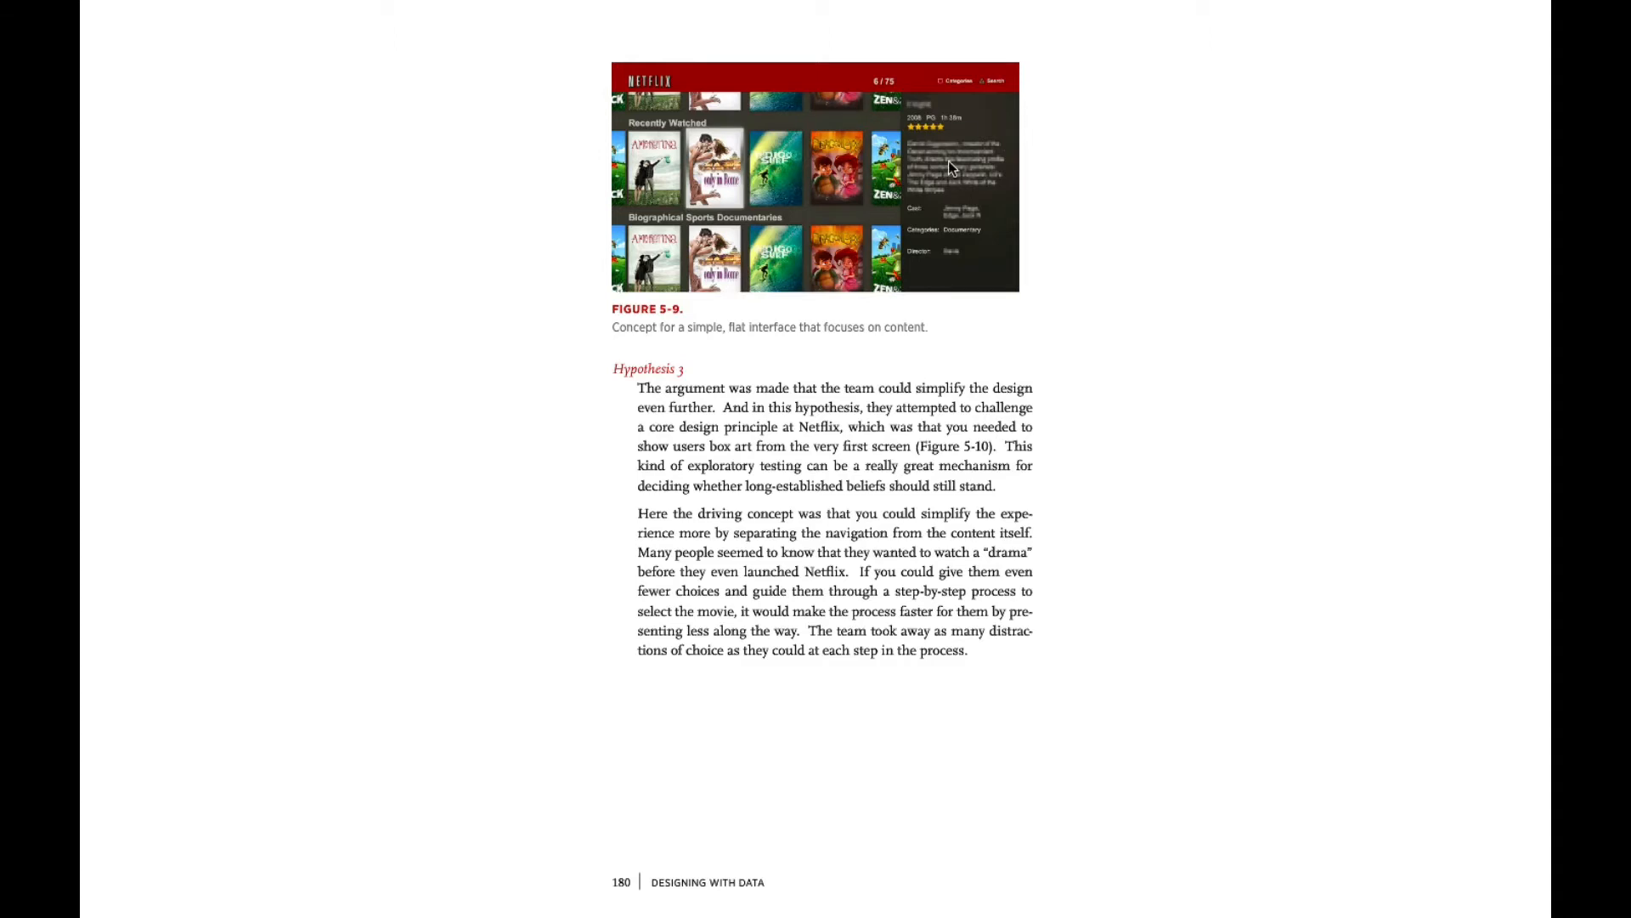
mouse_move(967, 143)
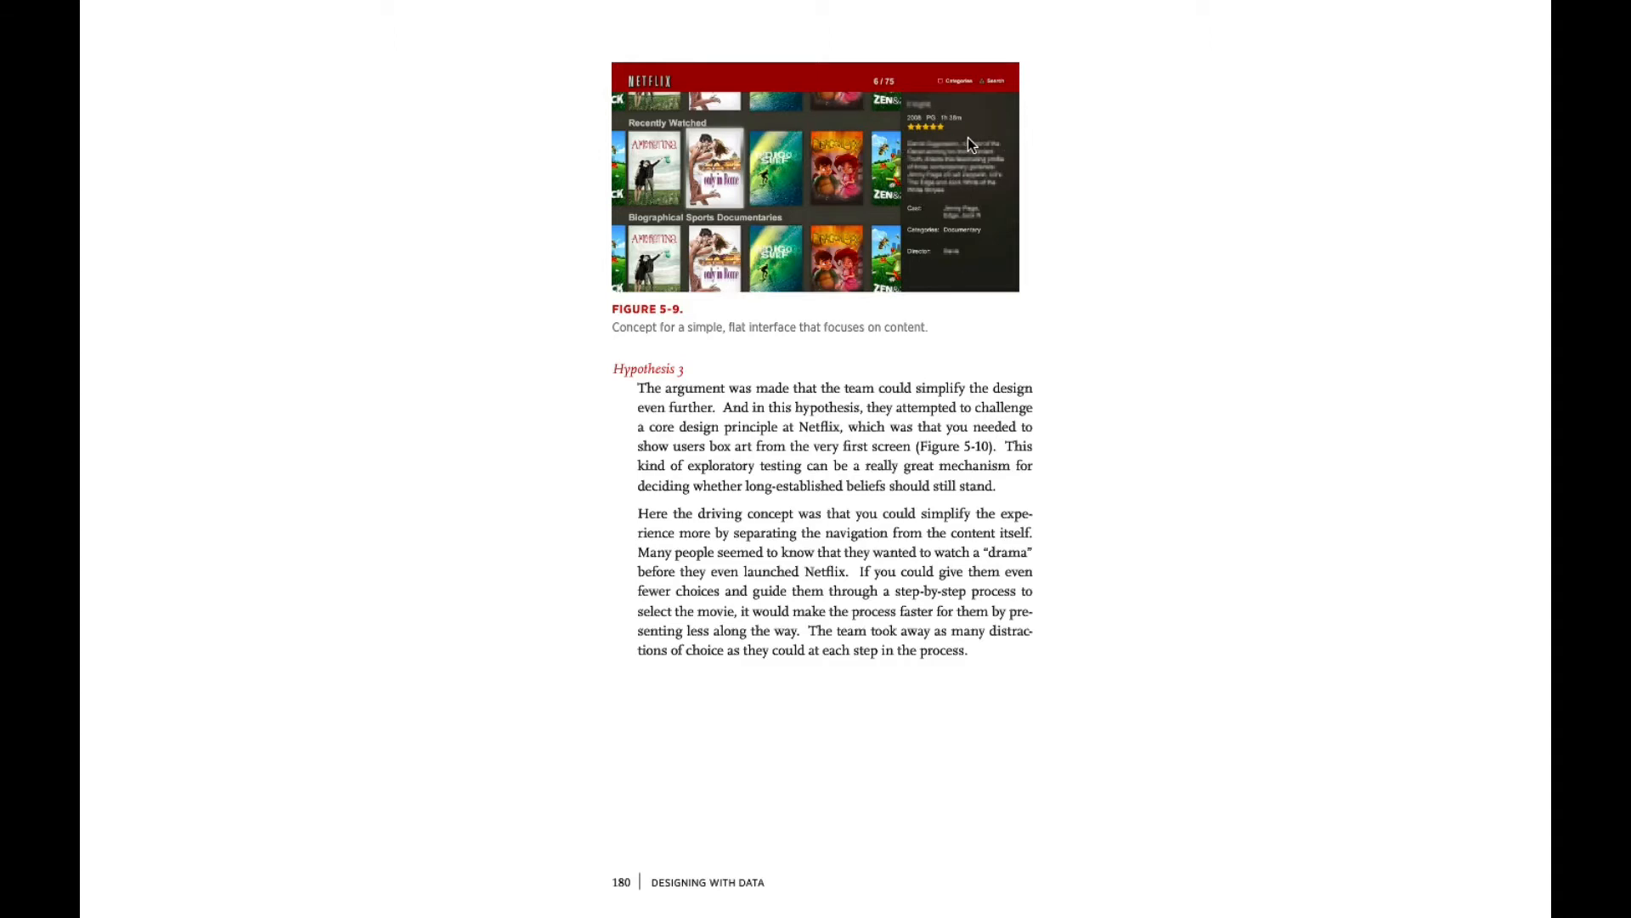
mouse_move(861, 335)
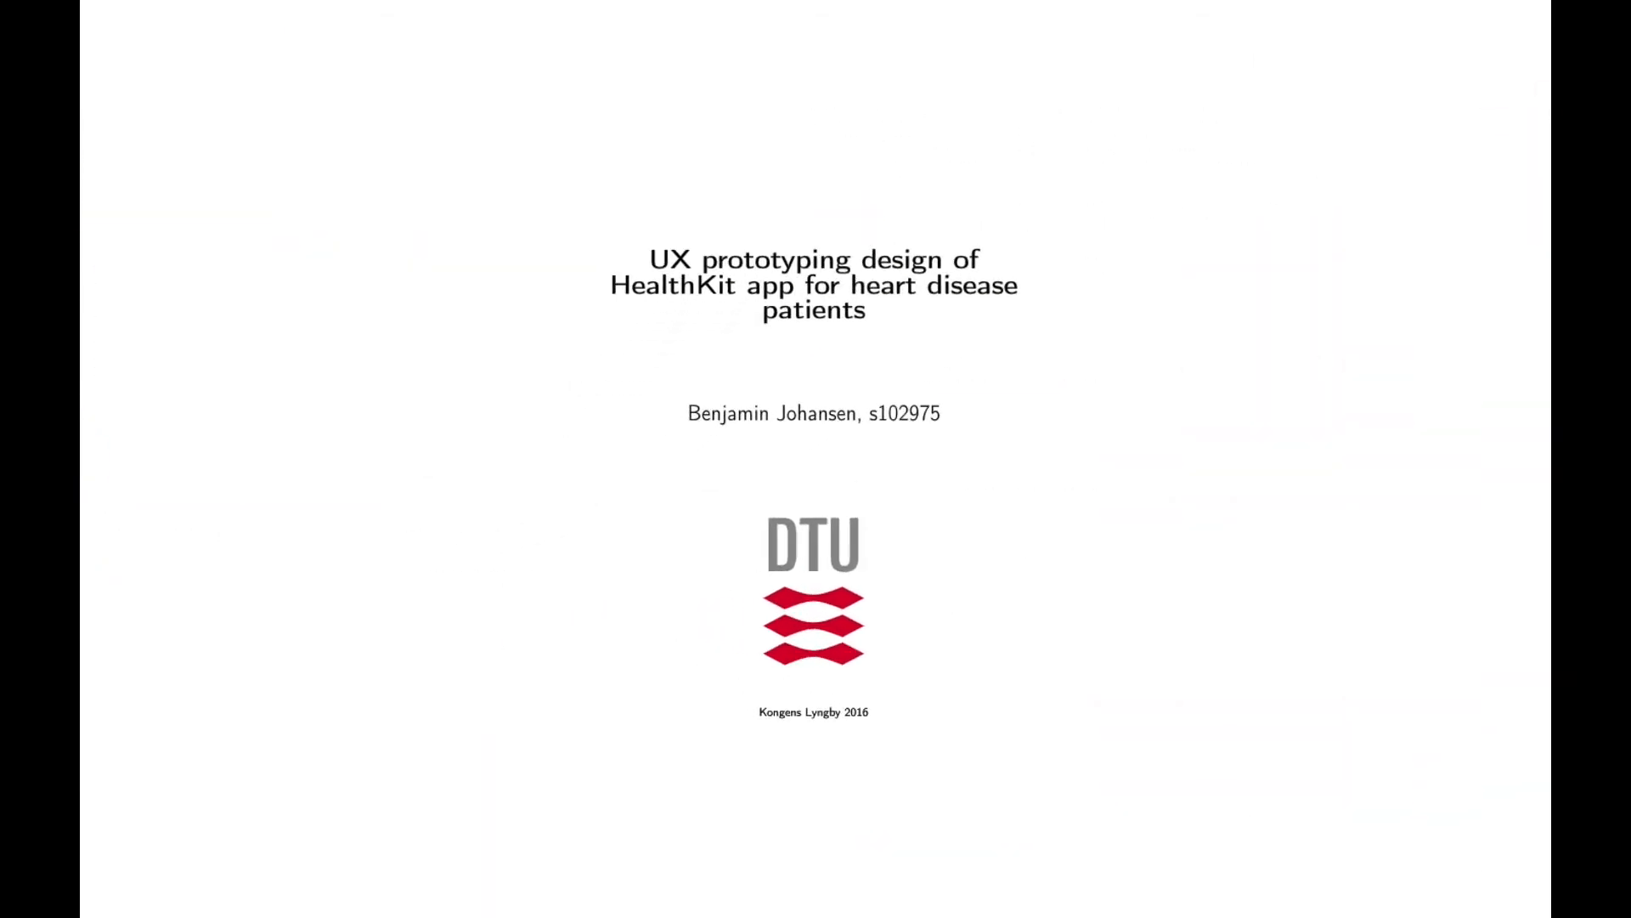
mouse_move(951, 397)
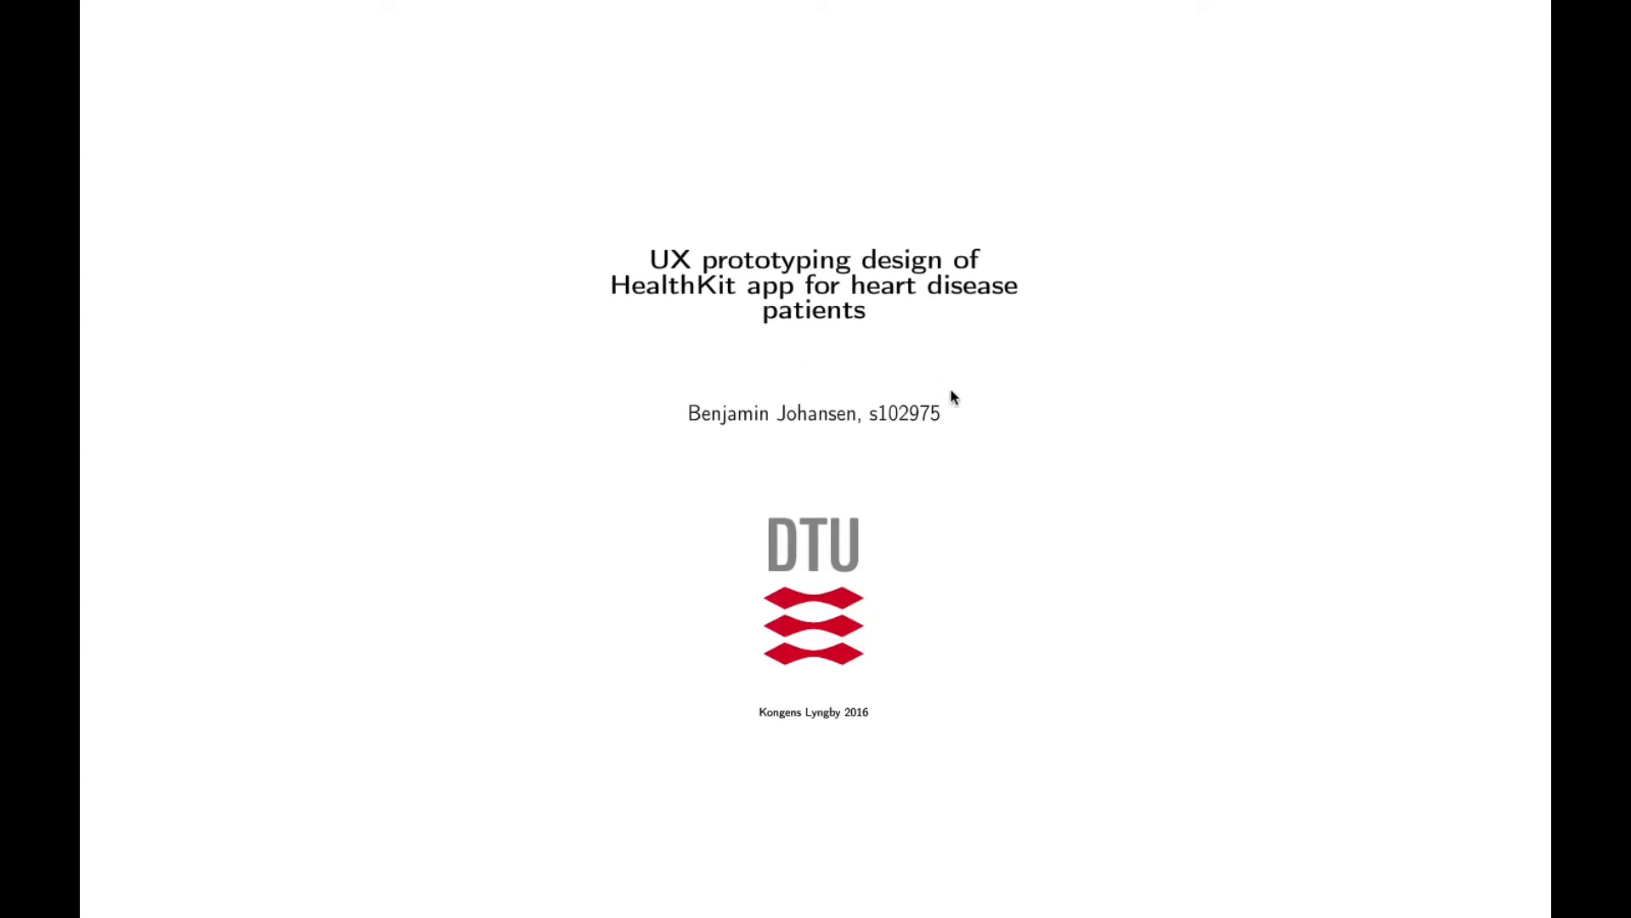
mouse_move(993, 390)
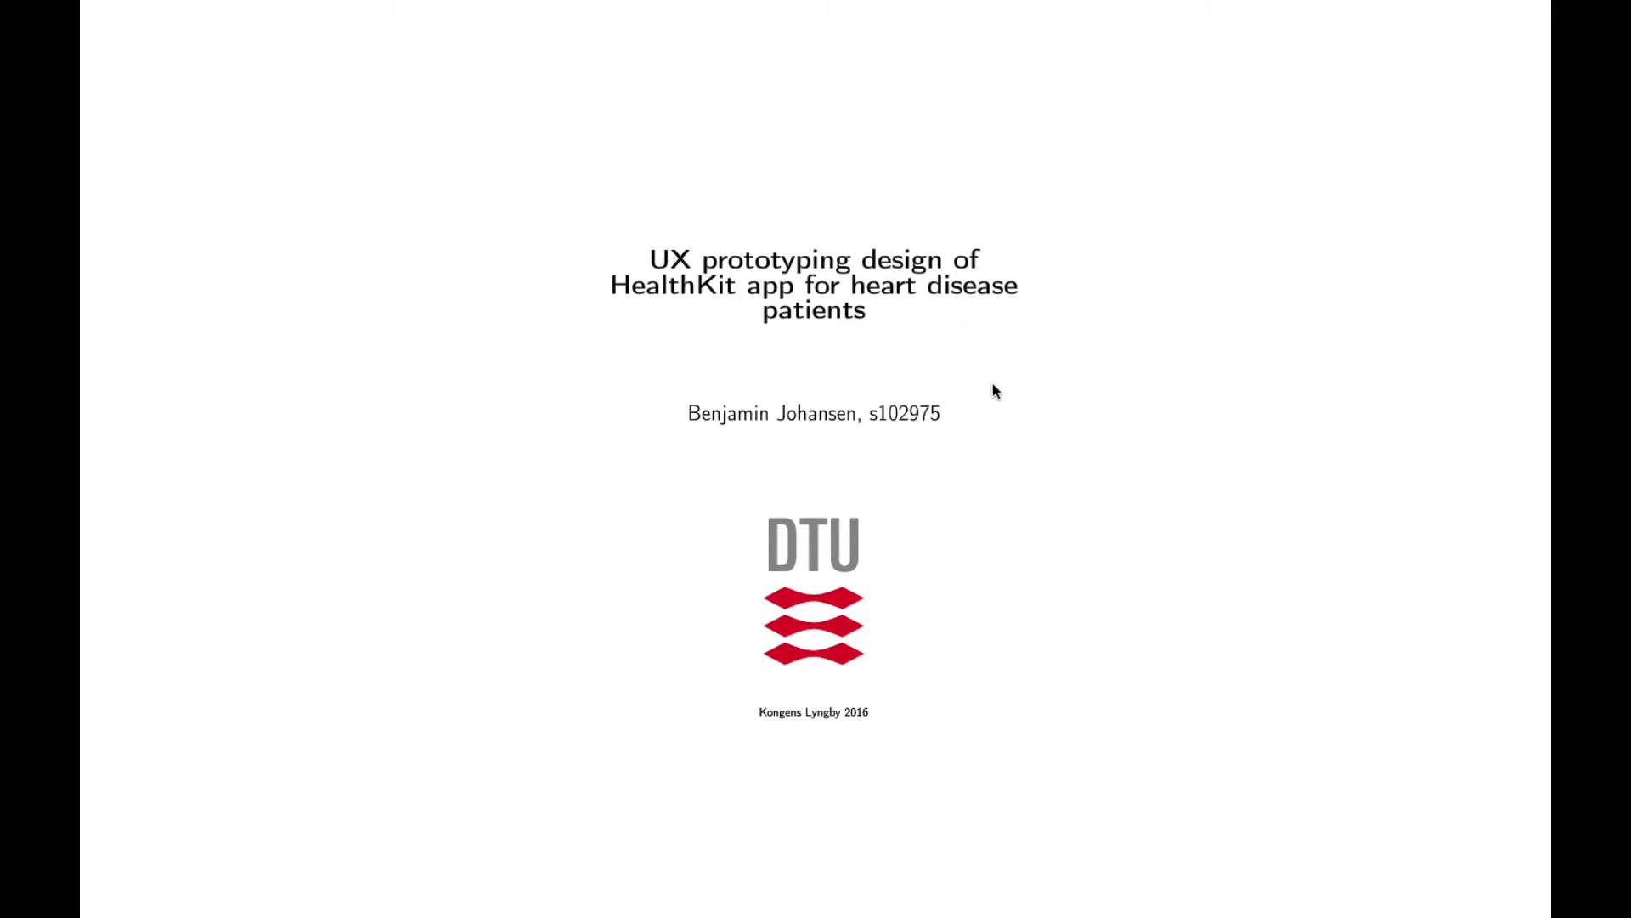
mouse_move(1035, 315)
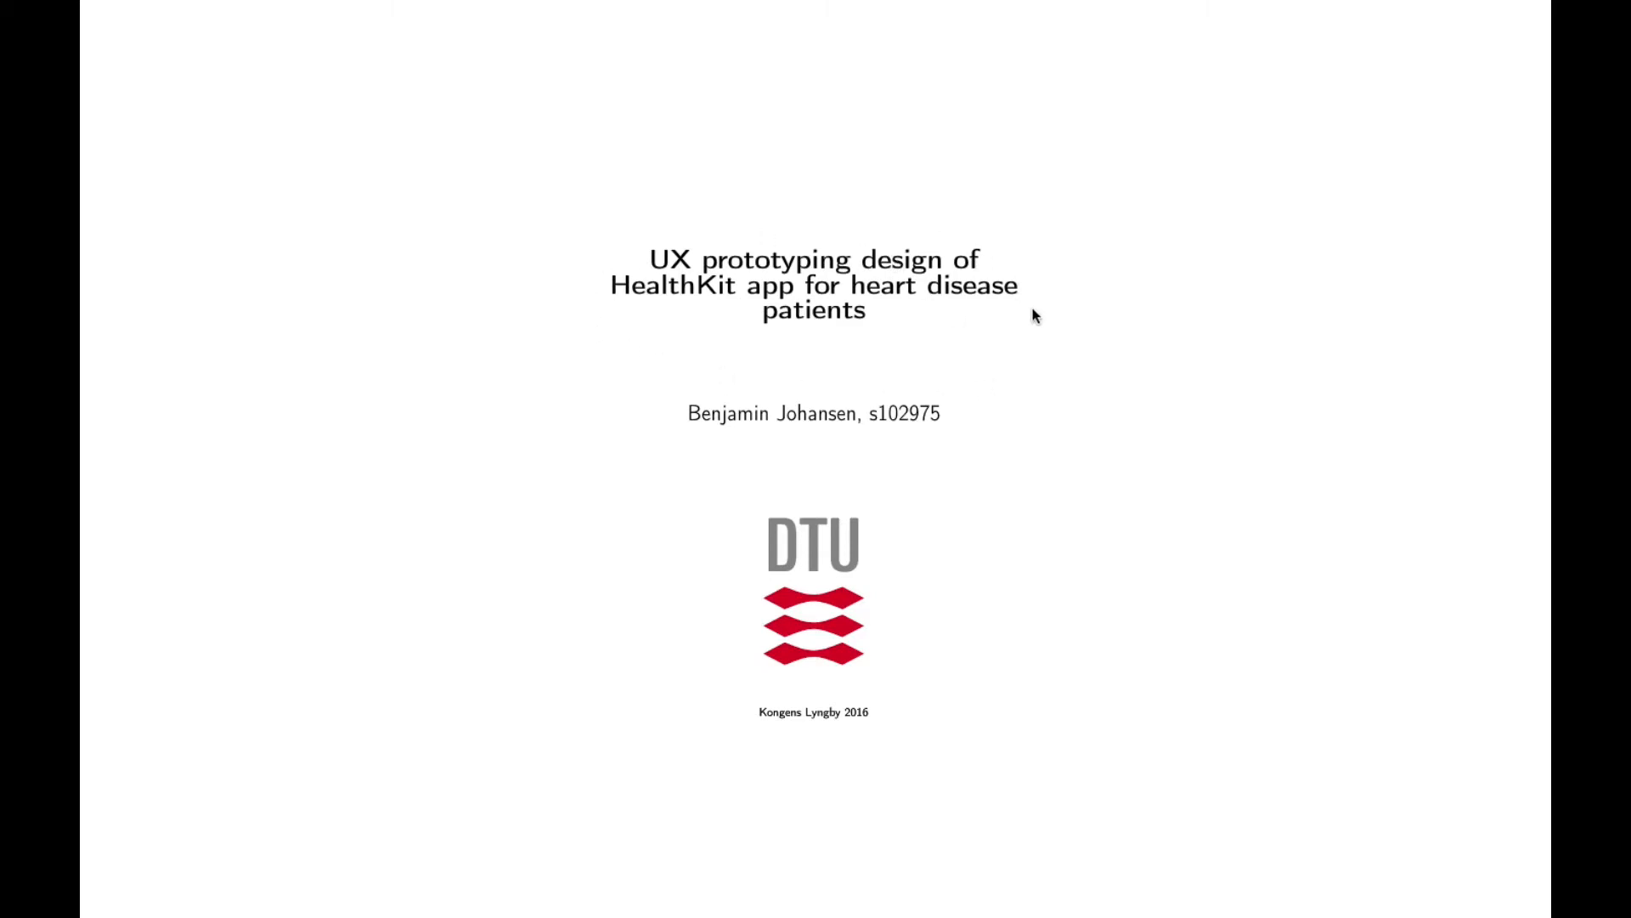
mouse_move(927, 339)
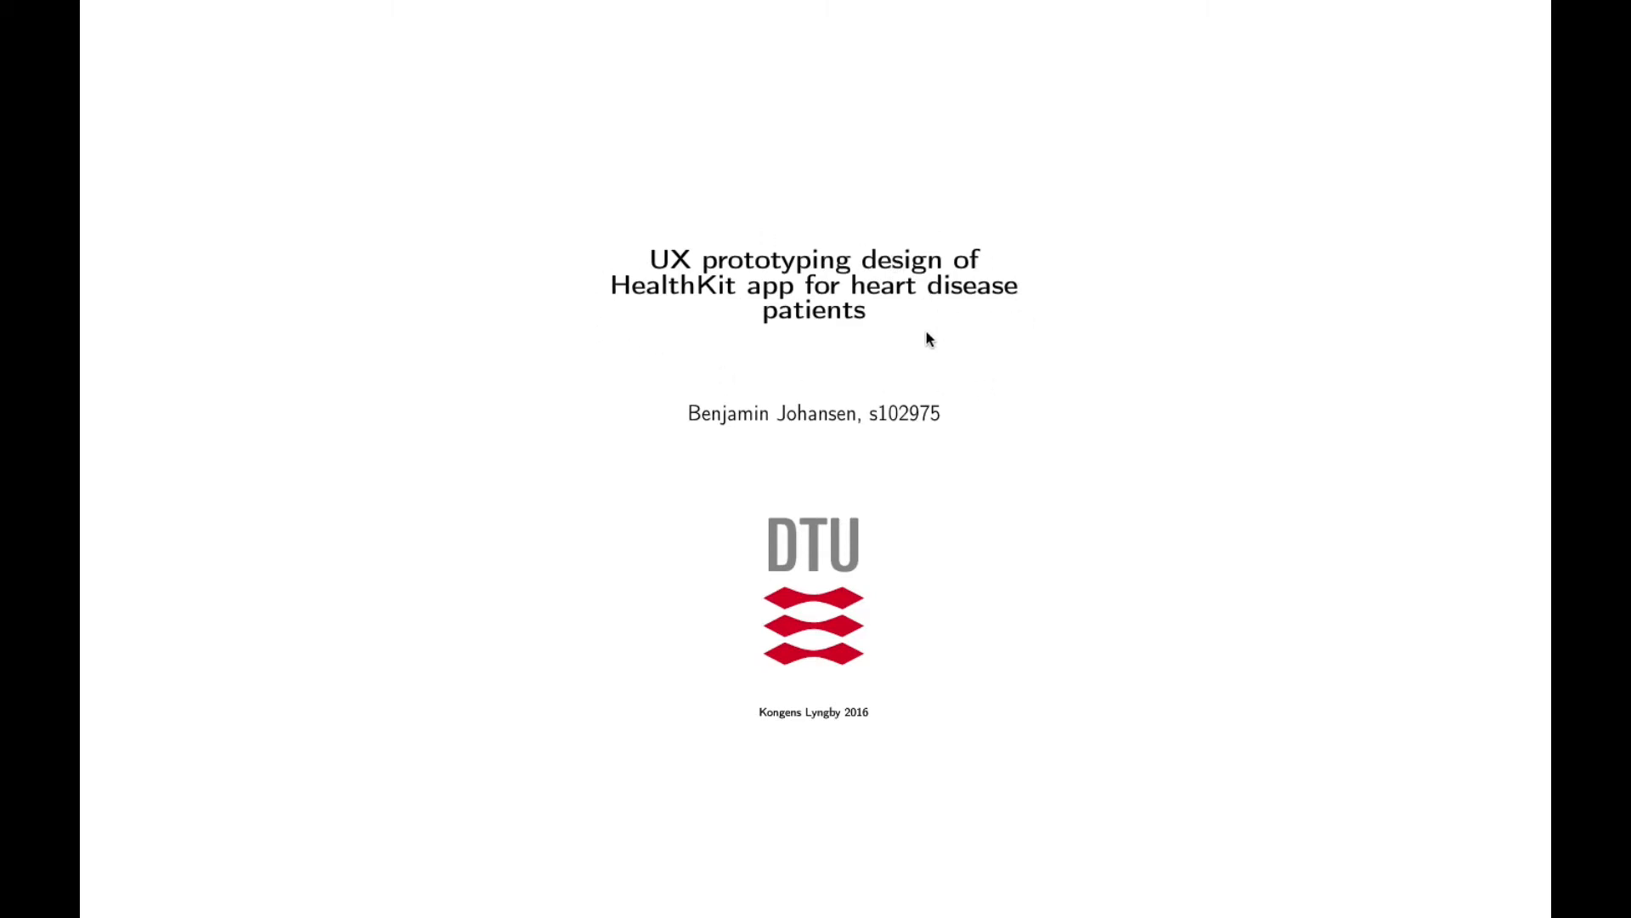
mouse_move(583, 366)
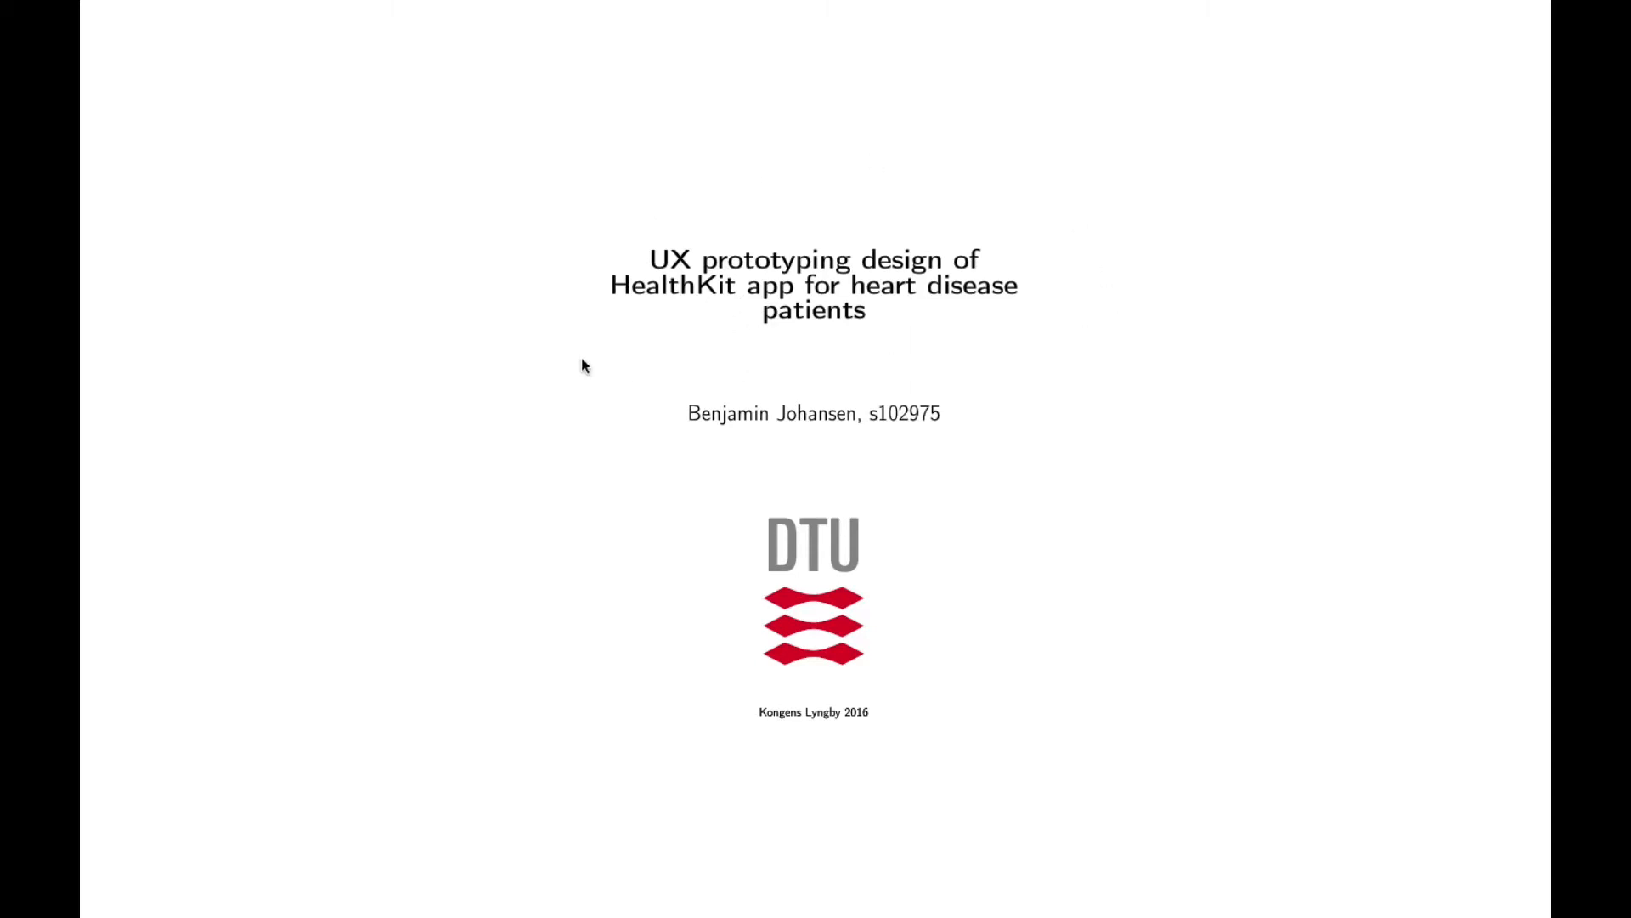
mouse_move(1079, 333)
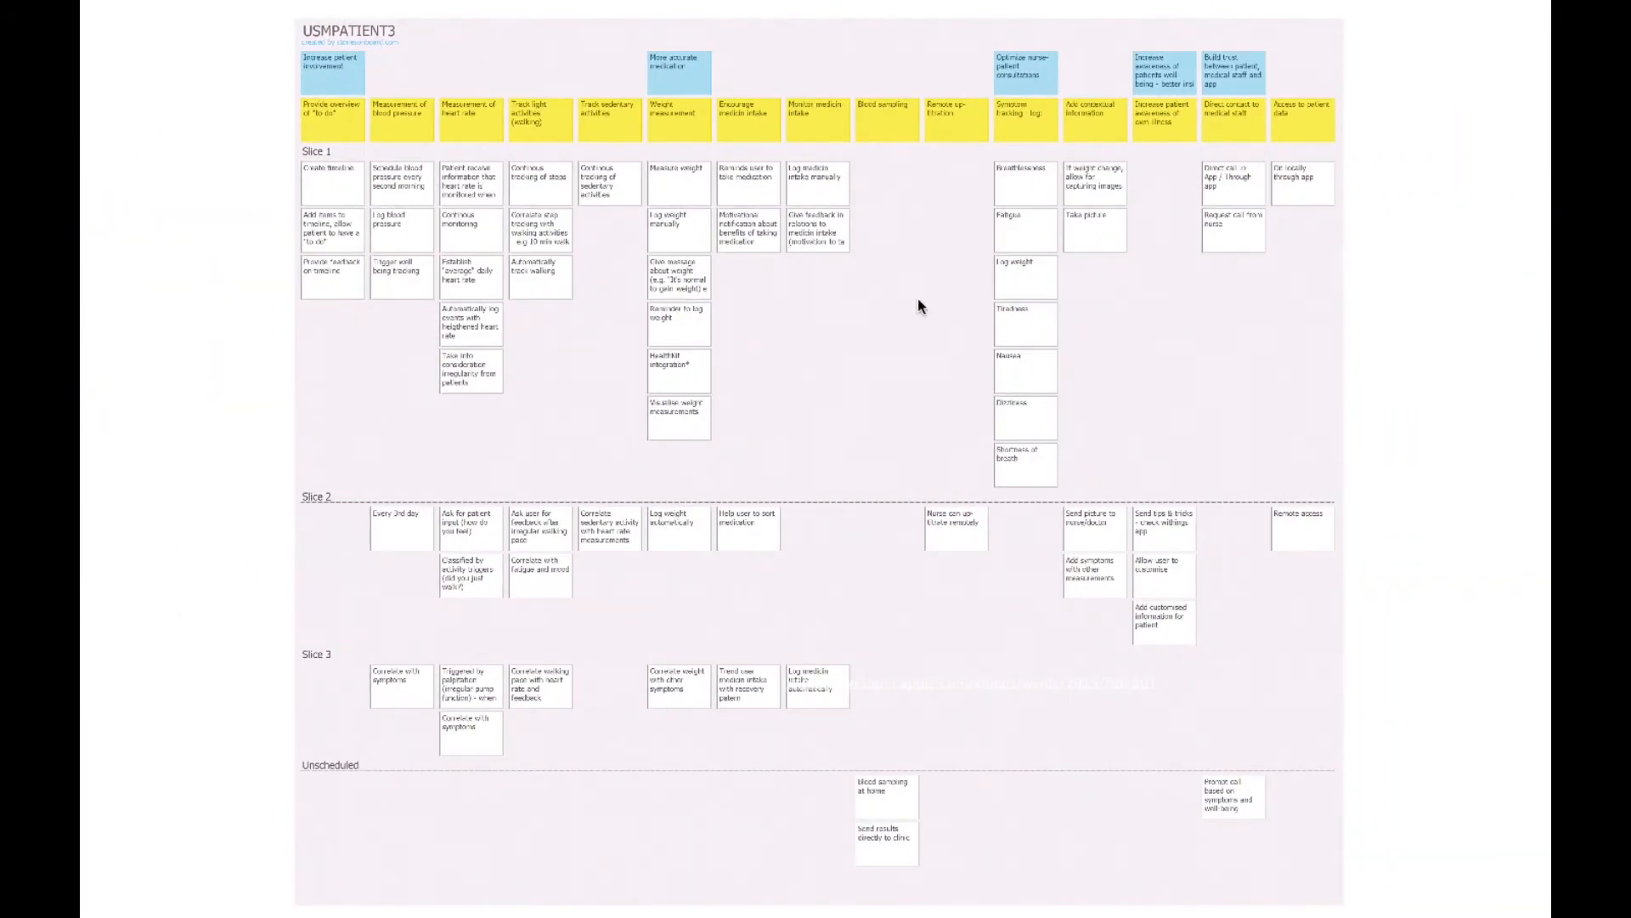
mouse_move(291, 68)
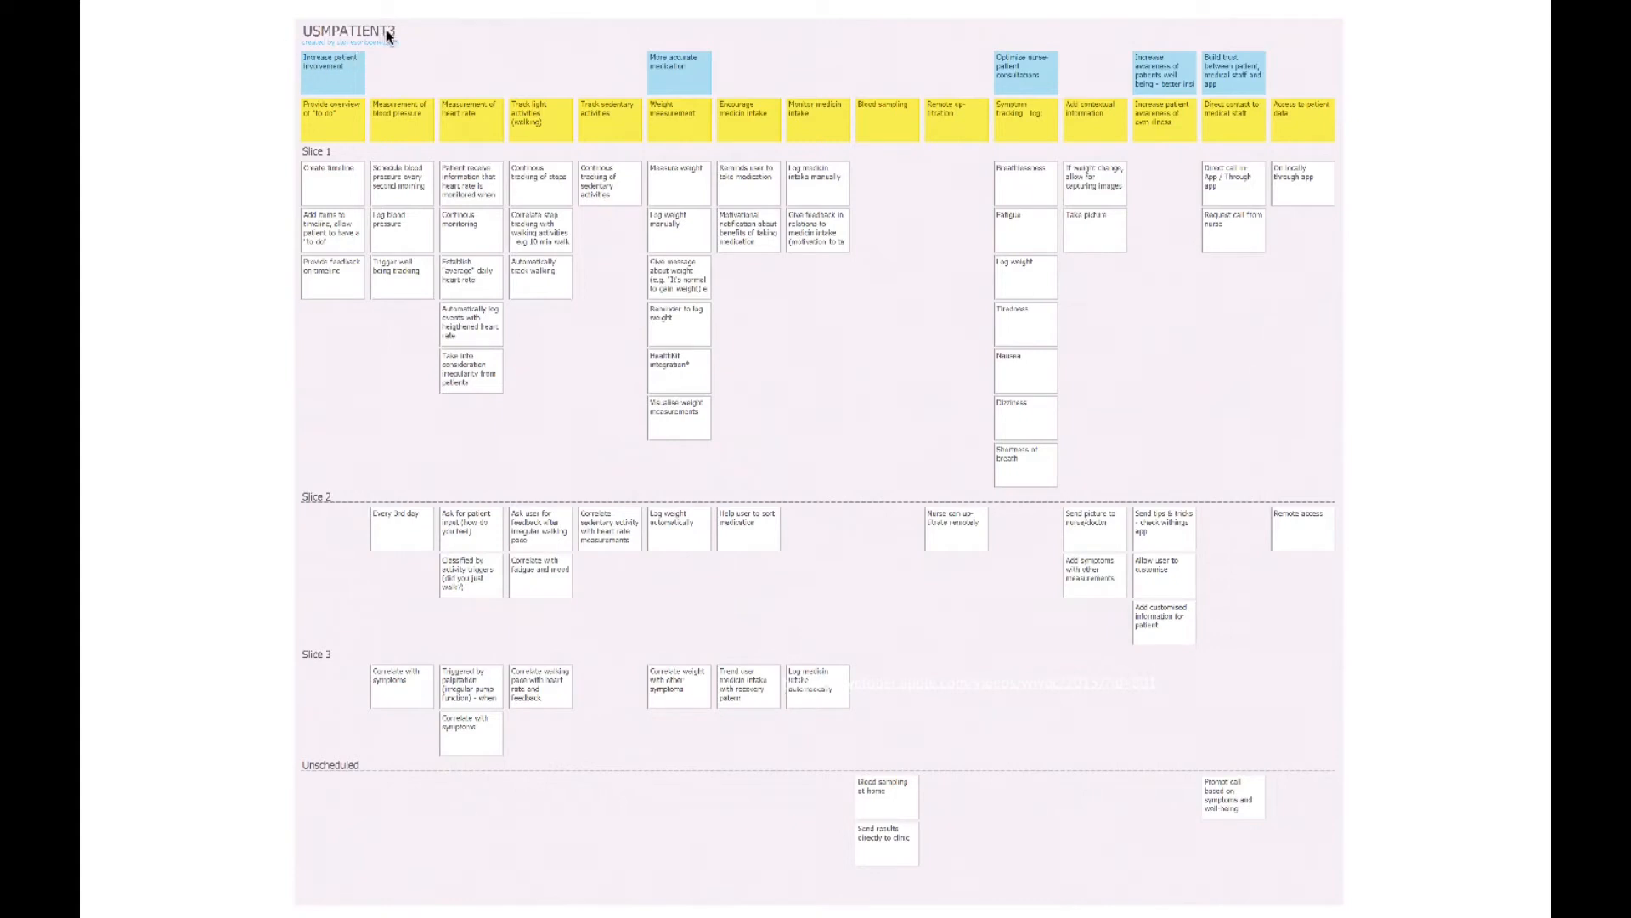
mouse_move(409, 51)
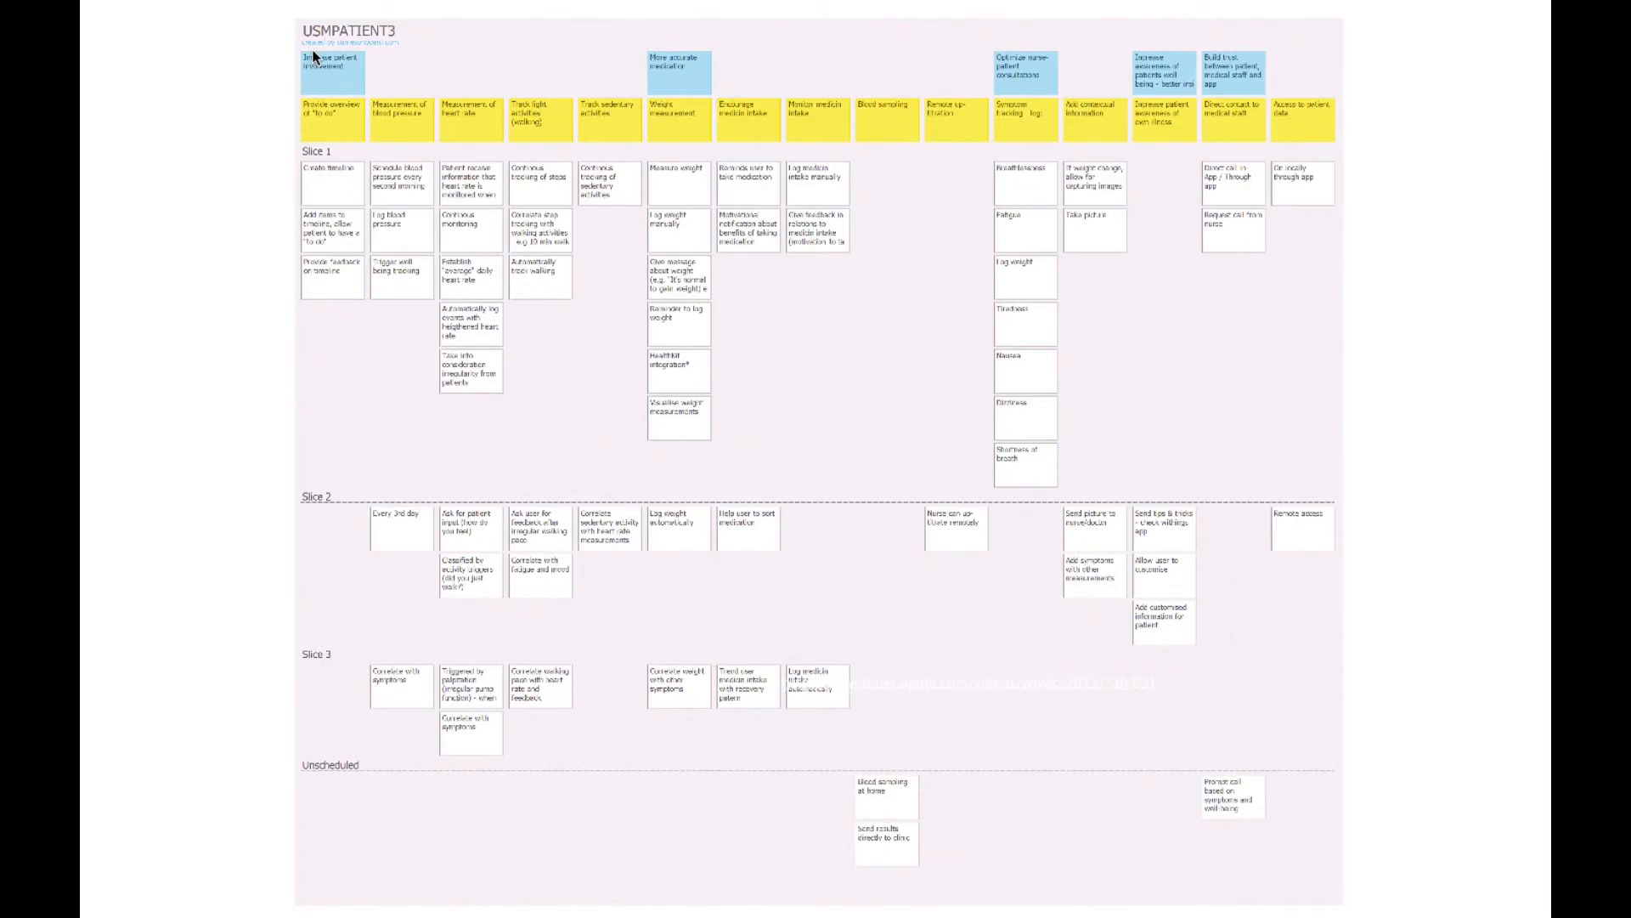
mouse_move(352, 80)
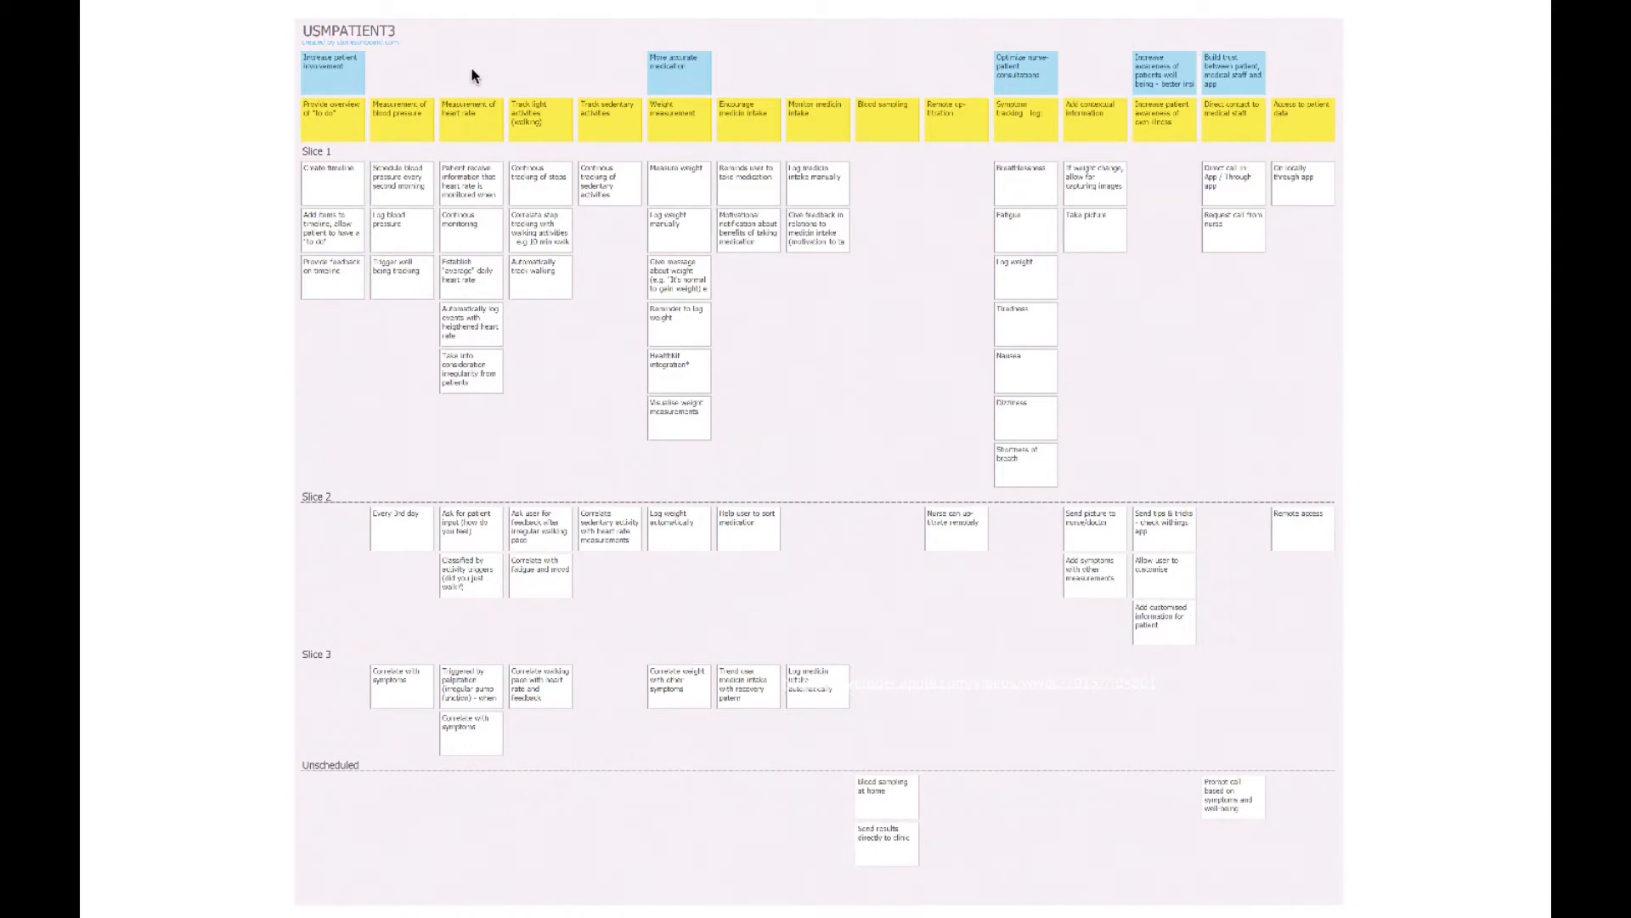
mouse_move(328, 86)
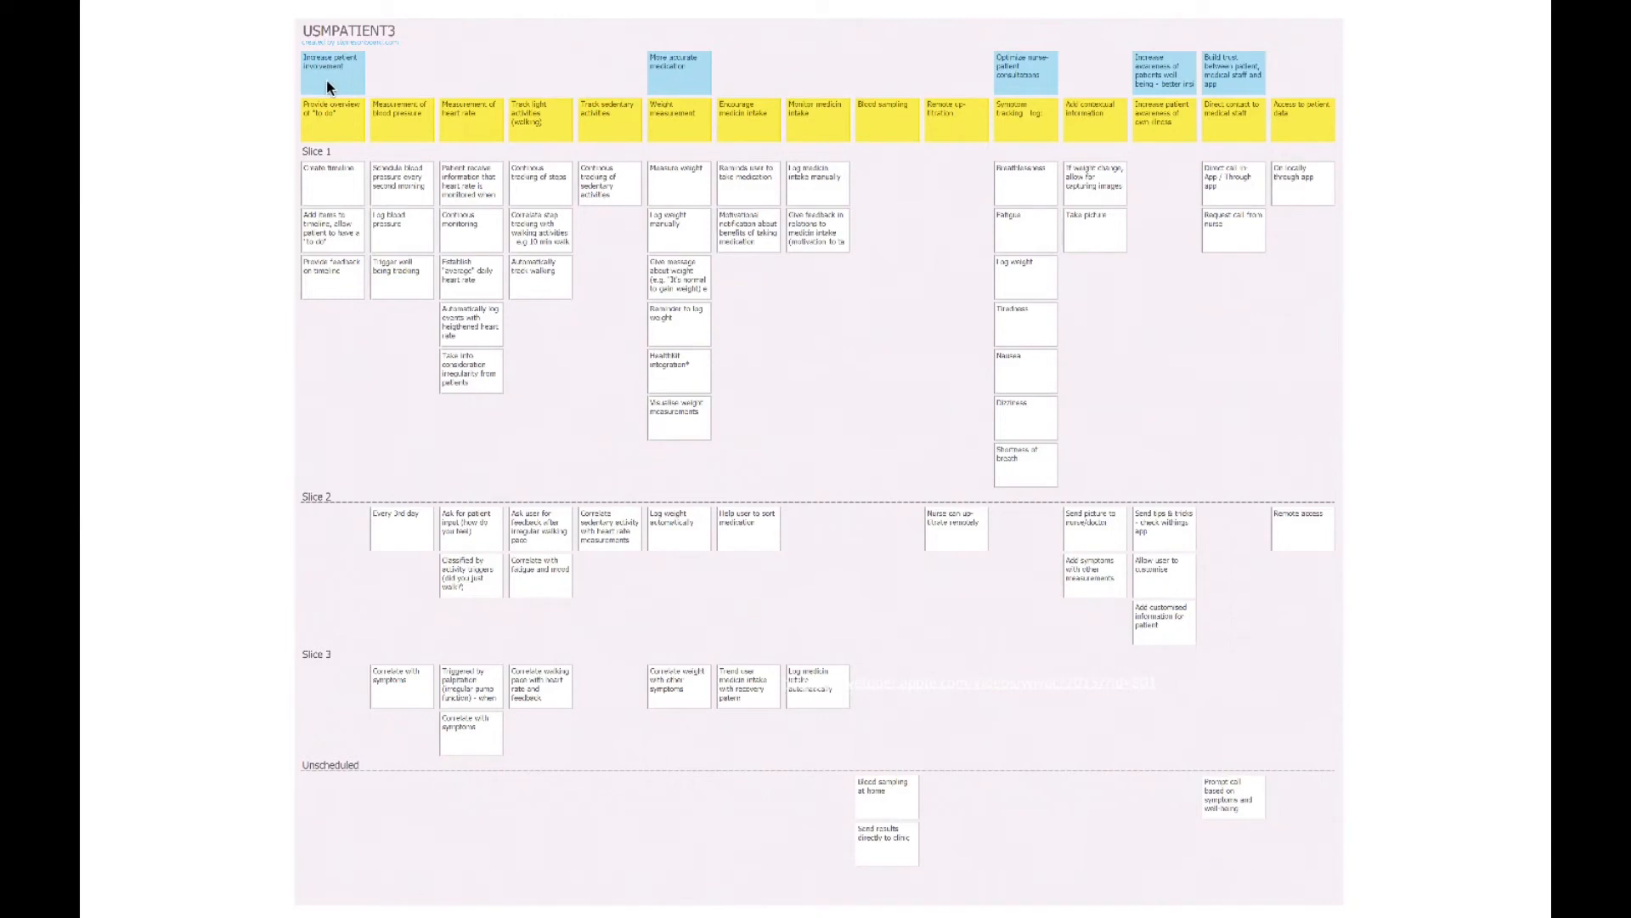
mouse_move(662, 73)
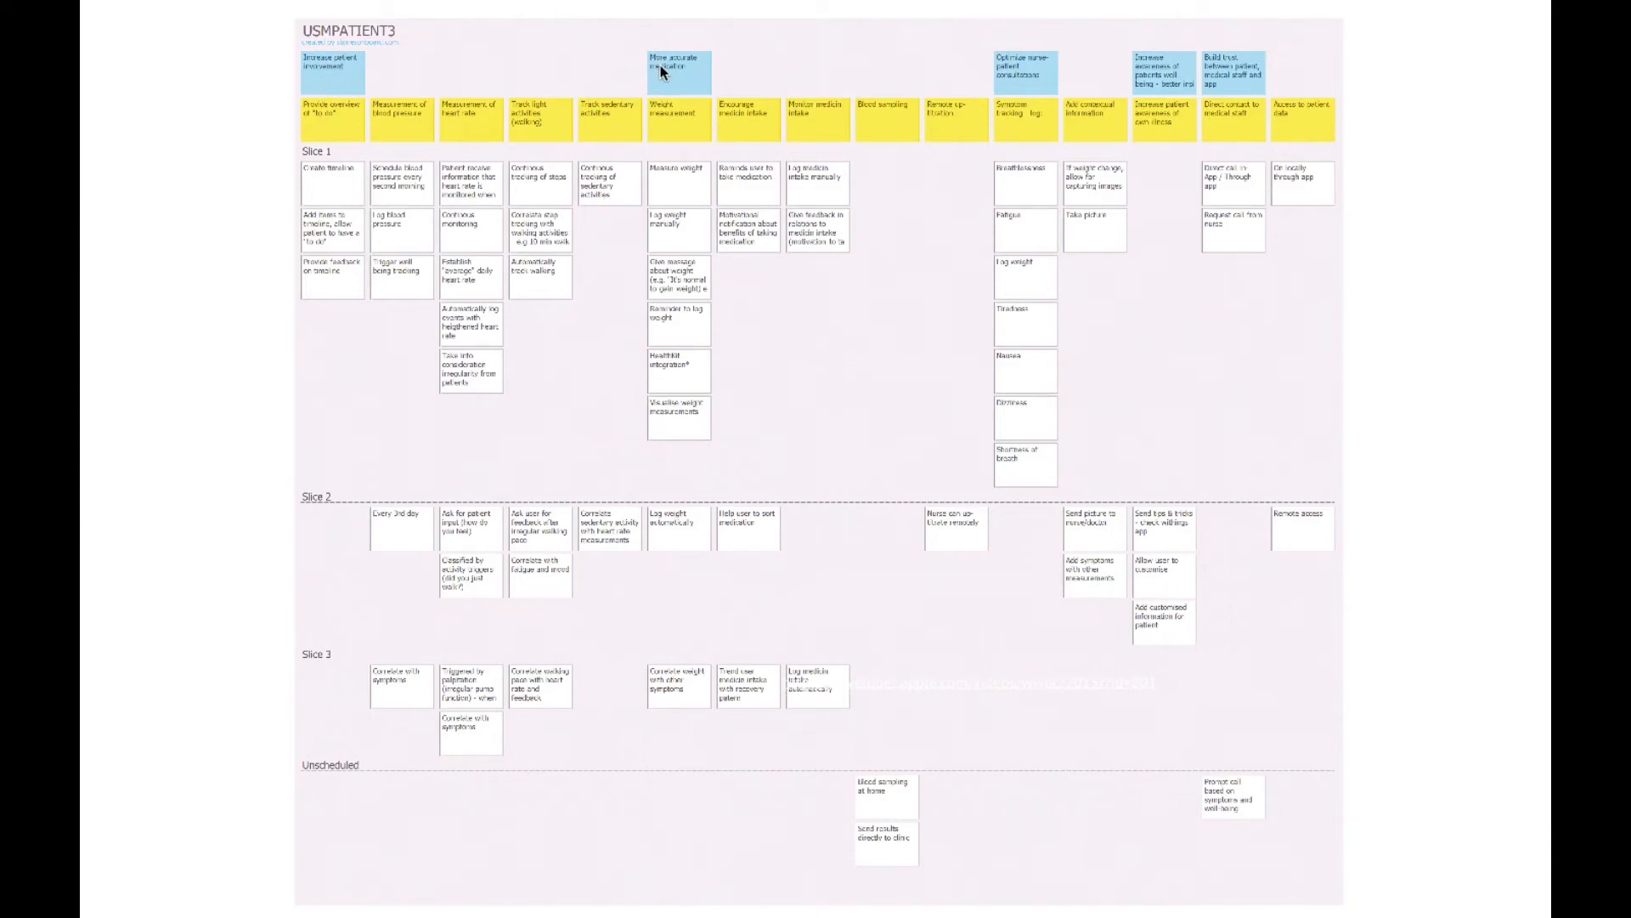
mouse_move(500, 60)
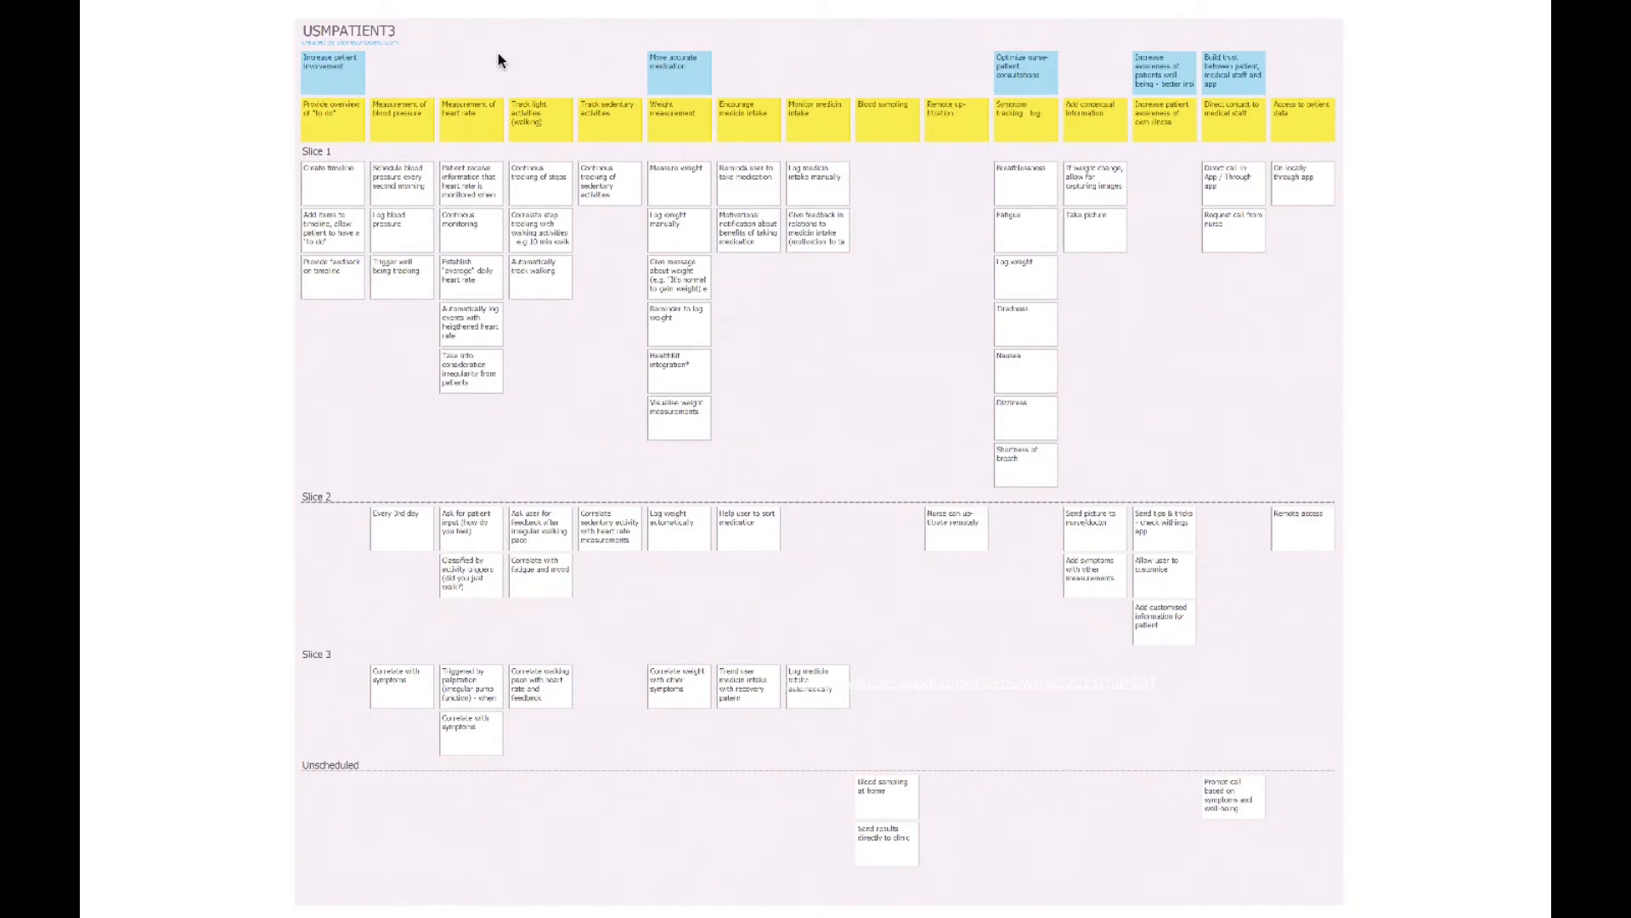
mouse_move(326, 76)
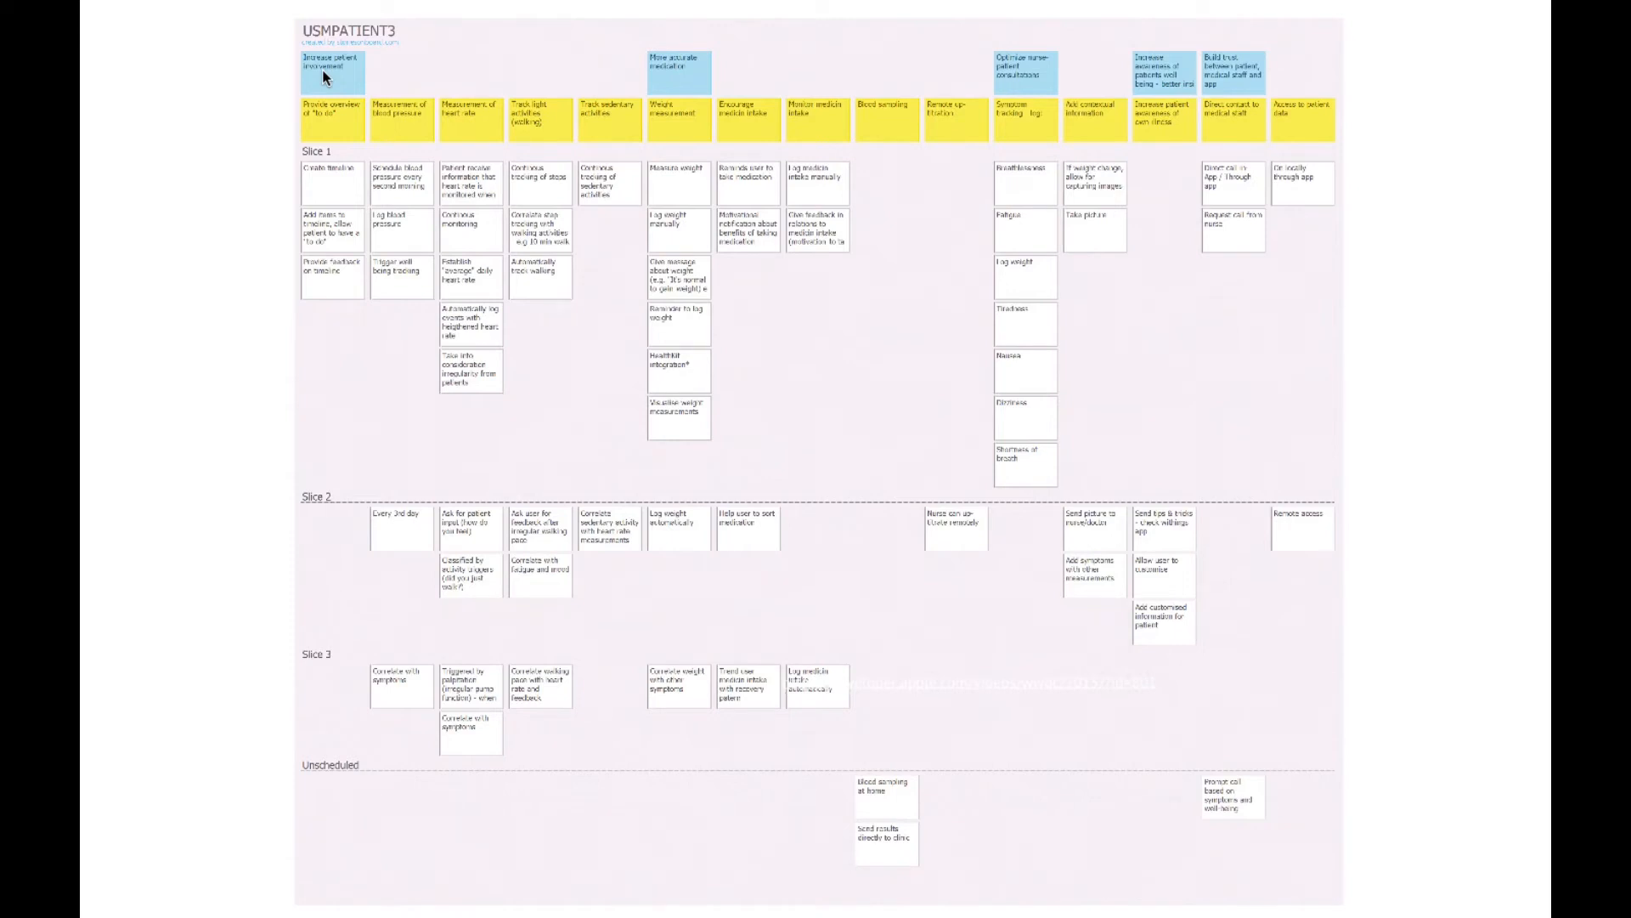
mouse_move(406, 122)
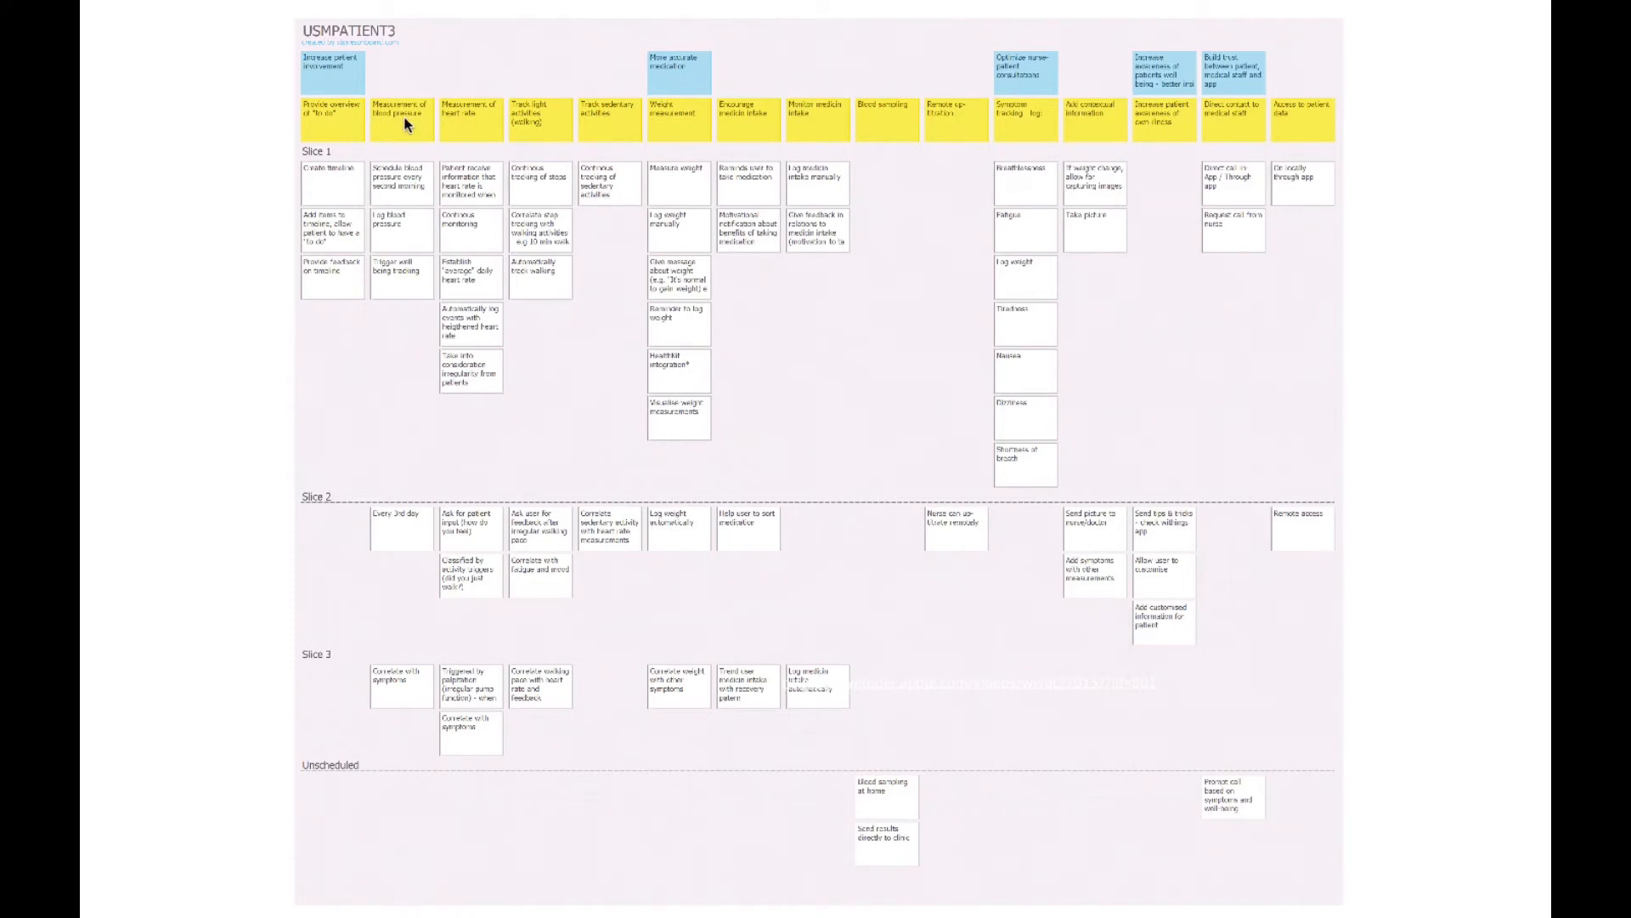
mouse_move(611, 120)
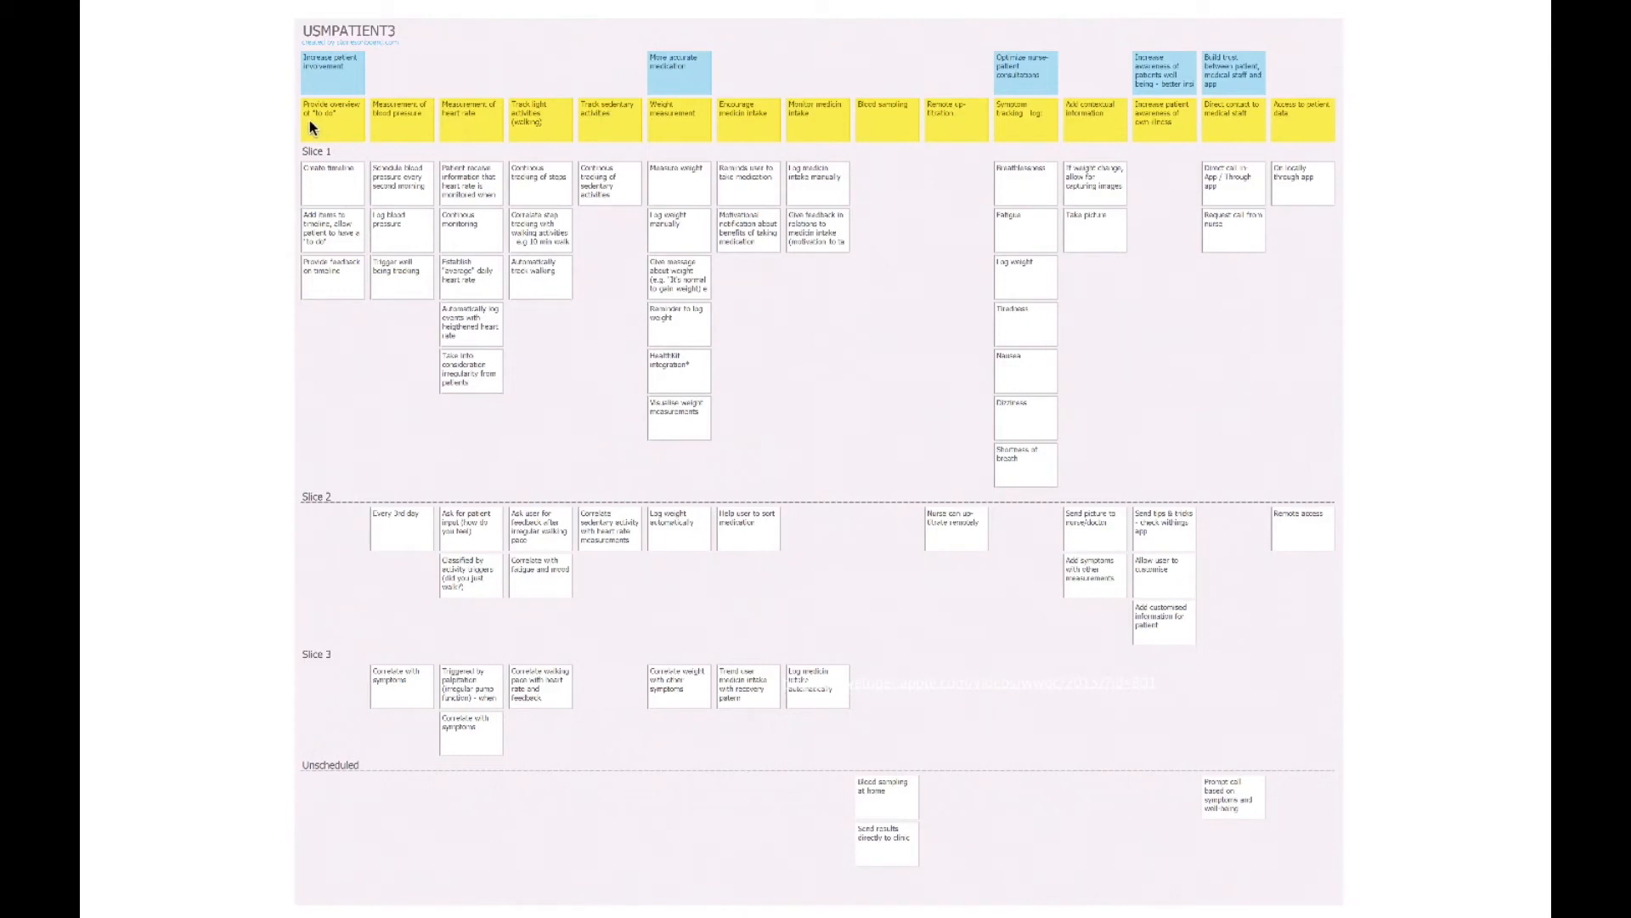
mouse_move(636, 132)
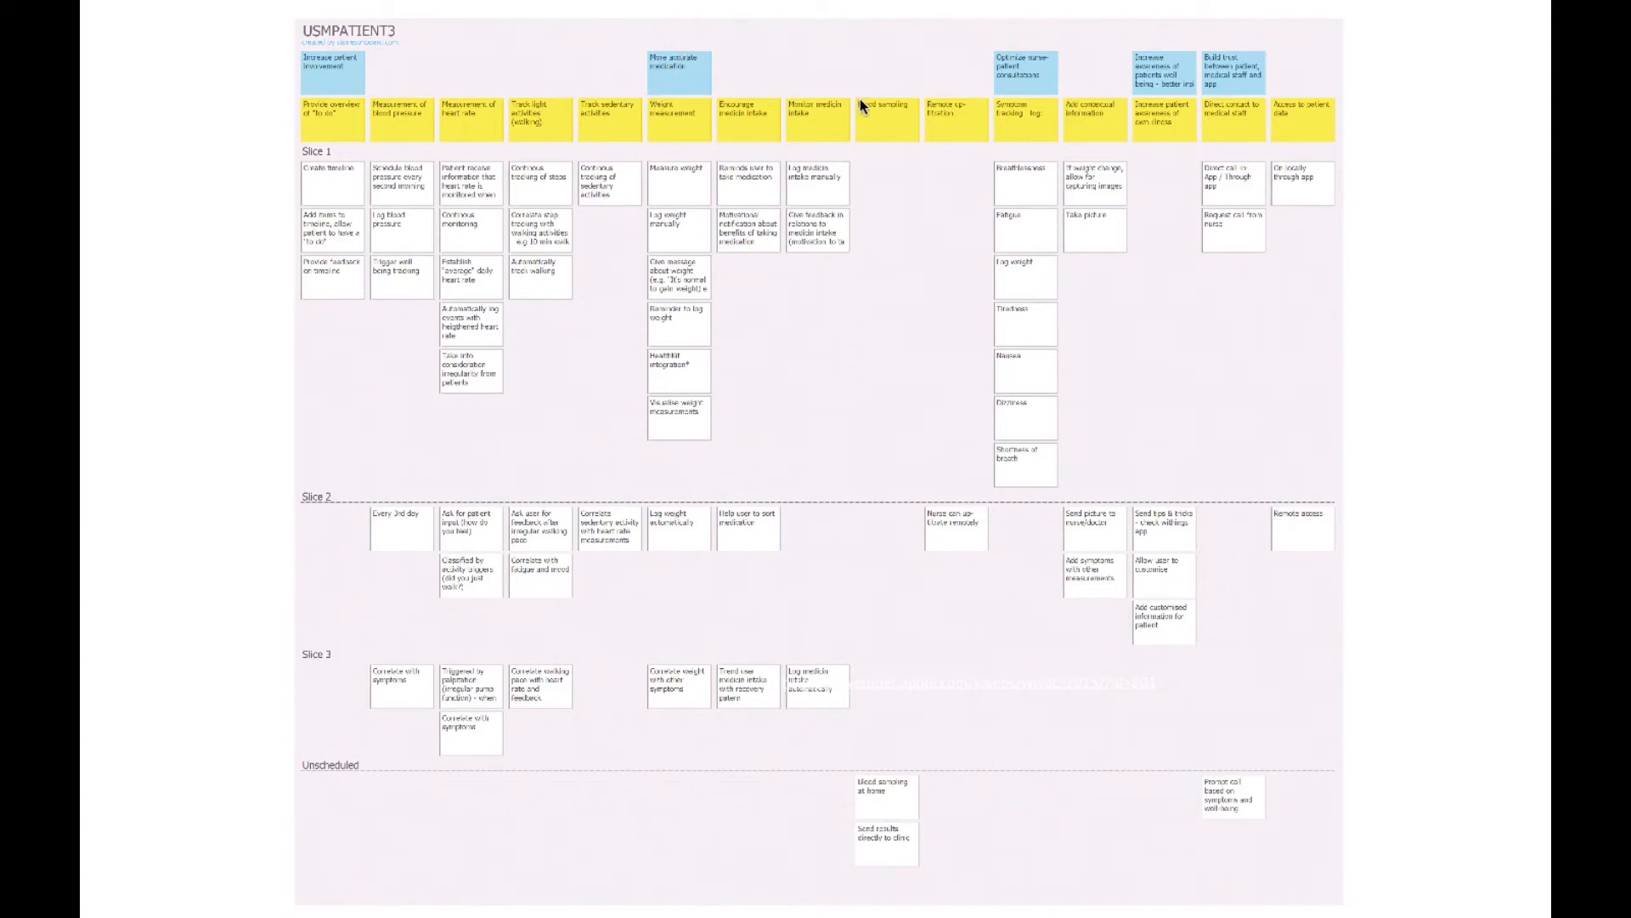
mouse_move(309, 138)
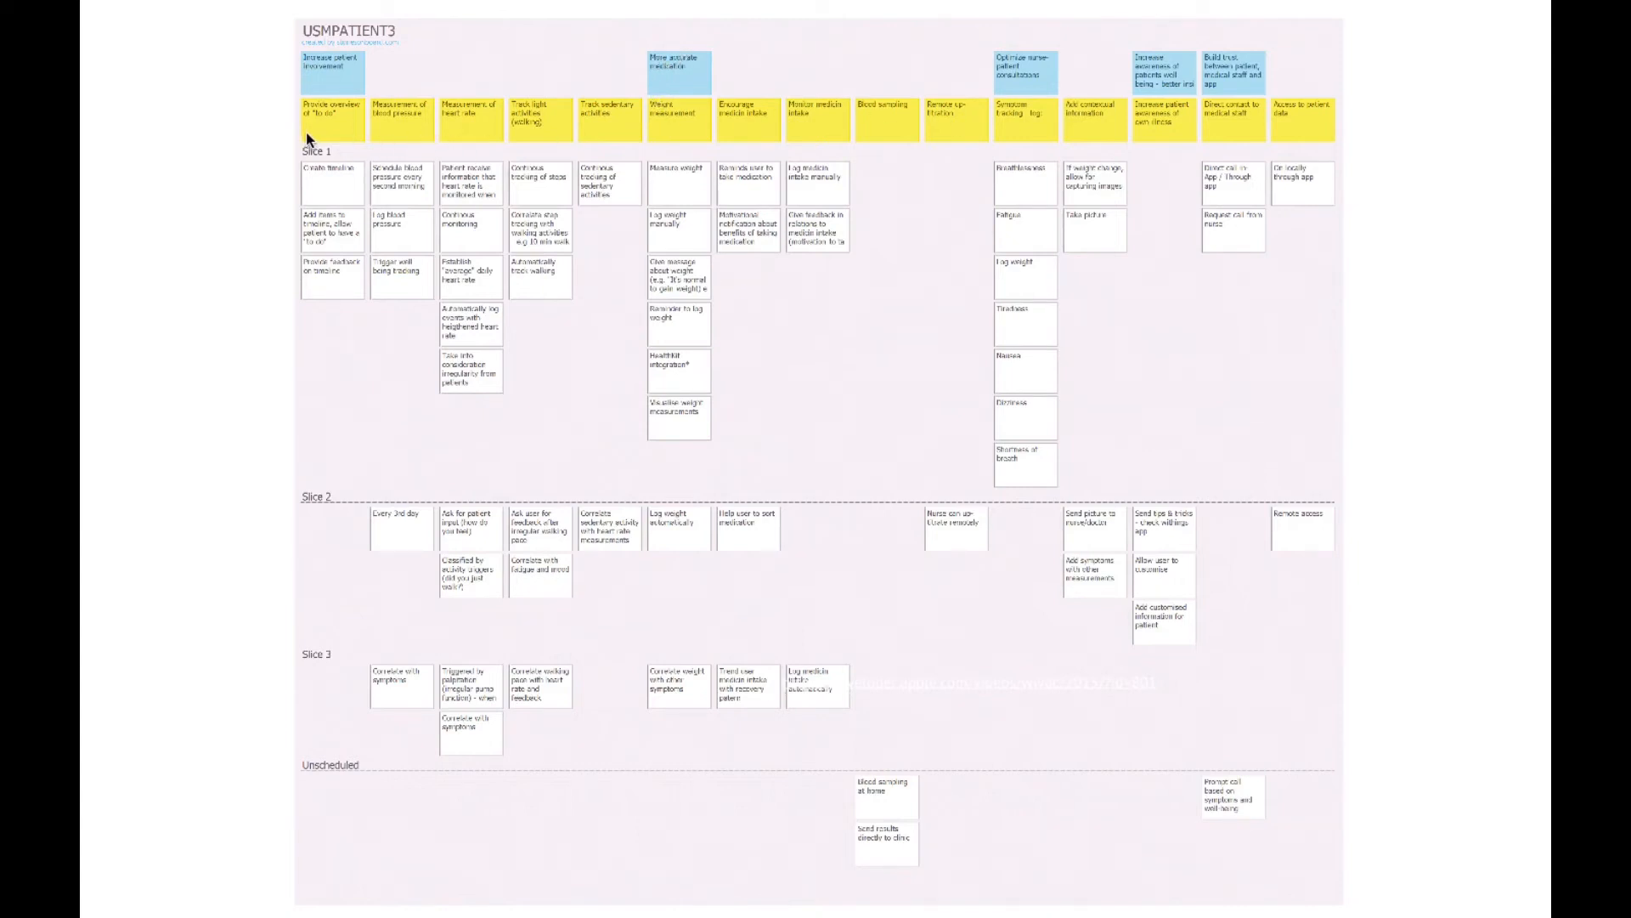
mouse_move(1364, 84)
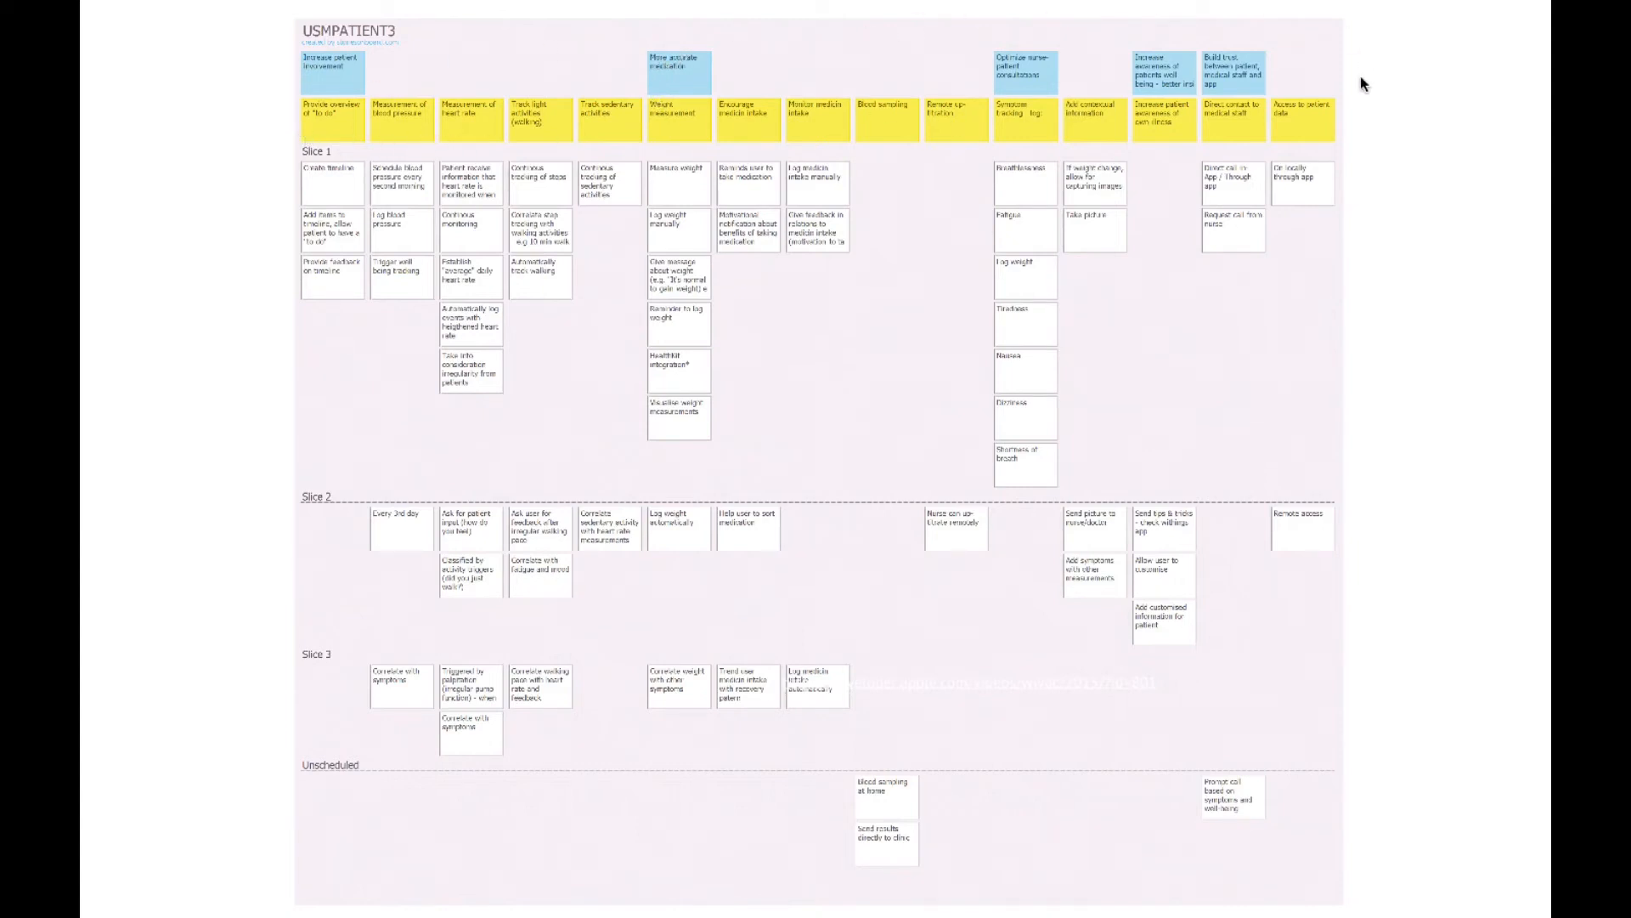
mouse_move(694, 124)
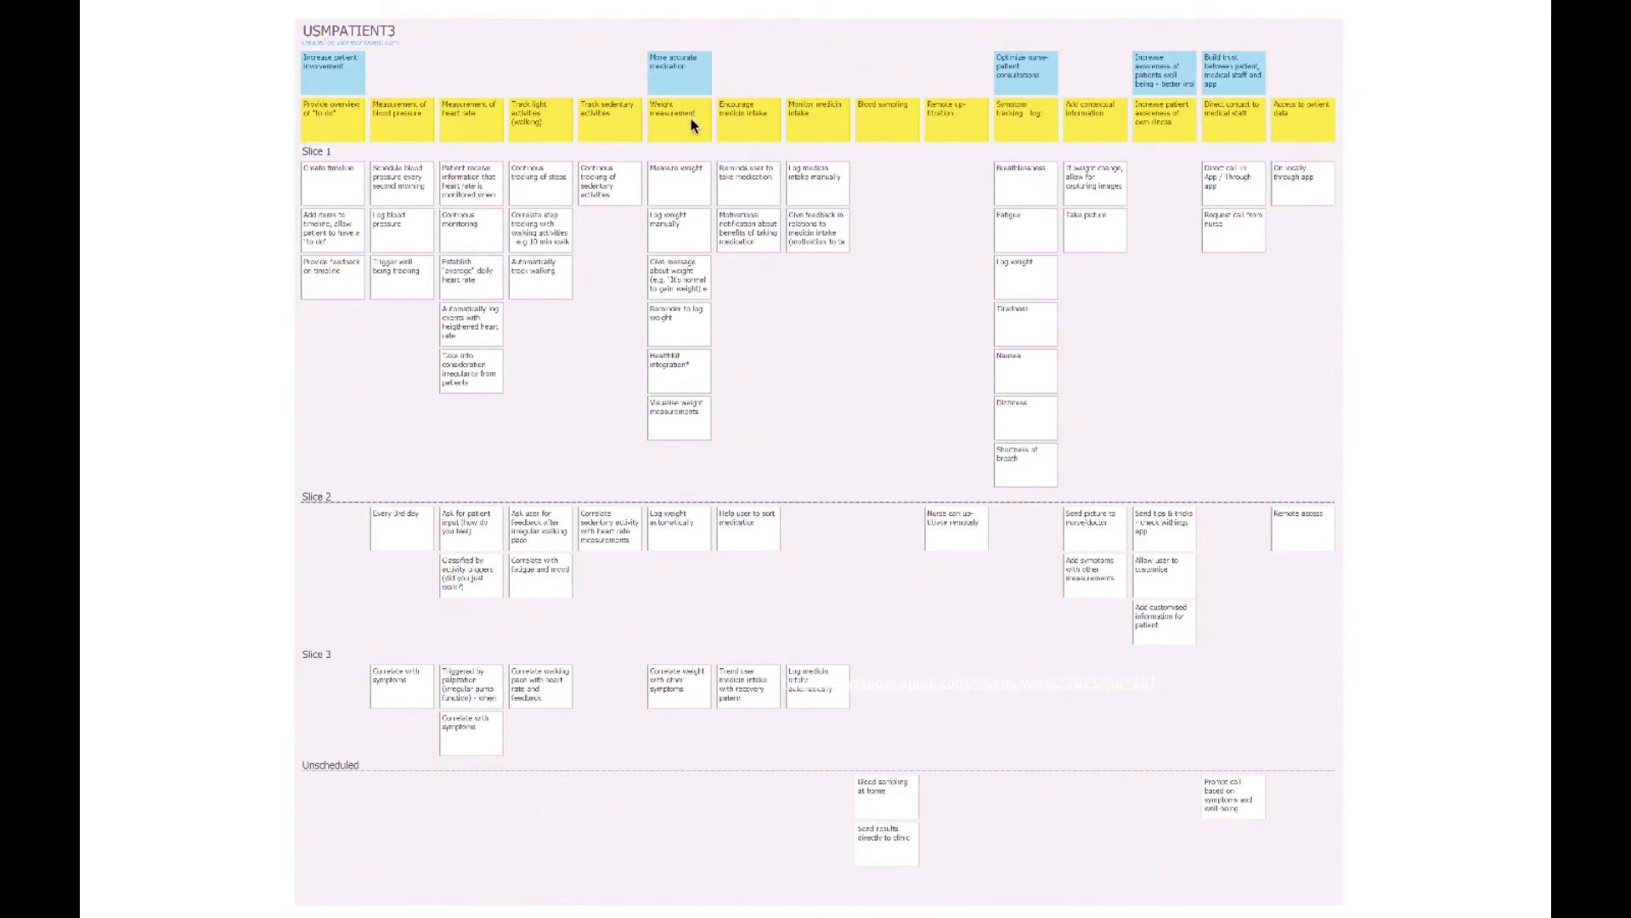
mouse_move(330, 71)
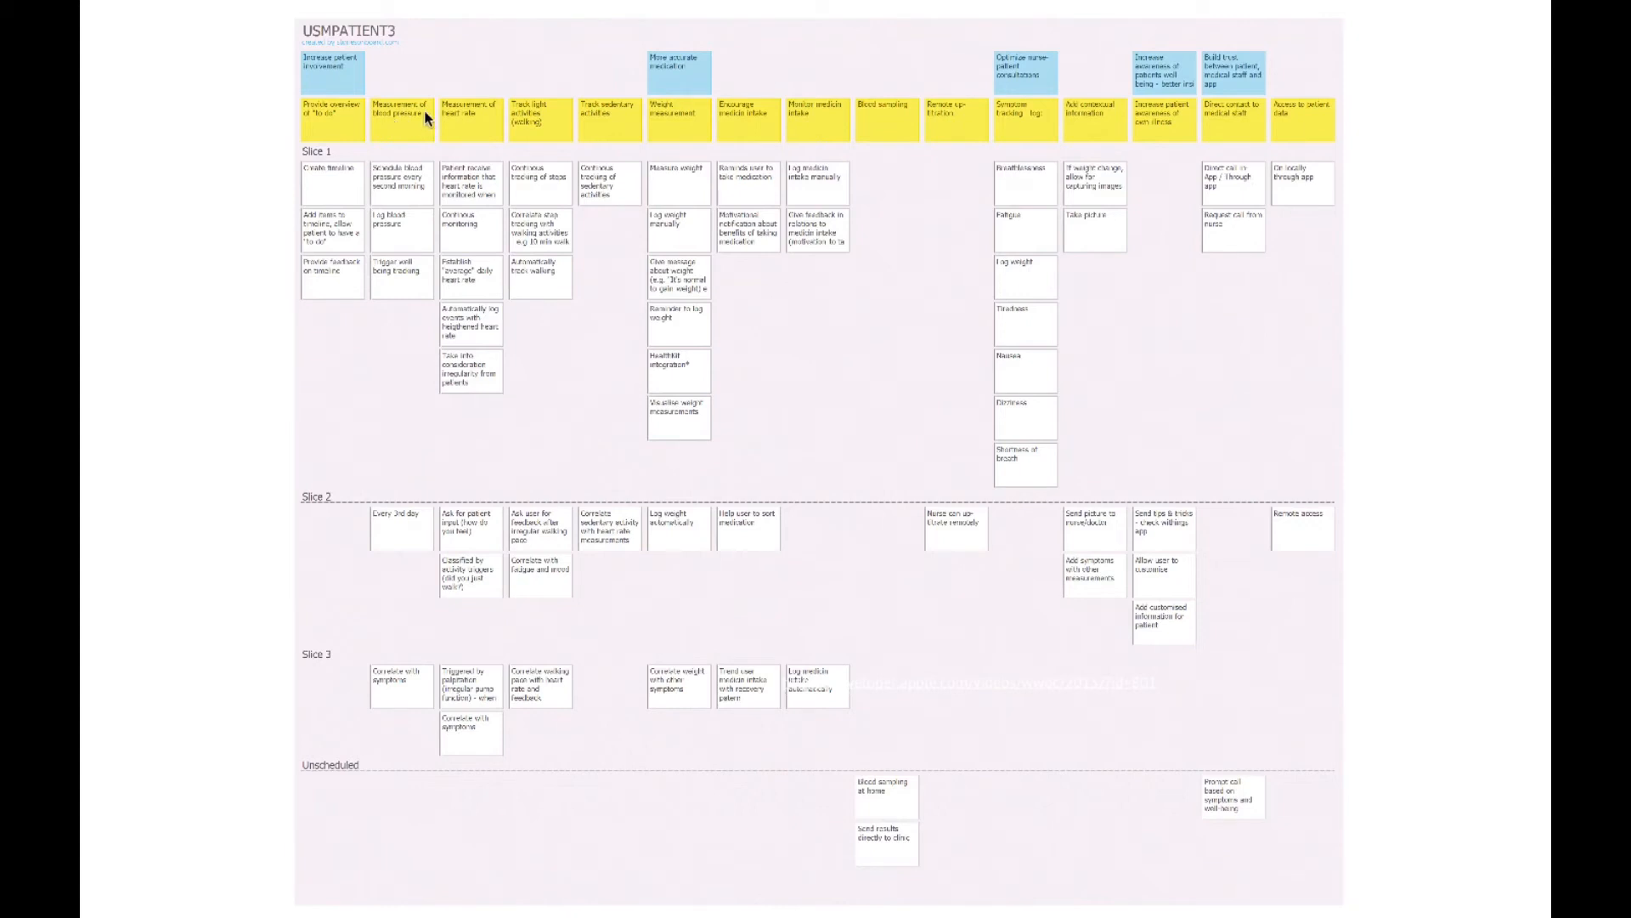
mouse_move(617, 121)
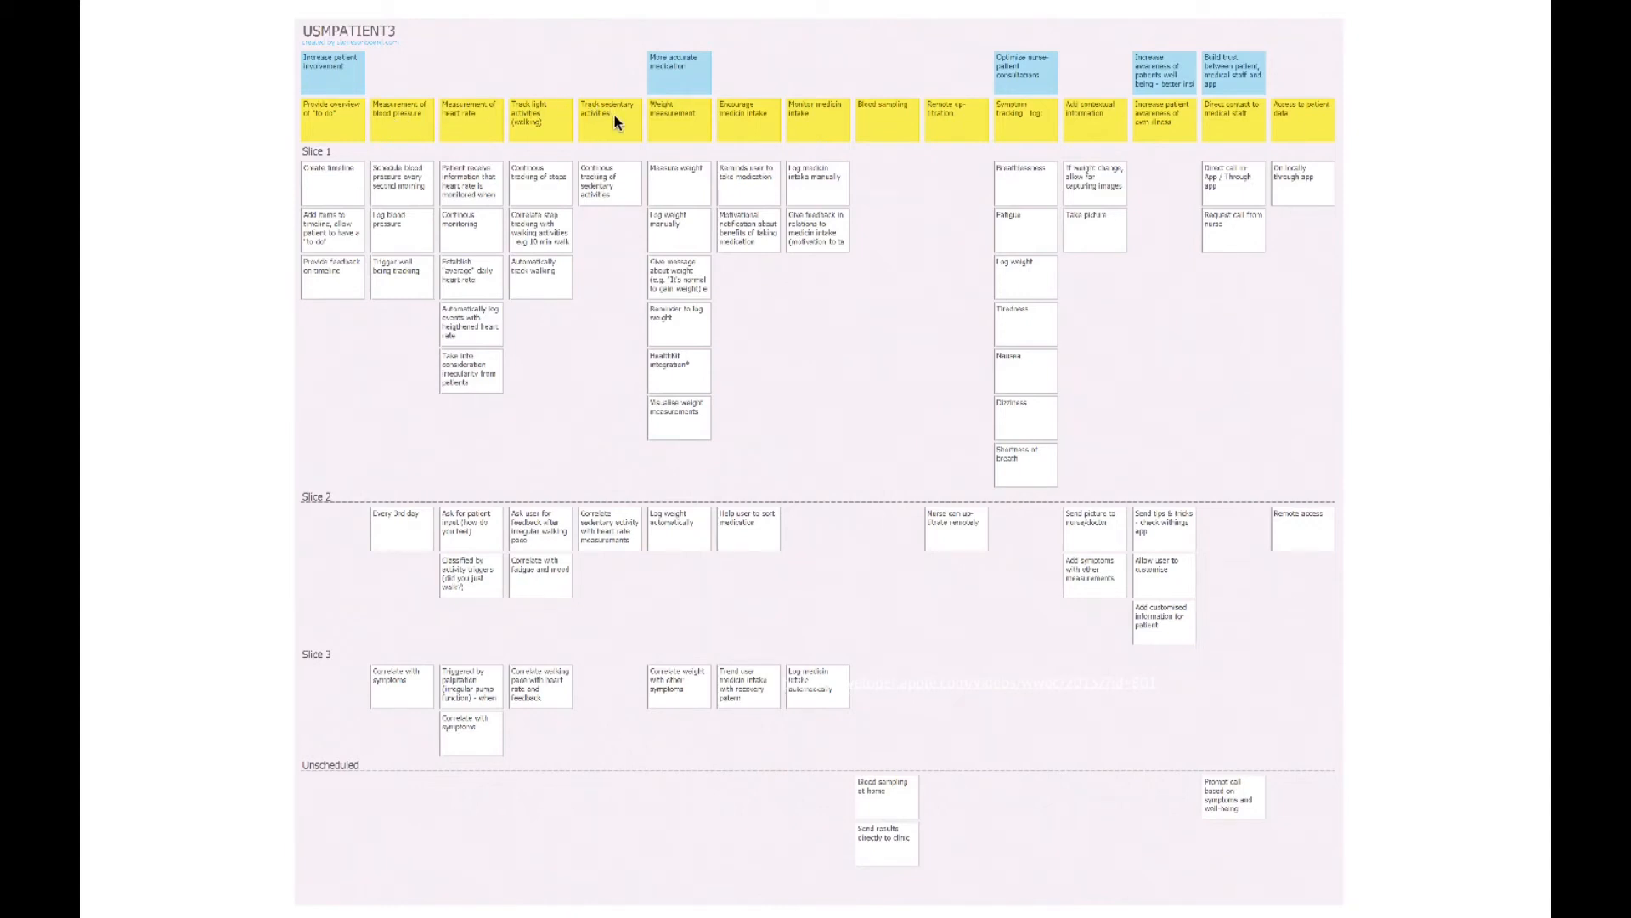
mouse_move(328, 36)
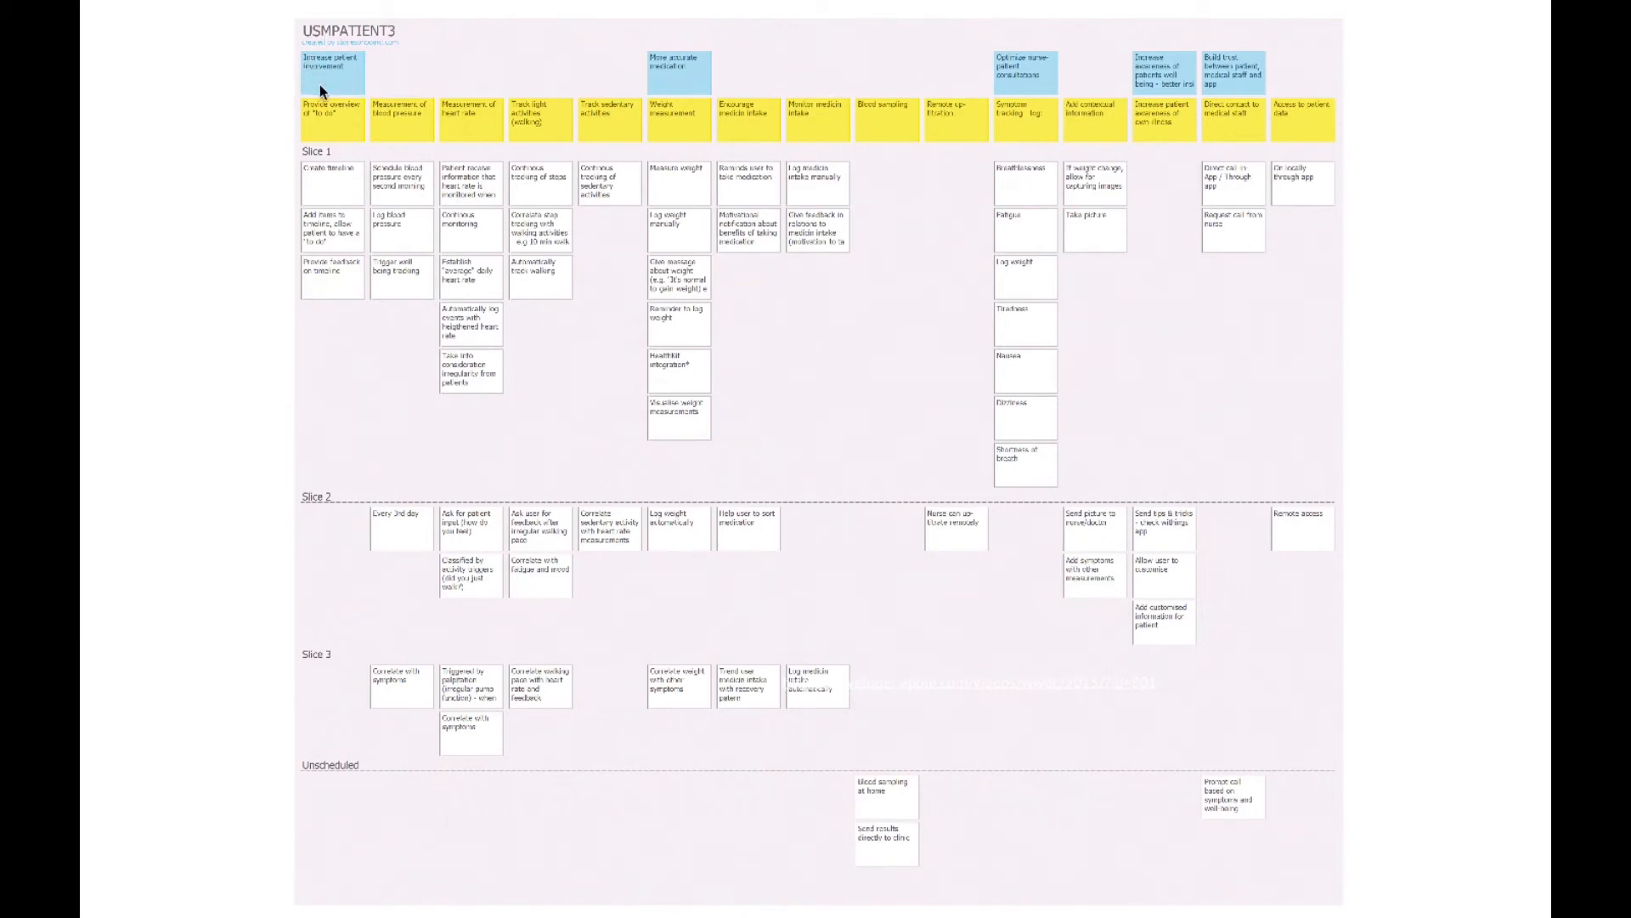
mouse_move(315, 135)
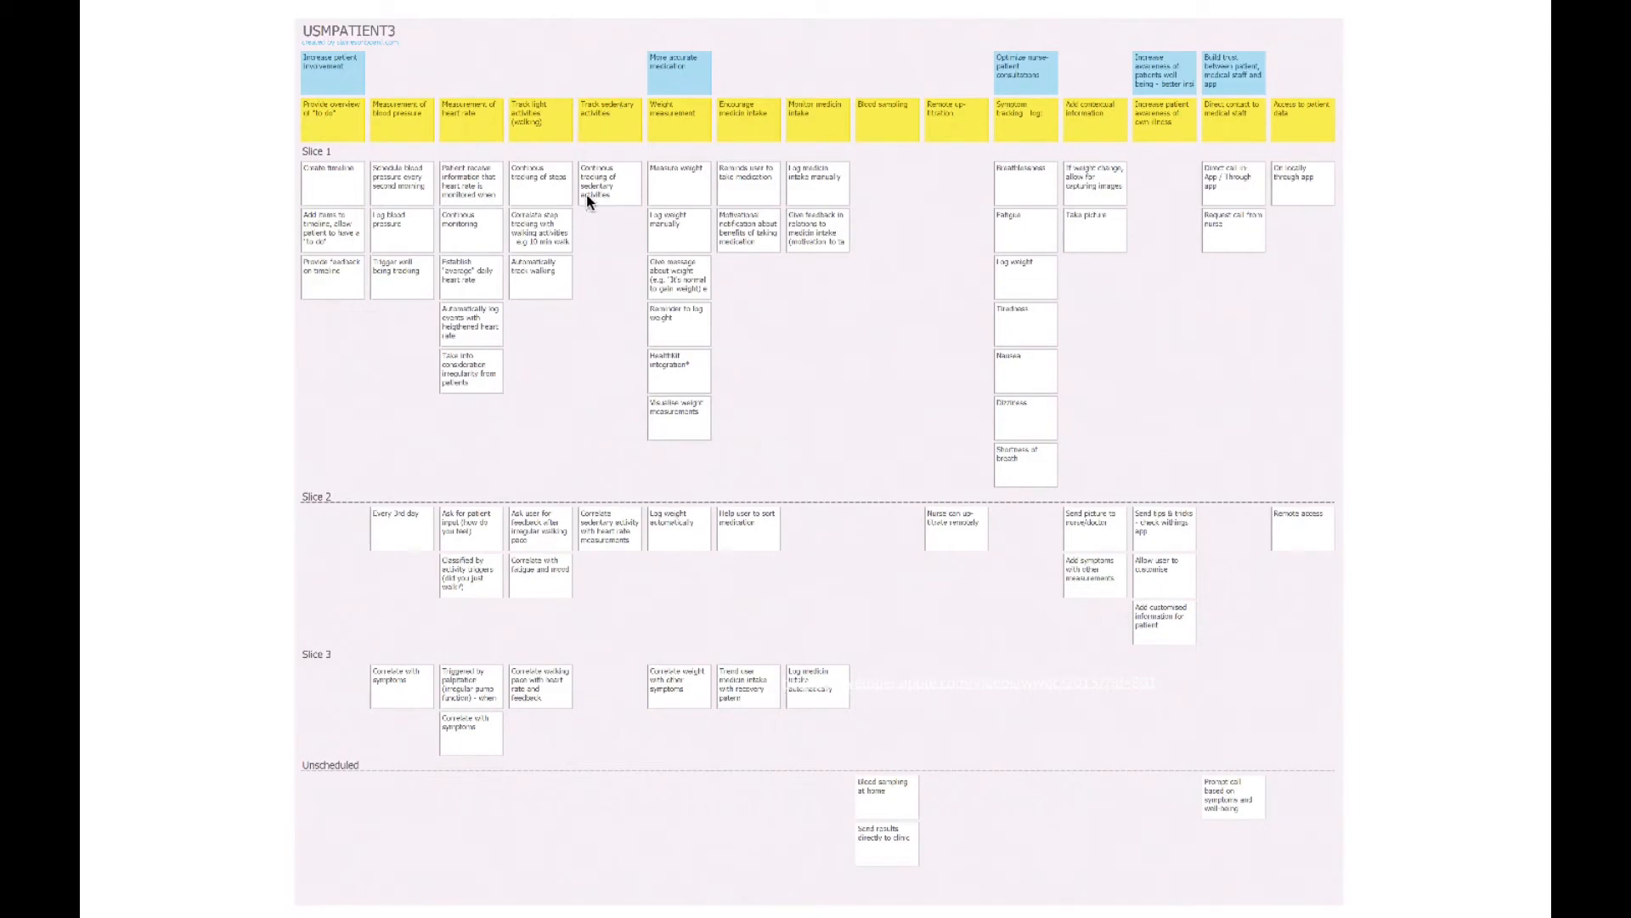
mouse_move(570, 322)
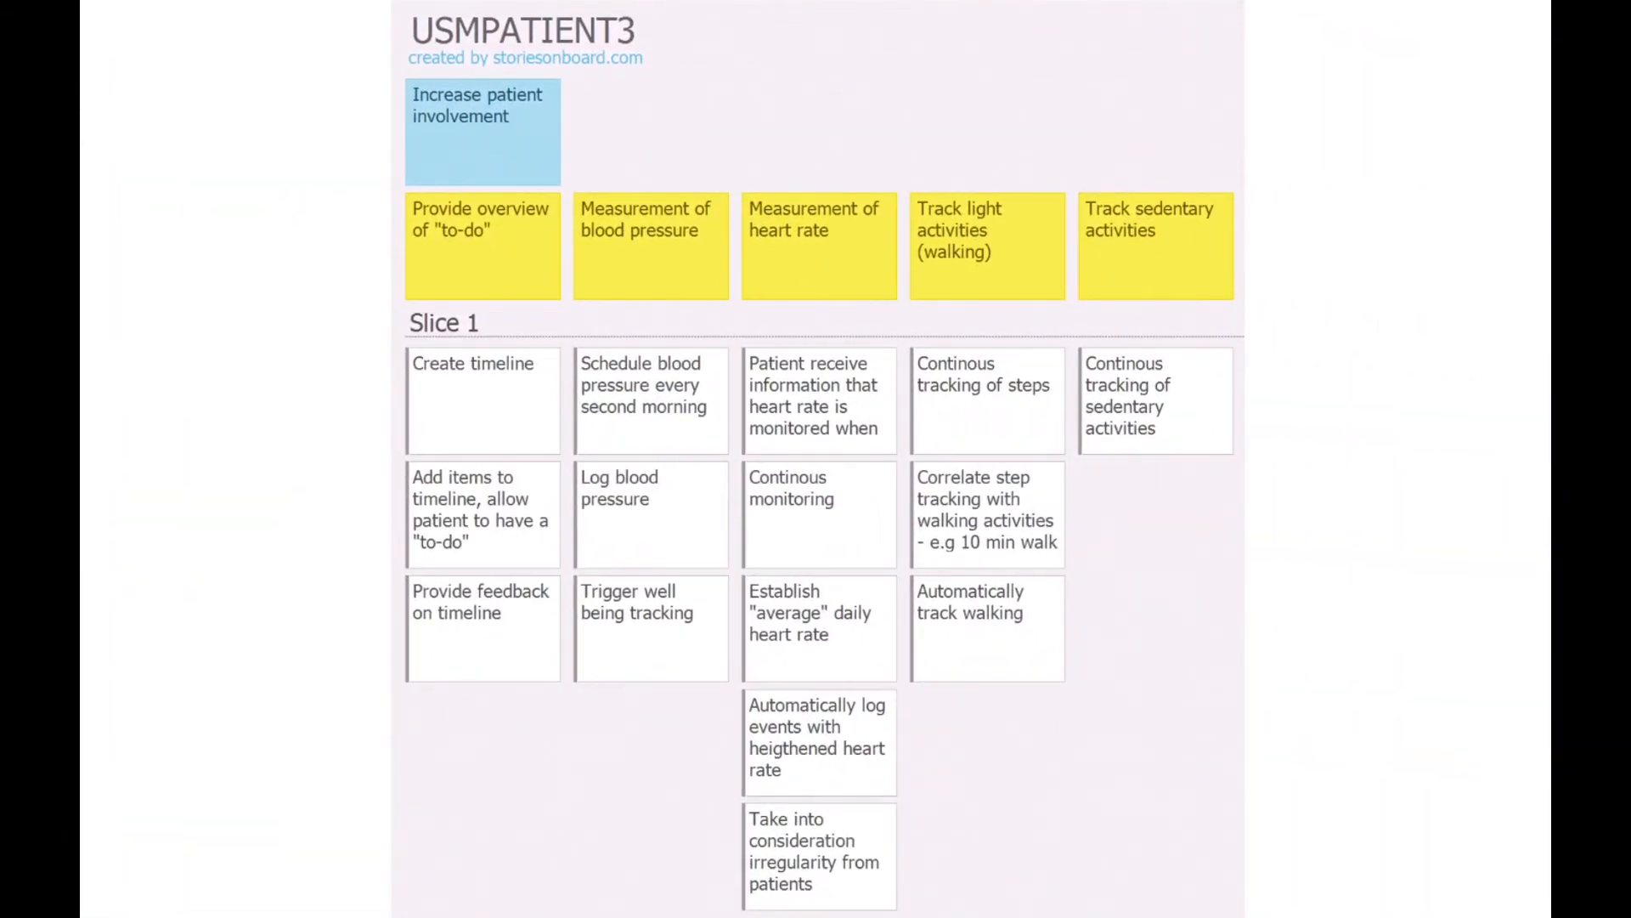
mouse_move(574, 87)
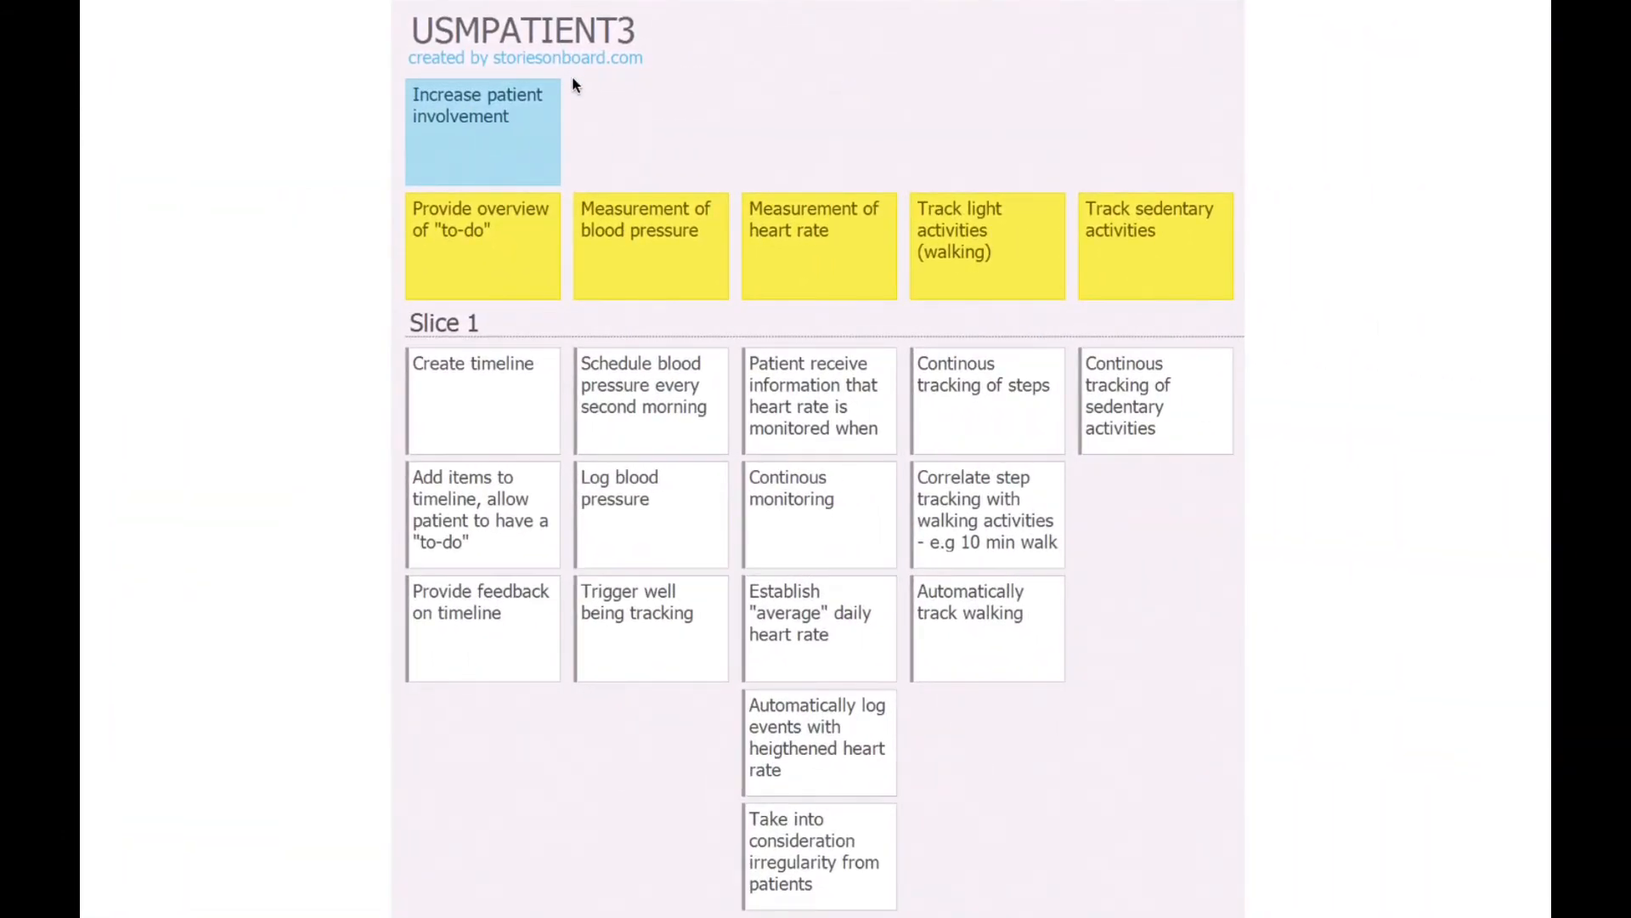
mouse_move(571, 93)
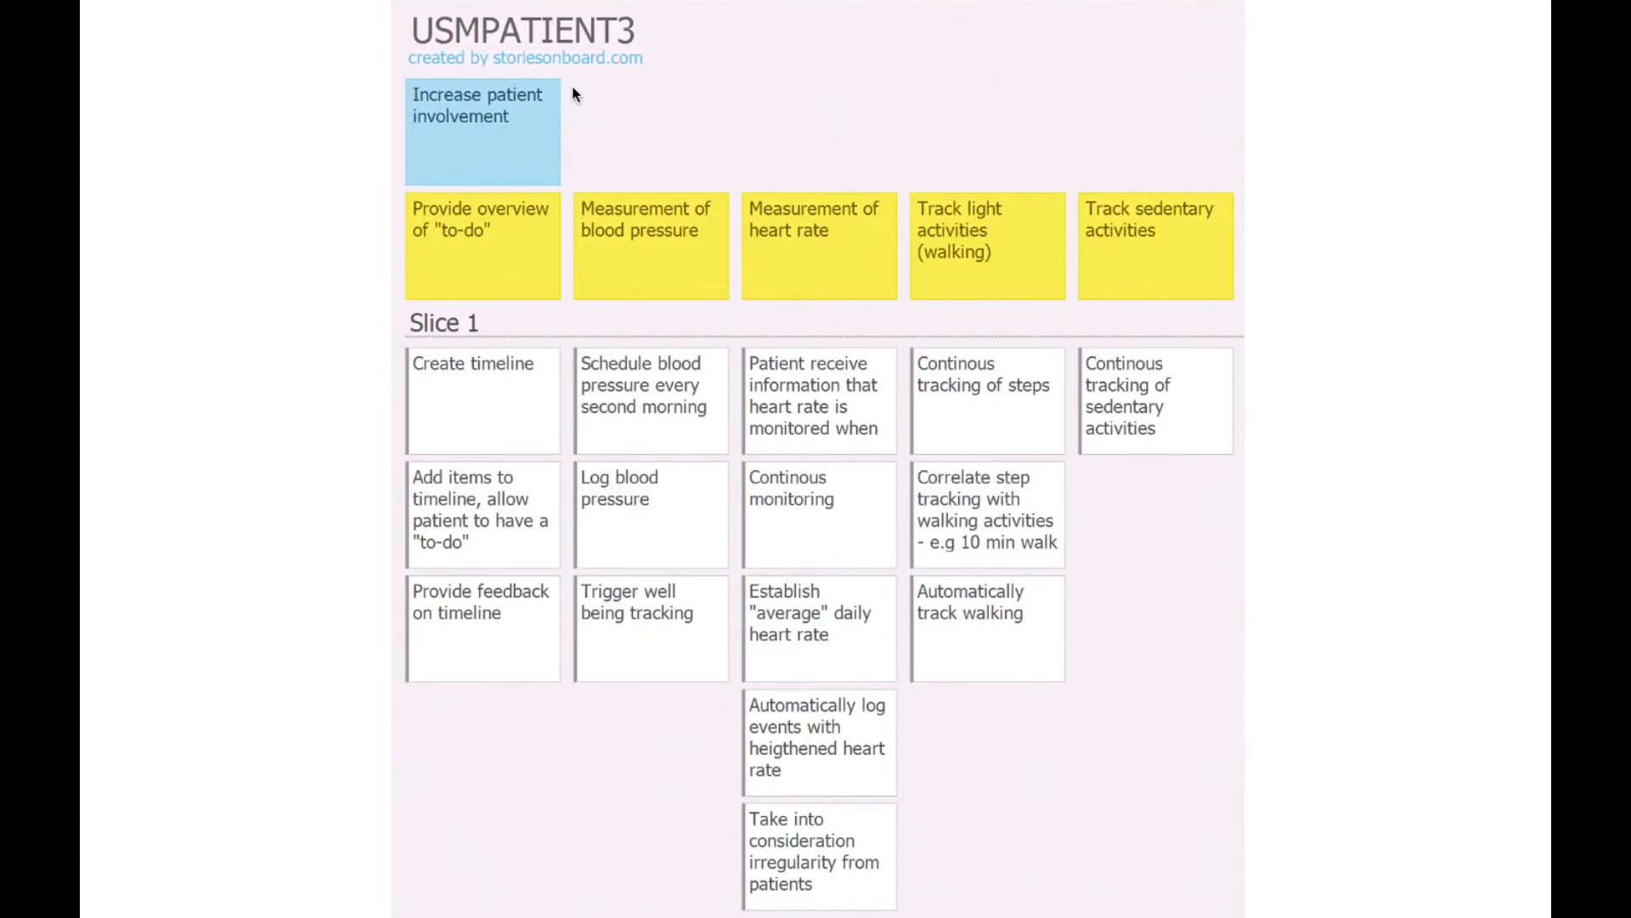
mouse_move(403, 117)
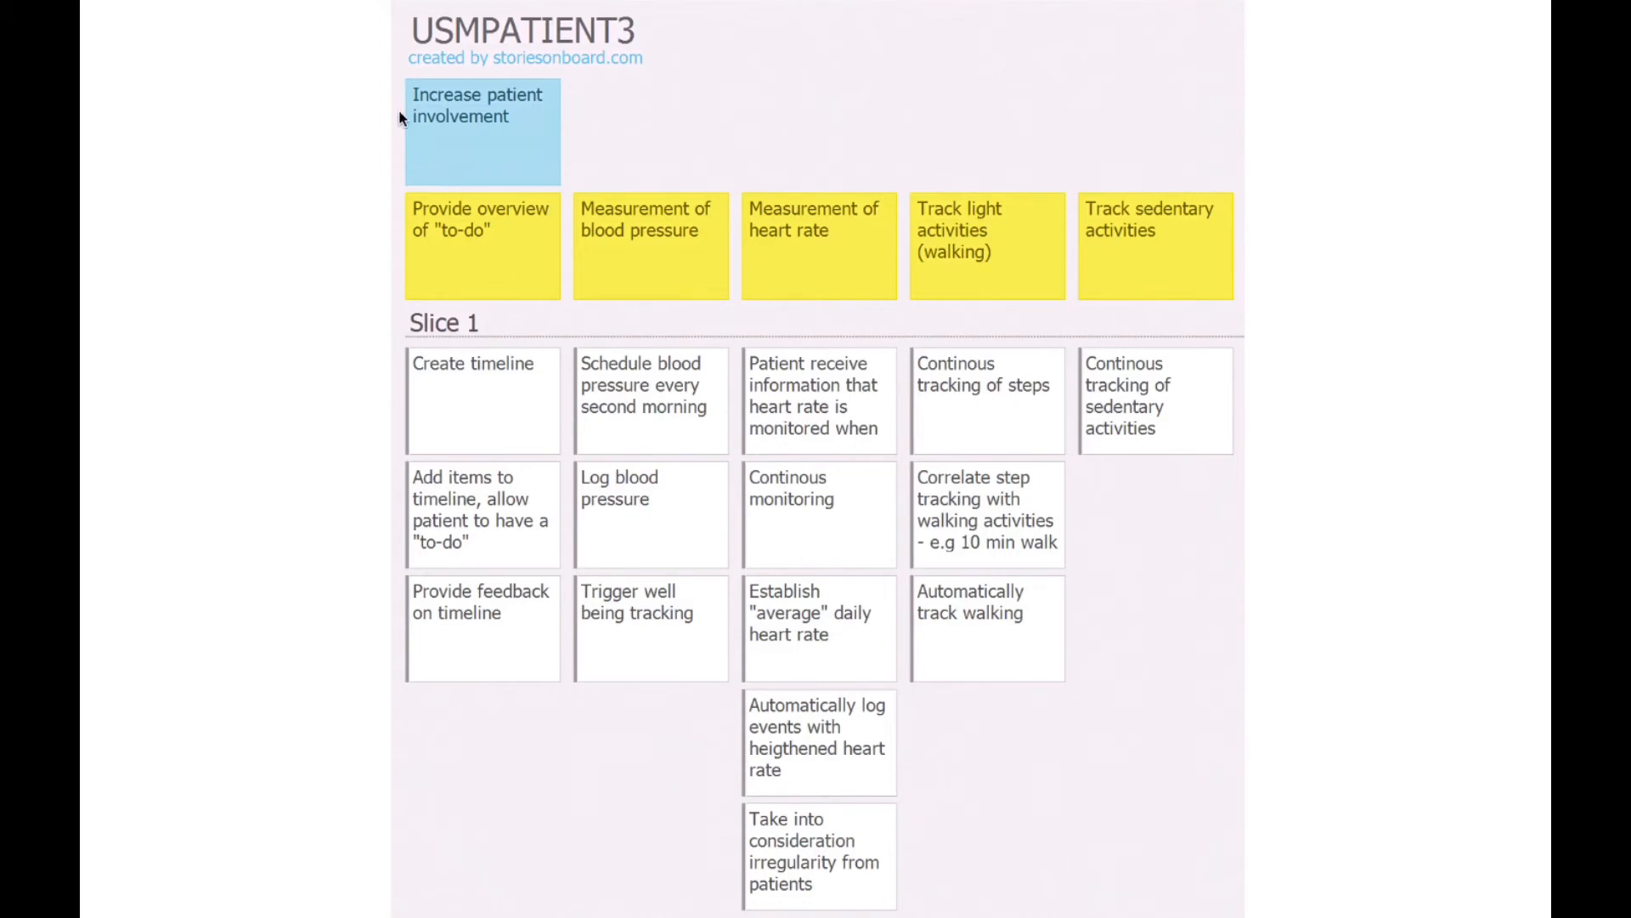
mouse_move(476, 154)
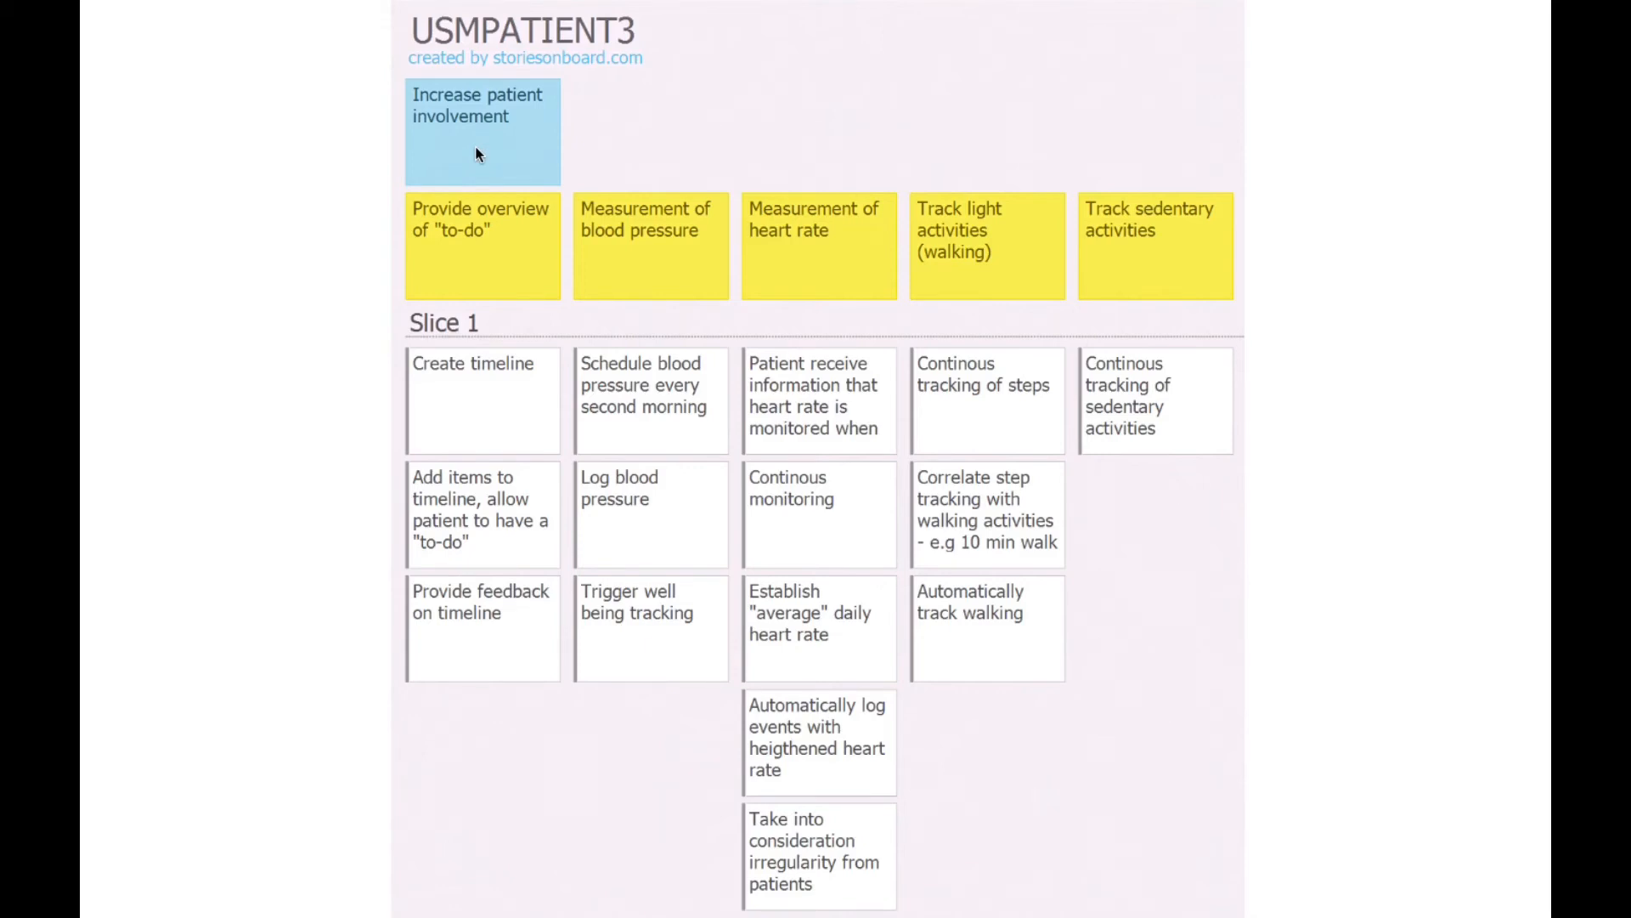
mouse_move(518, 144)
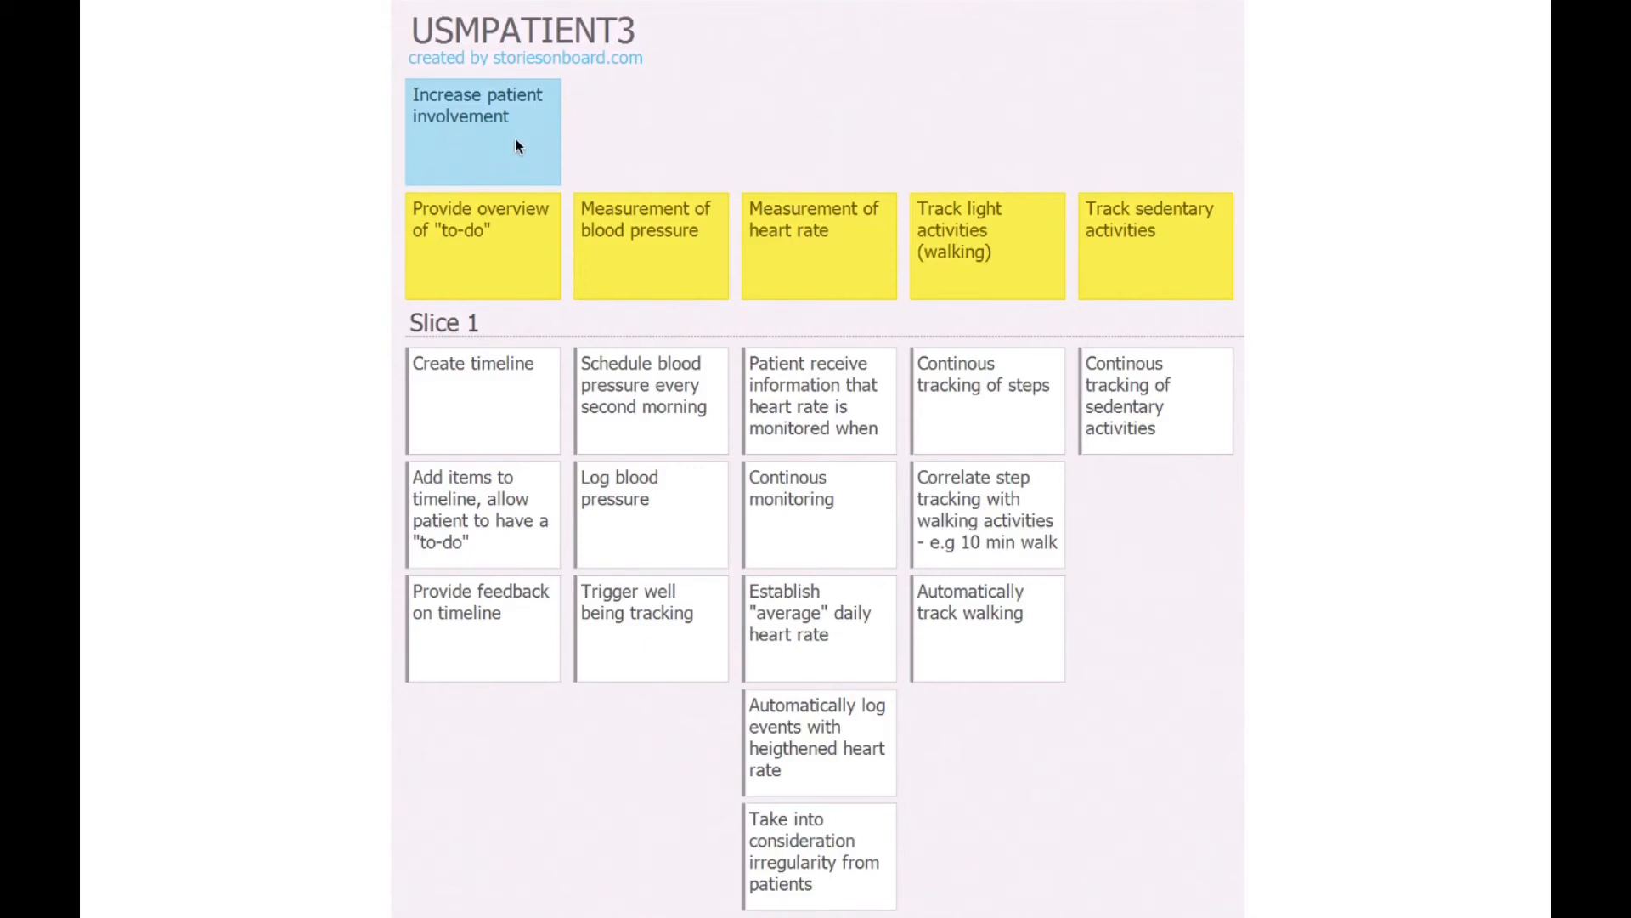
mouse_move(508, 138)
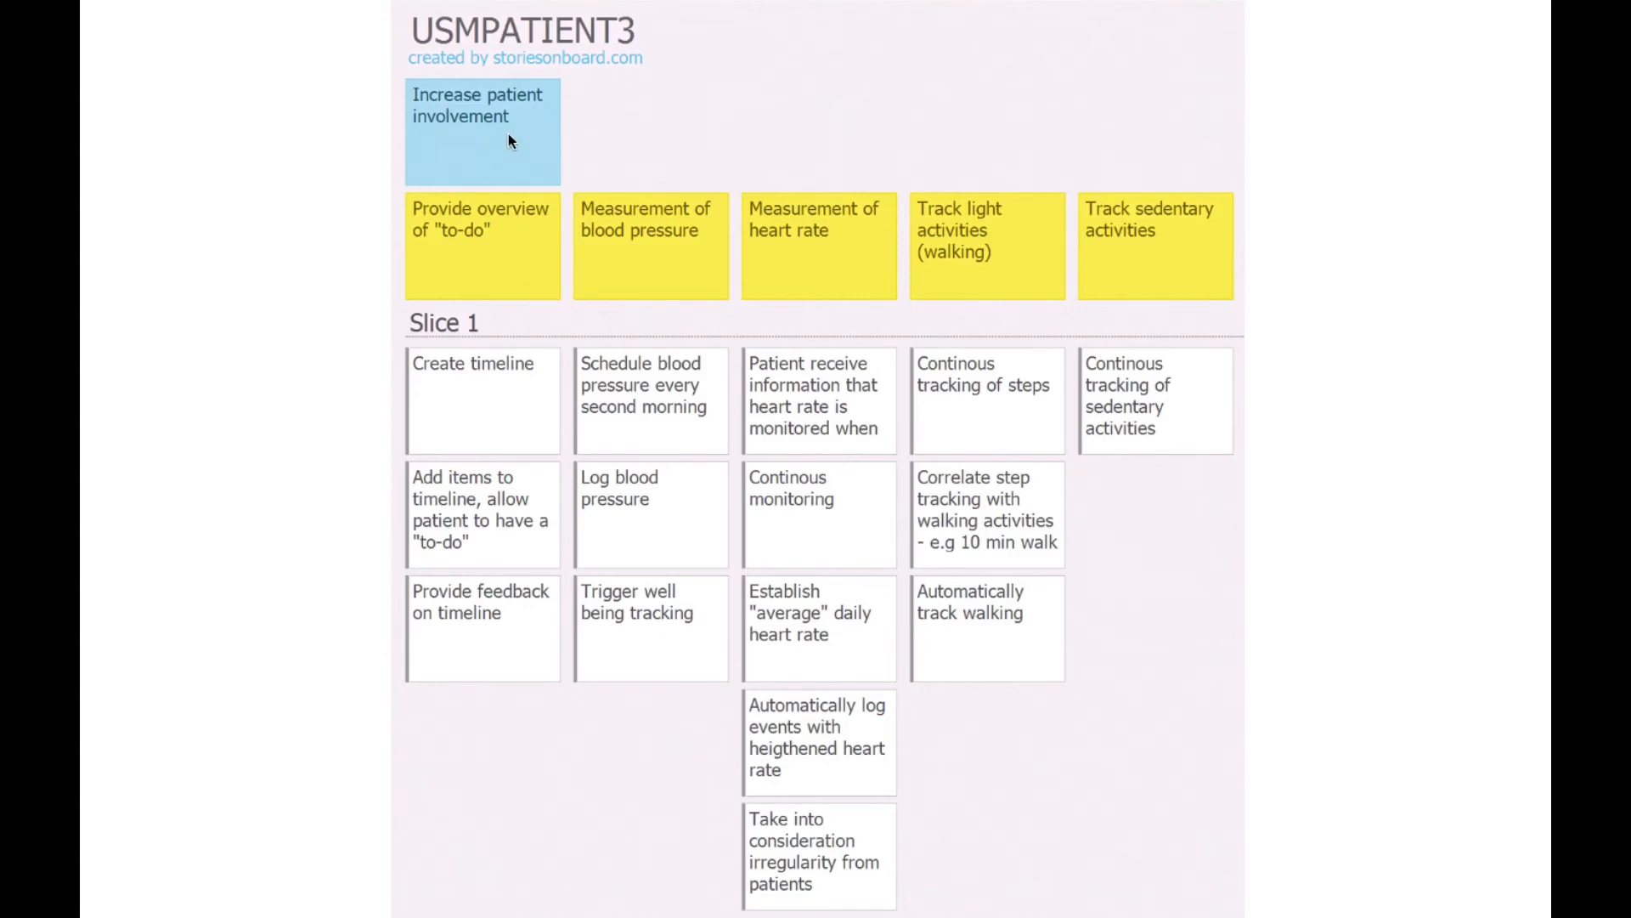
mouse_move(579, 142)
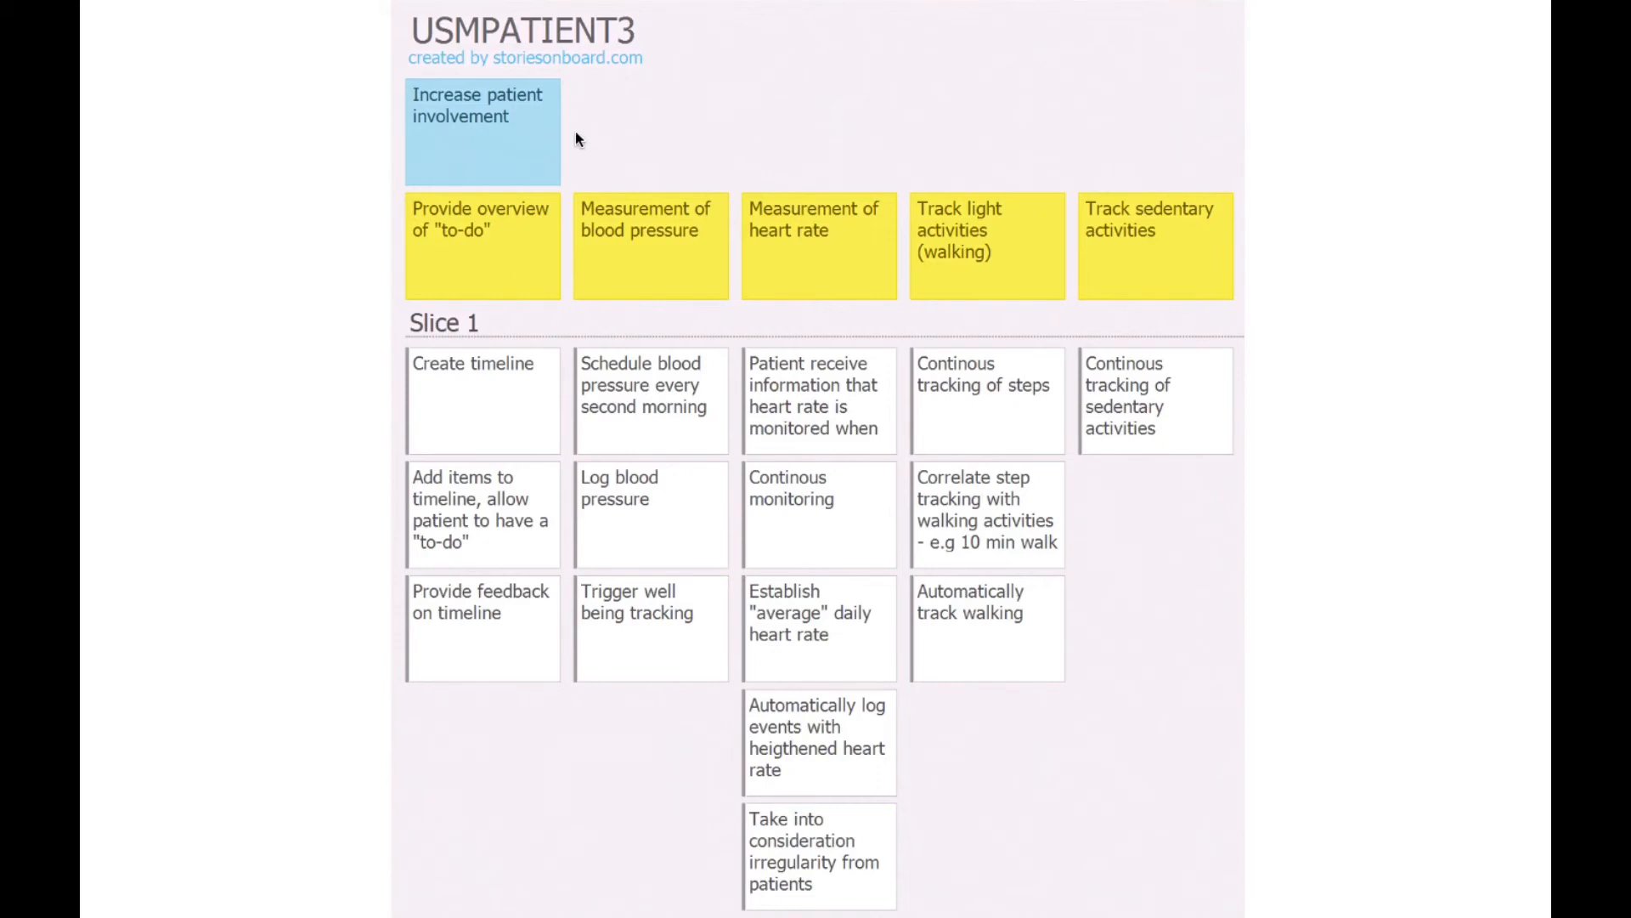
mouse_move(416, 140)
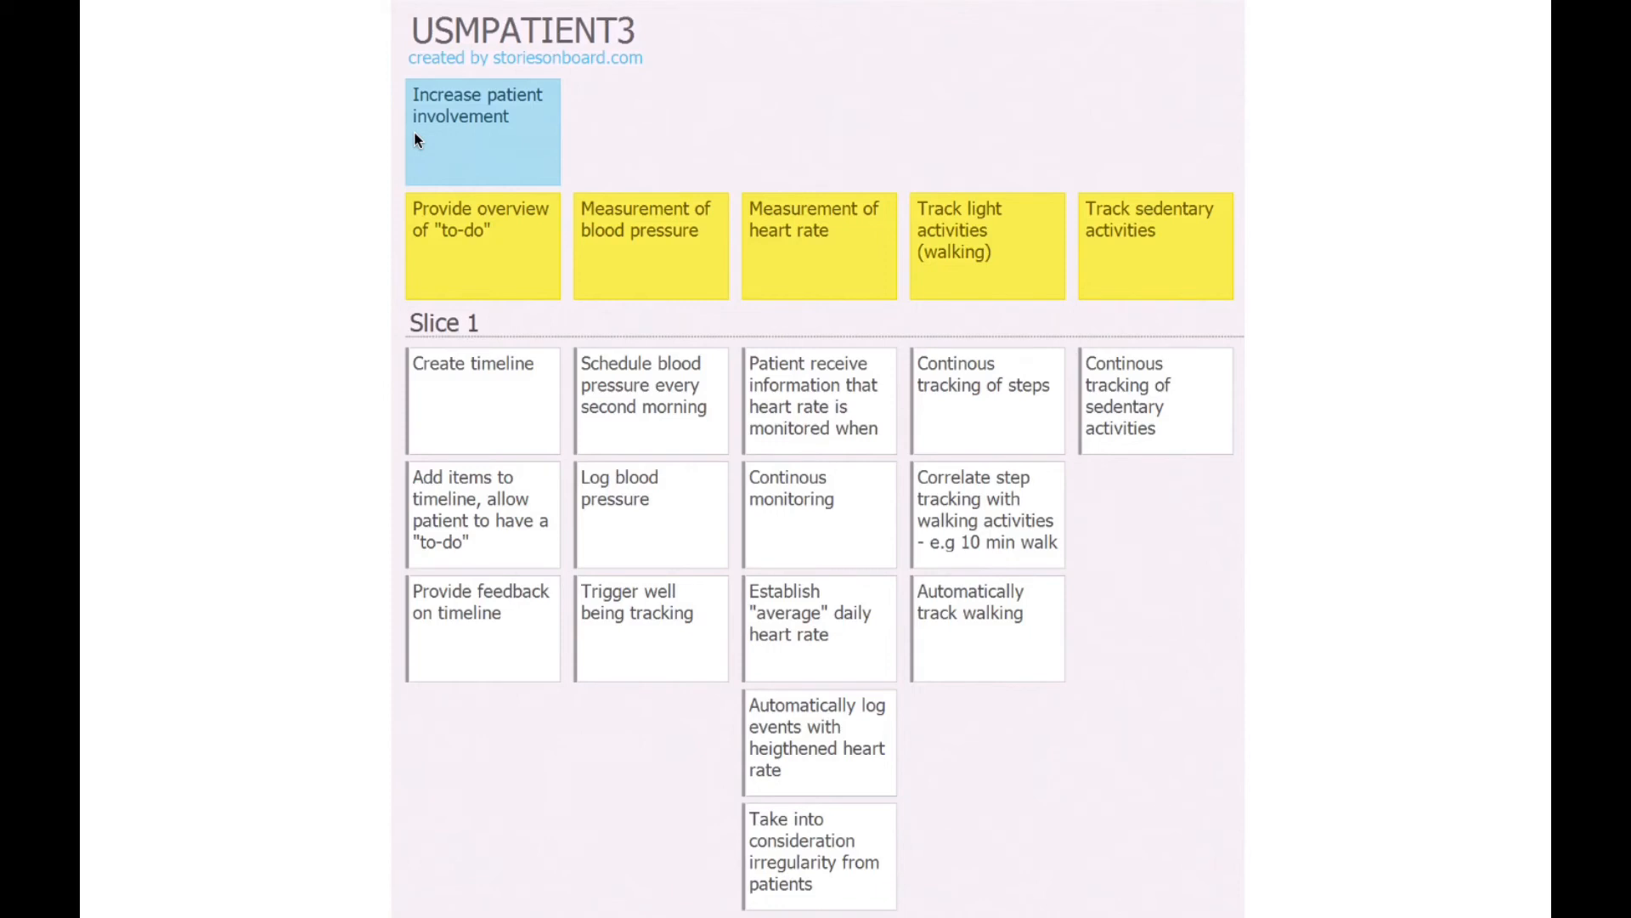
mouse_move(454, 425)
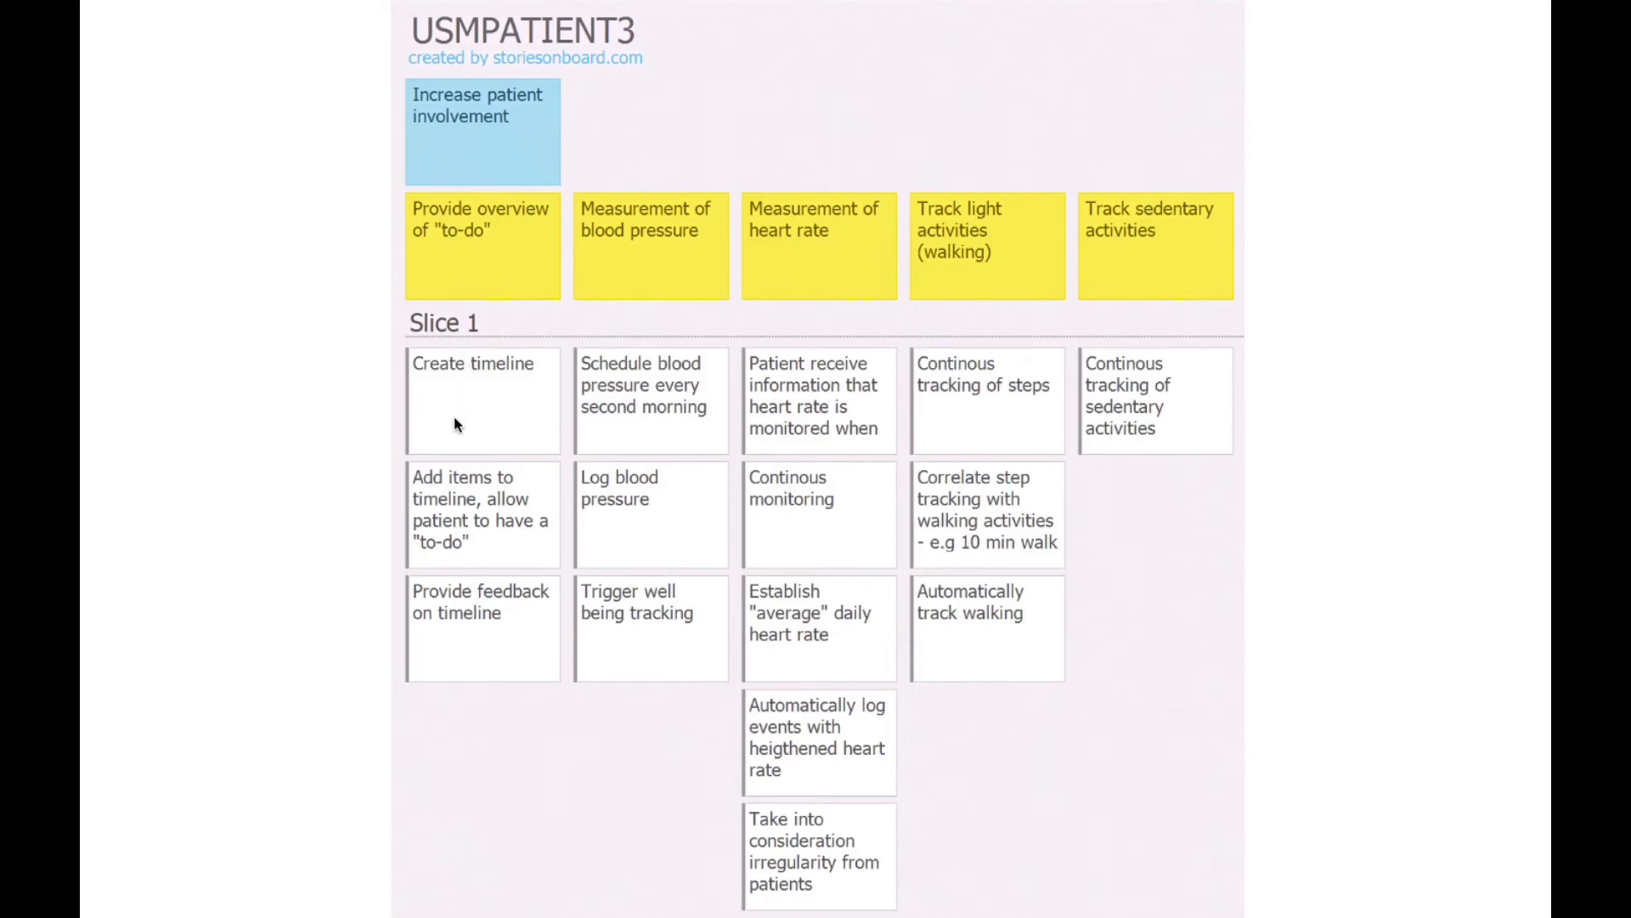
mouse_move(458, 255)
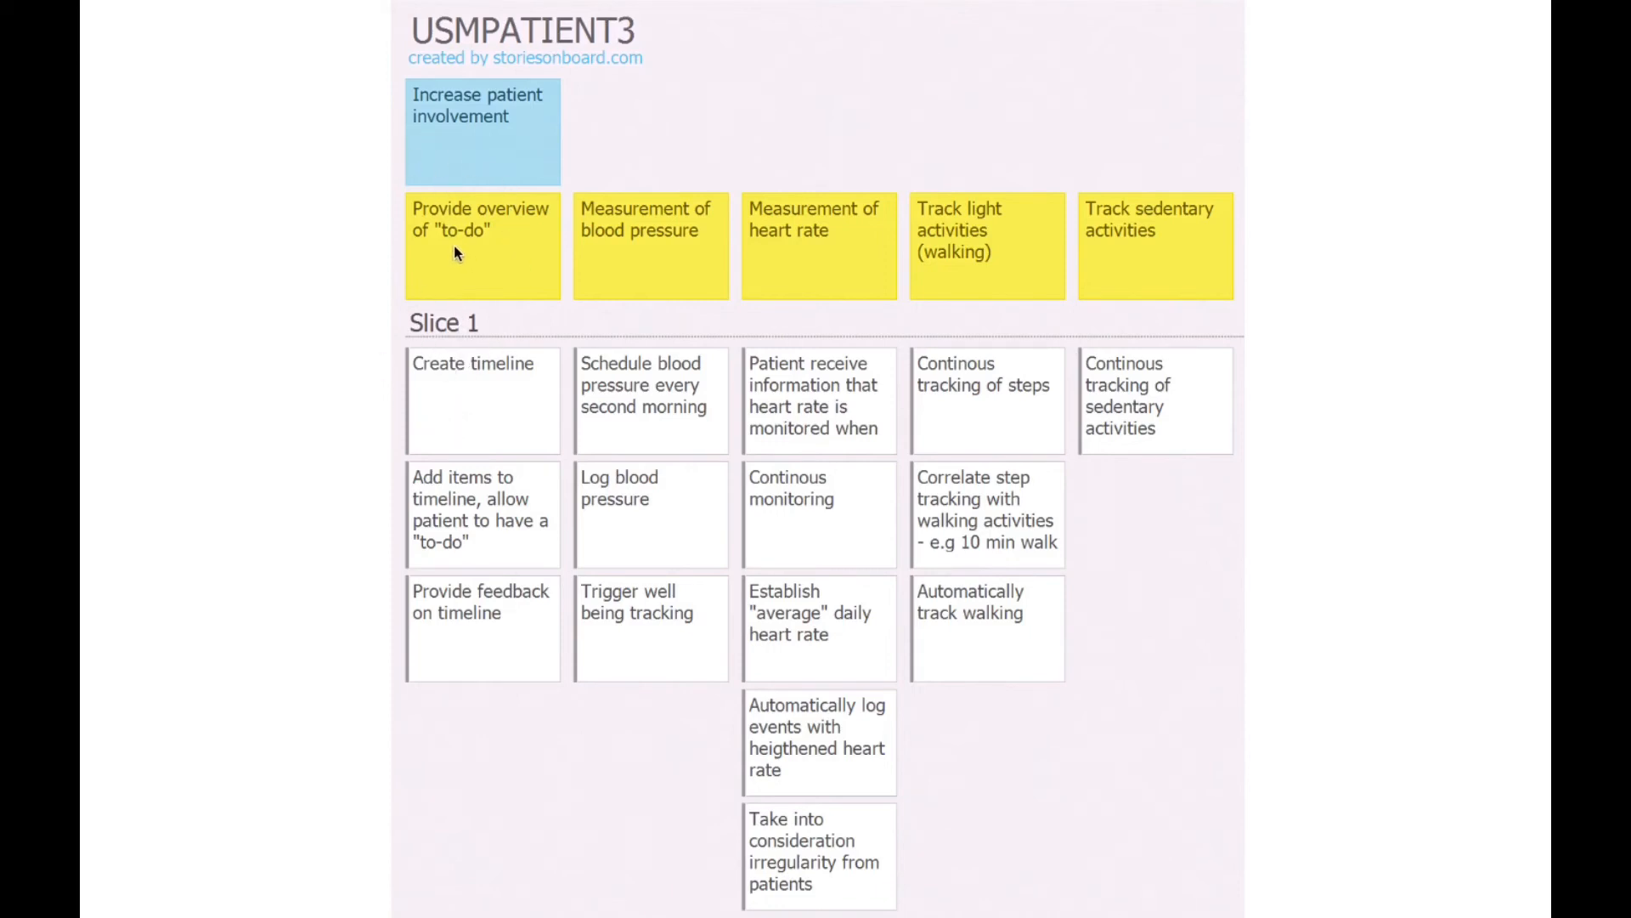
mouse_move(467, 326)
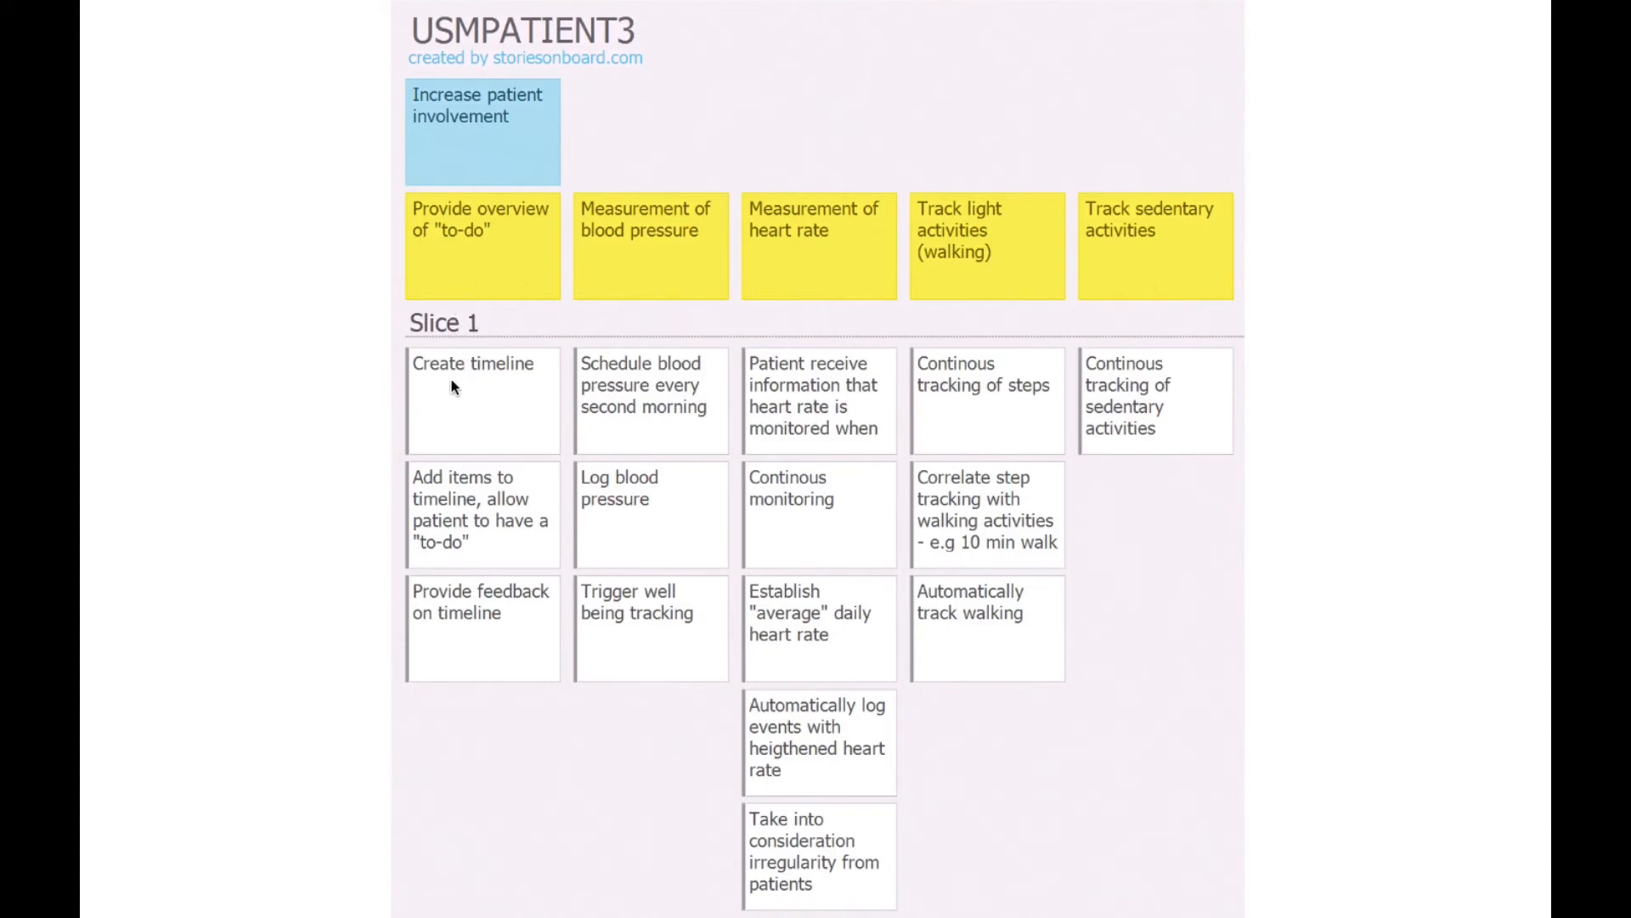
mouse_move(518, 451)
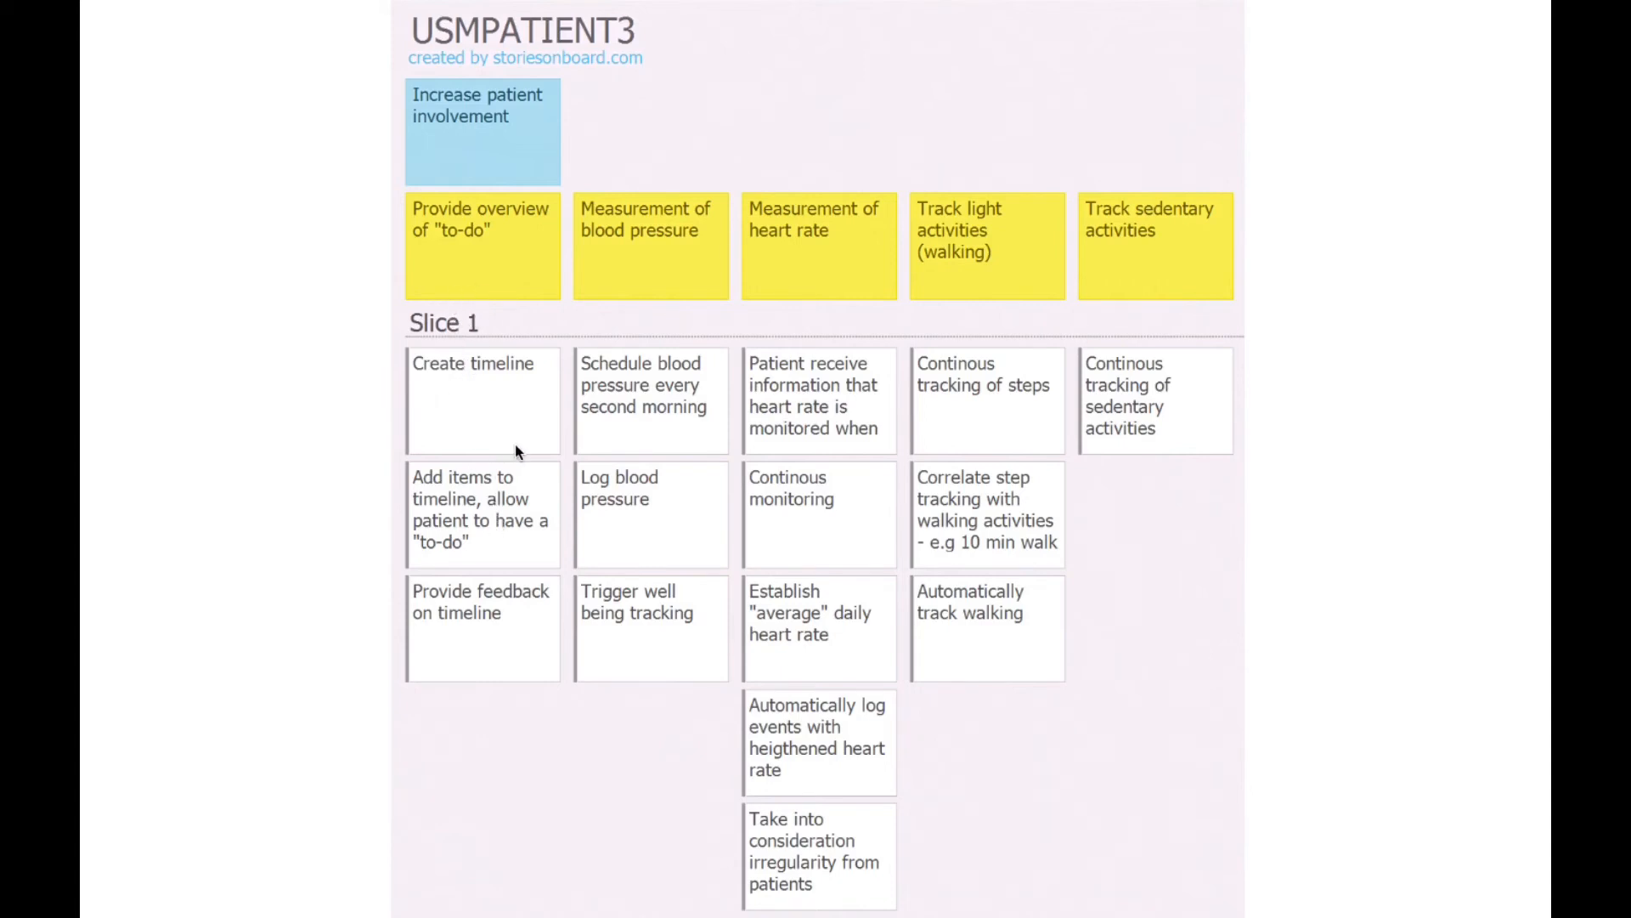
mouse_move(638, 272)
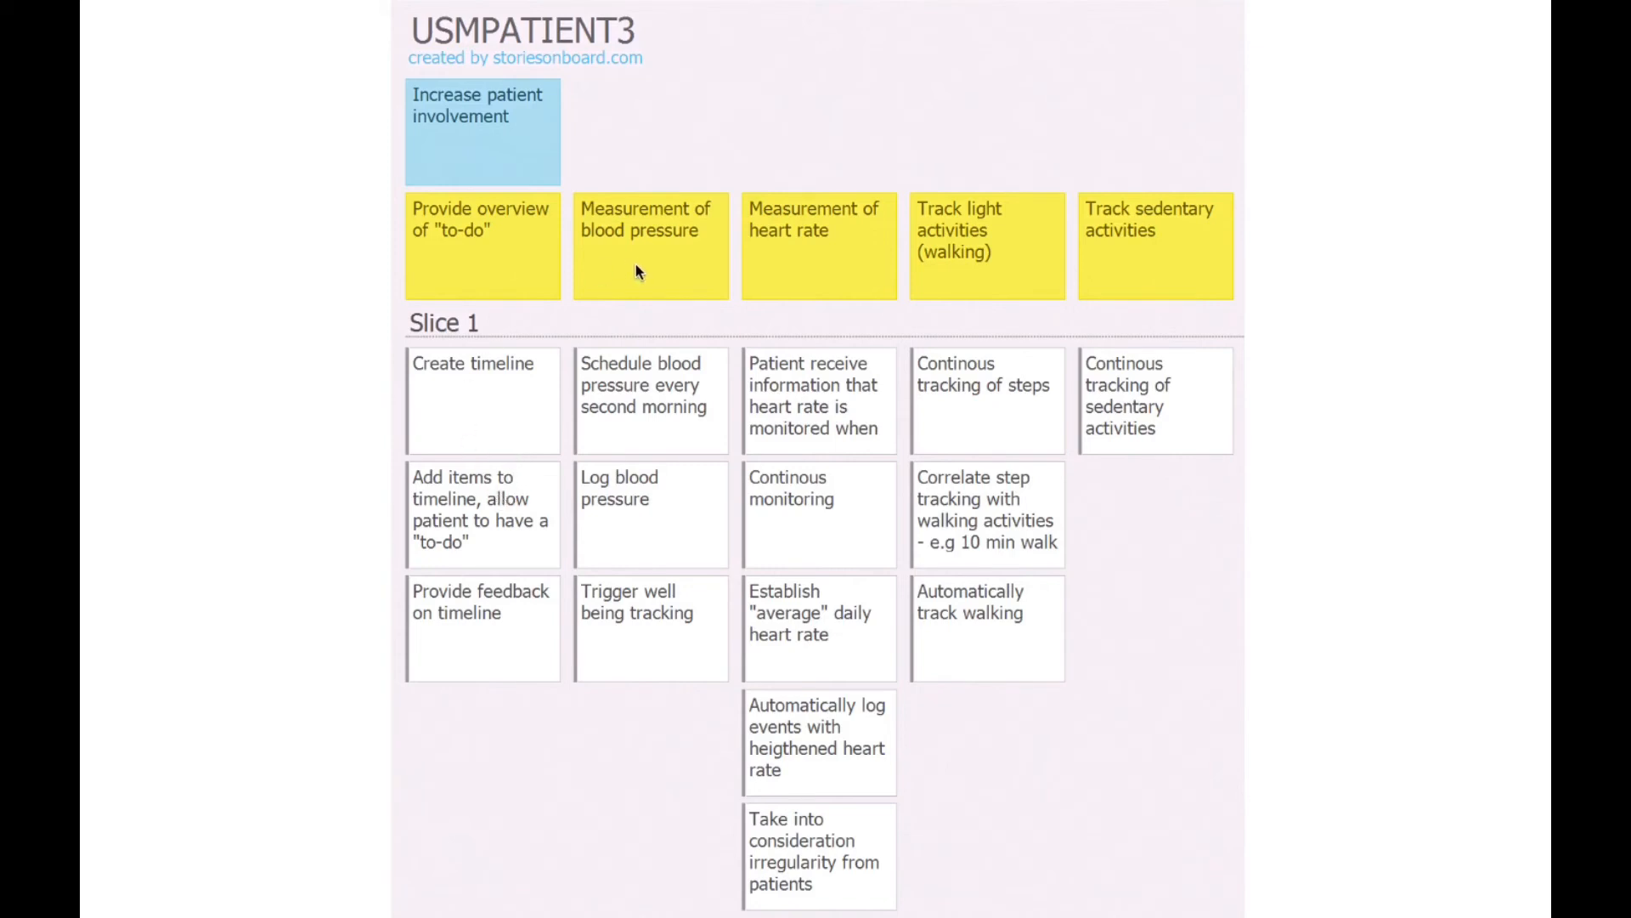
mouse_move(804, 232)
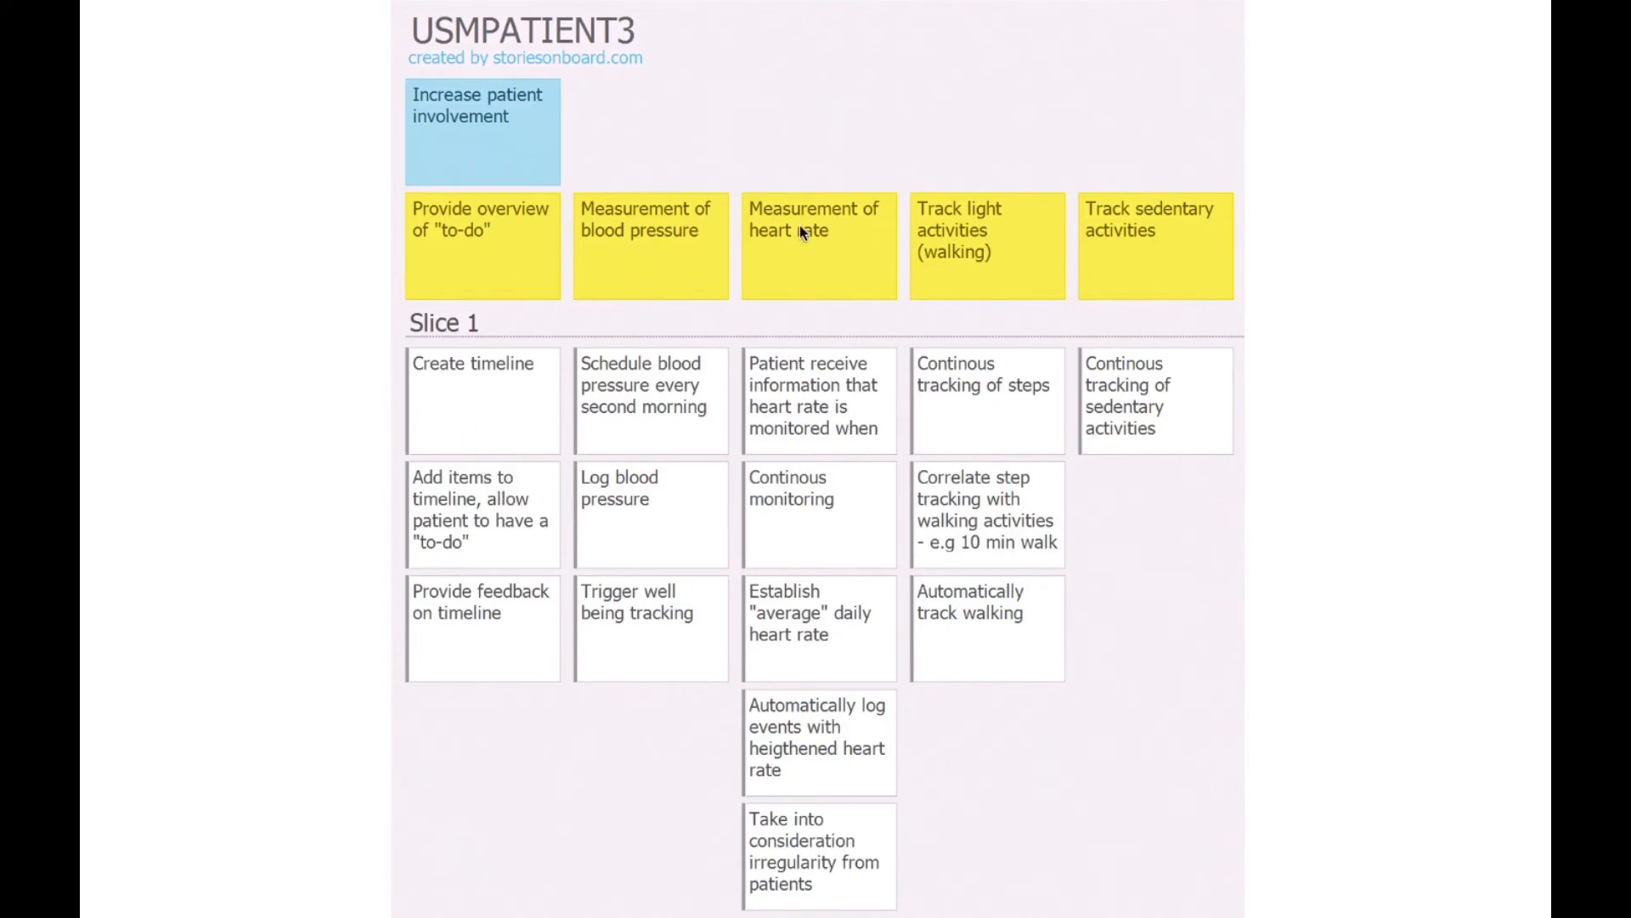
mouse_move(962, 247)
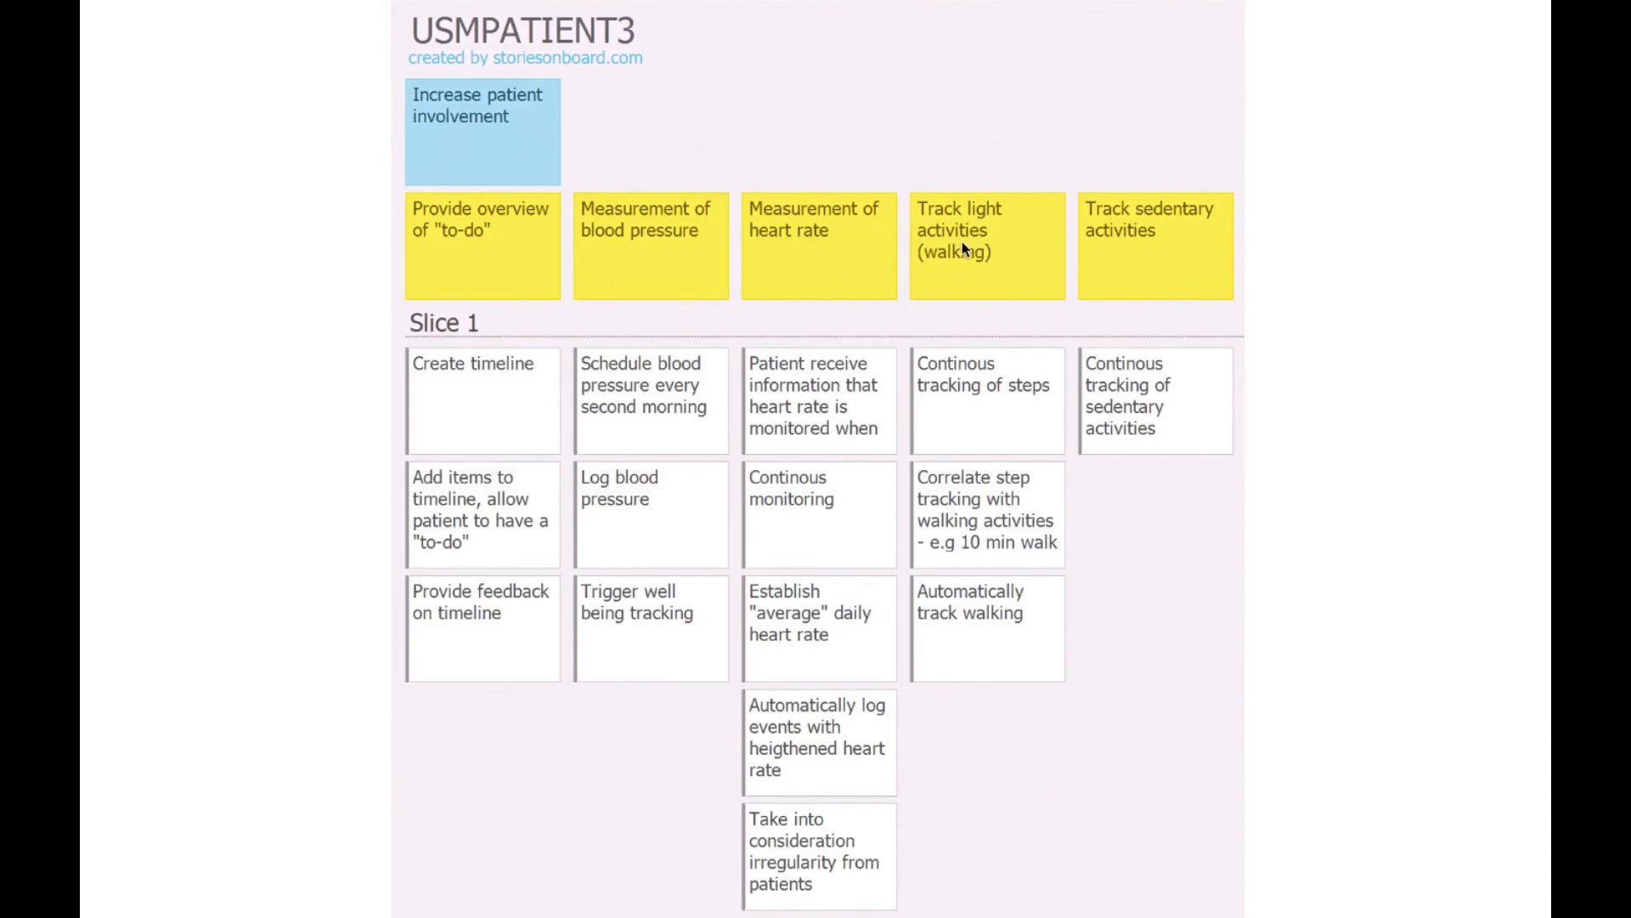
mouse_move(1046, 352)
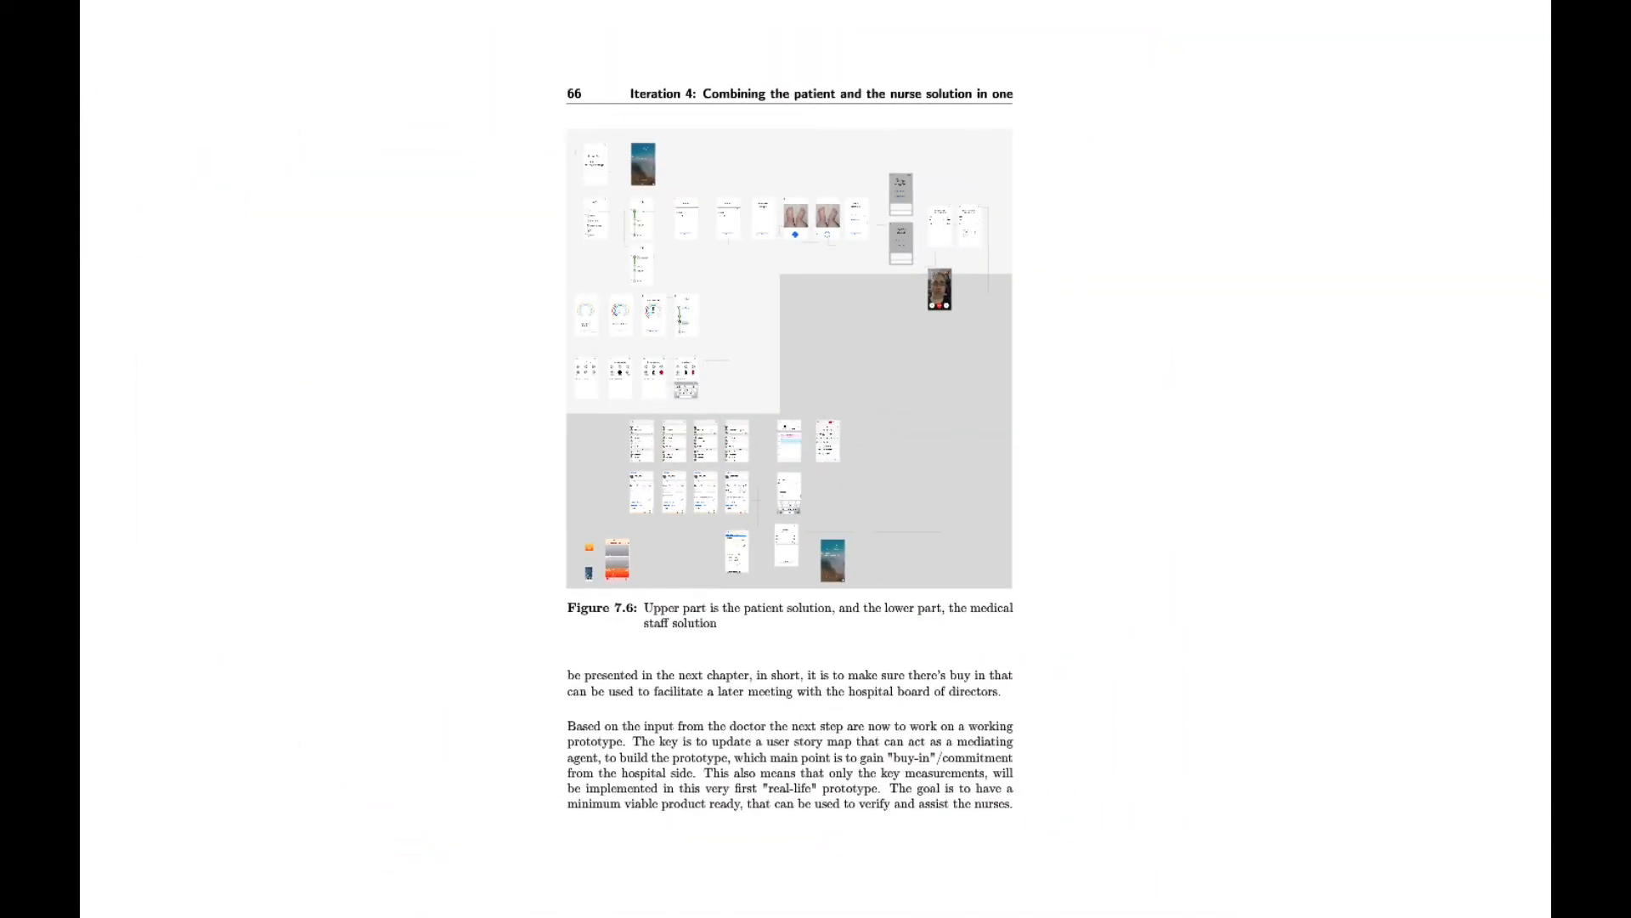
mouse_move(556, 202)
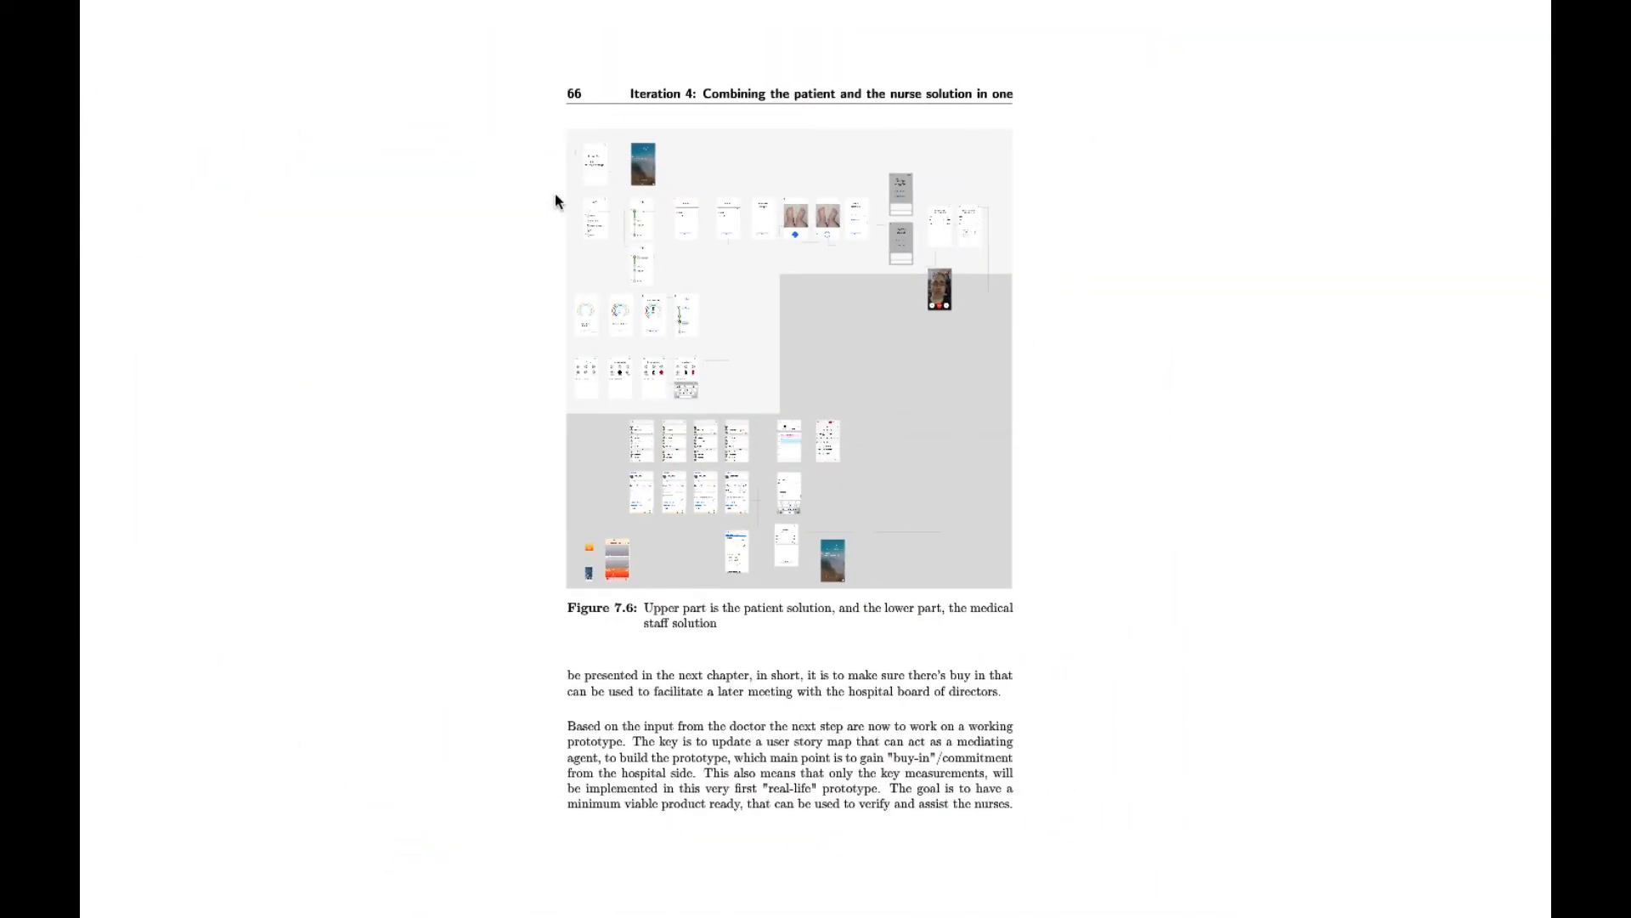
mouse_move(912, 265)
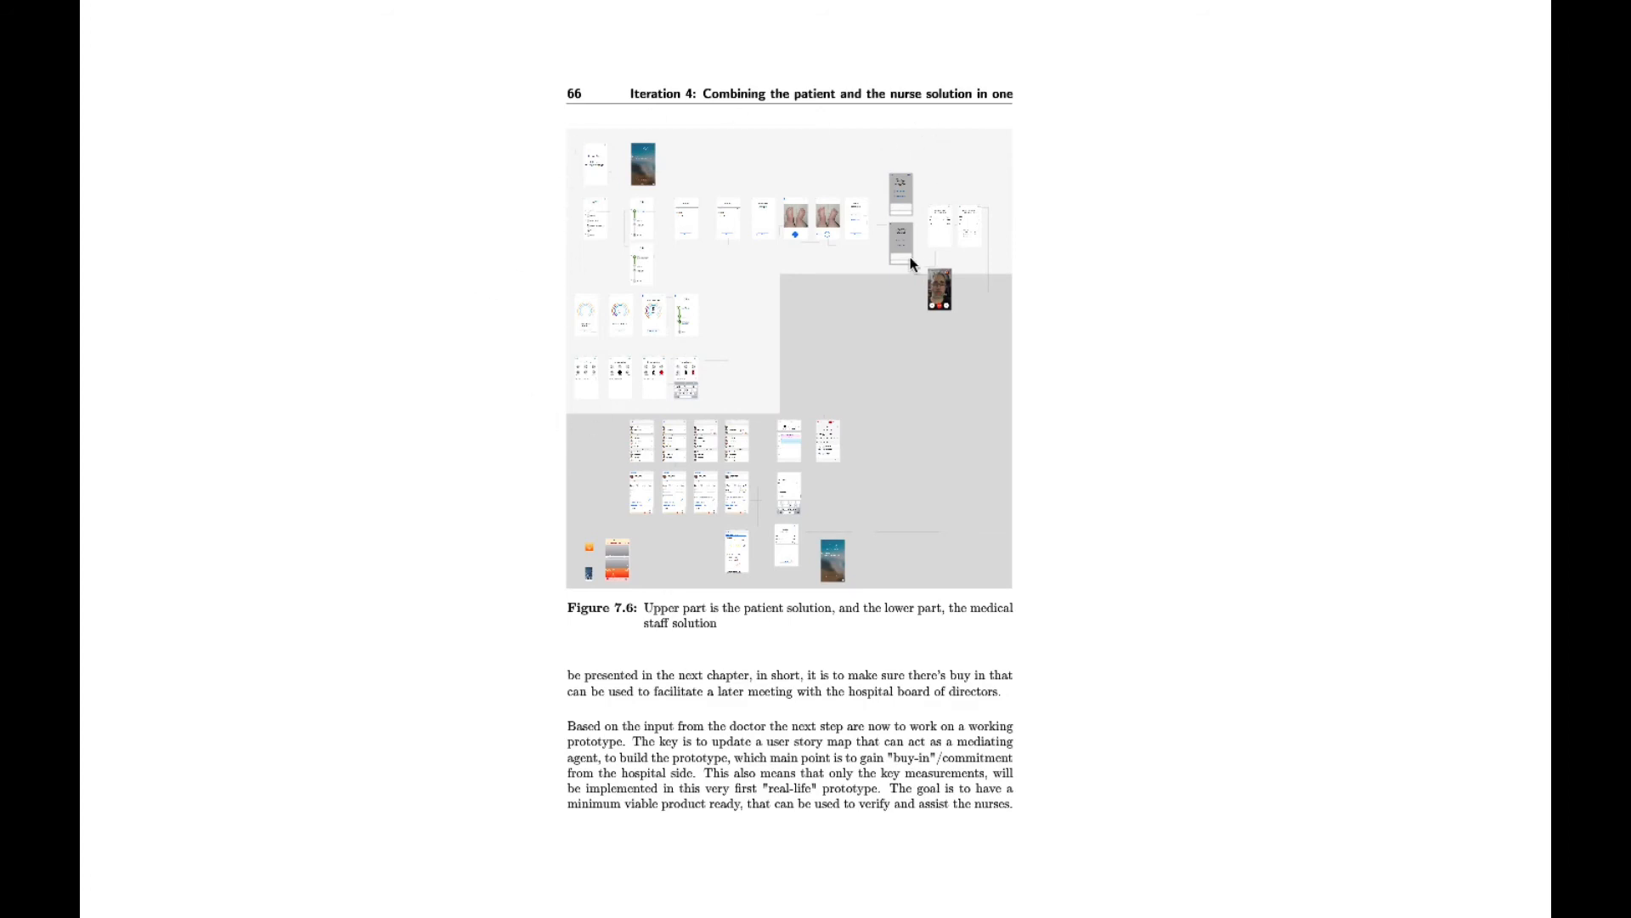
mouse_move(960, 247)
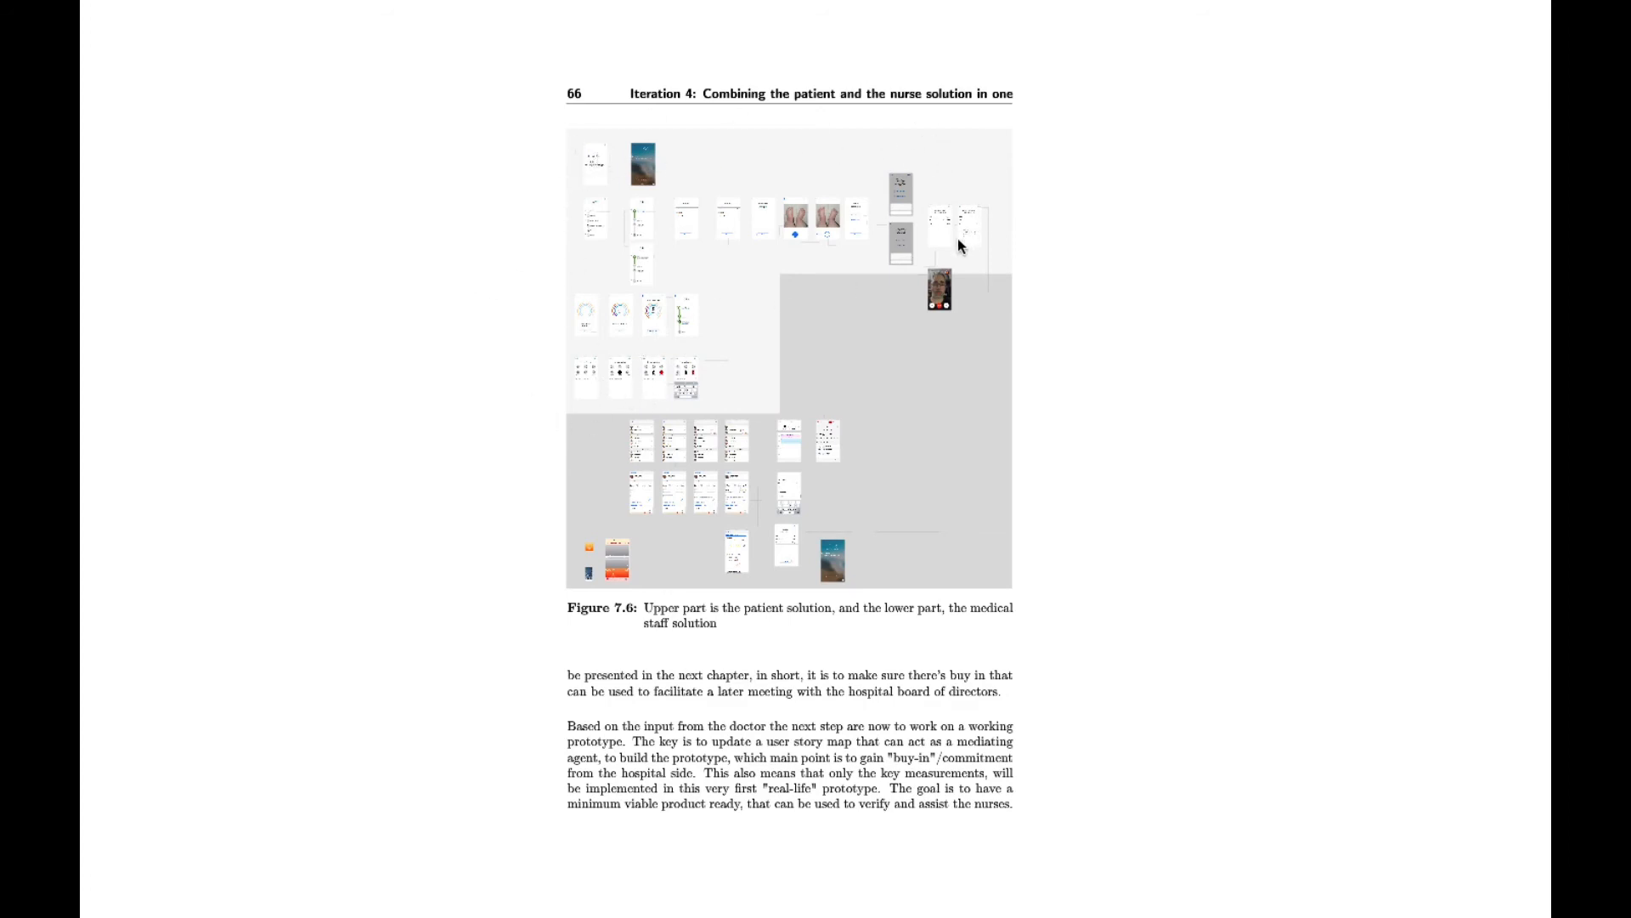
mouse_move(699, 375)
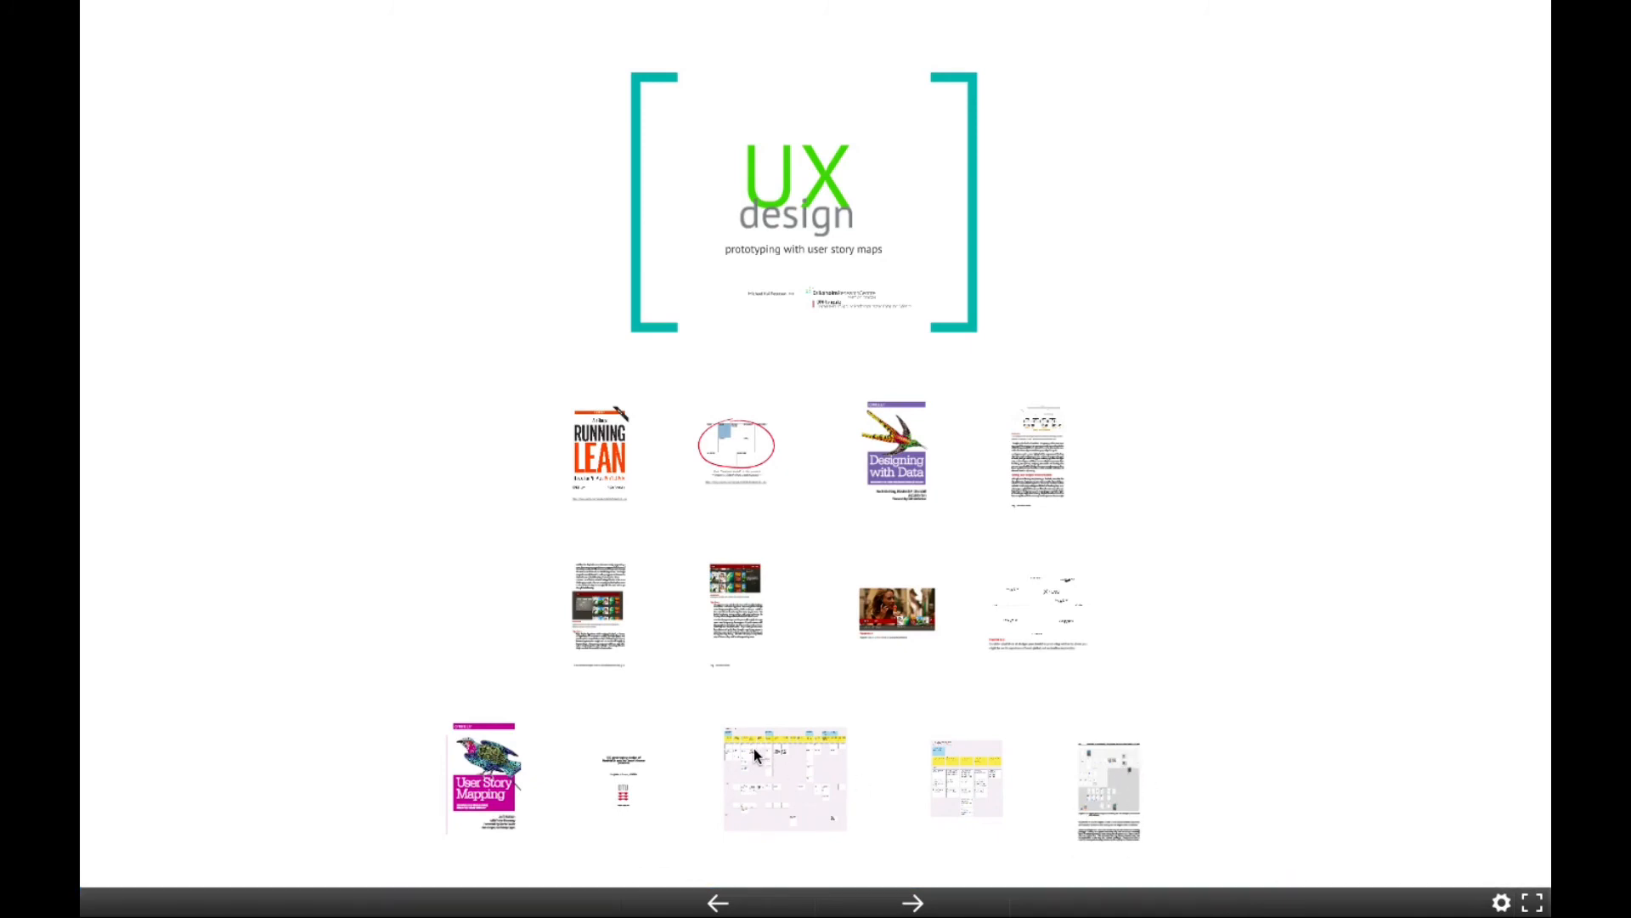
mouse_move(840, 780)
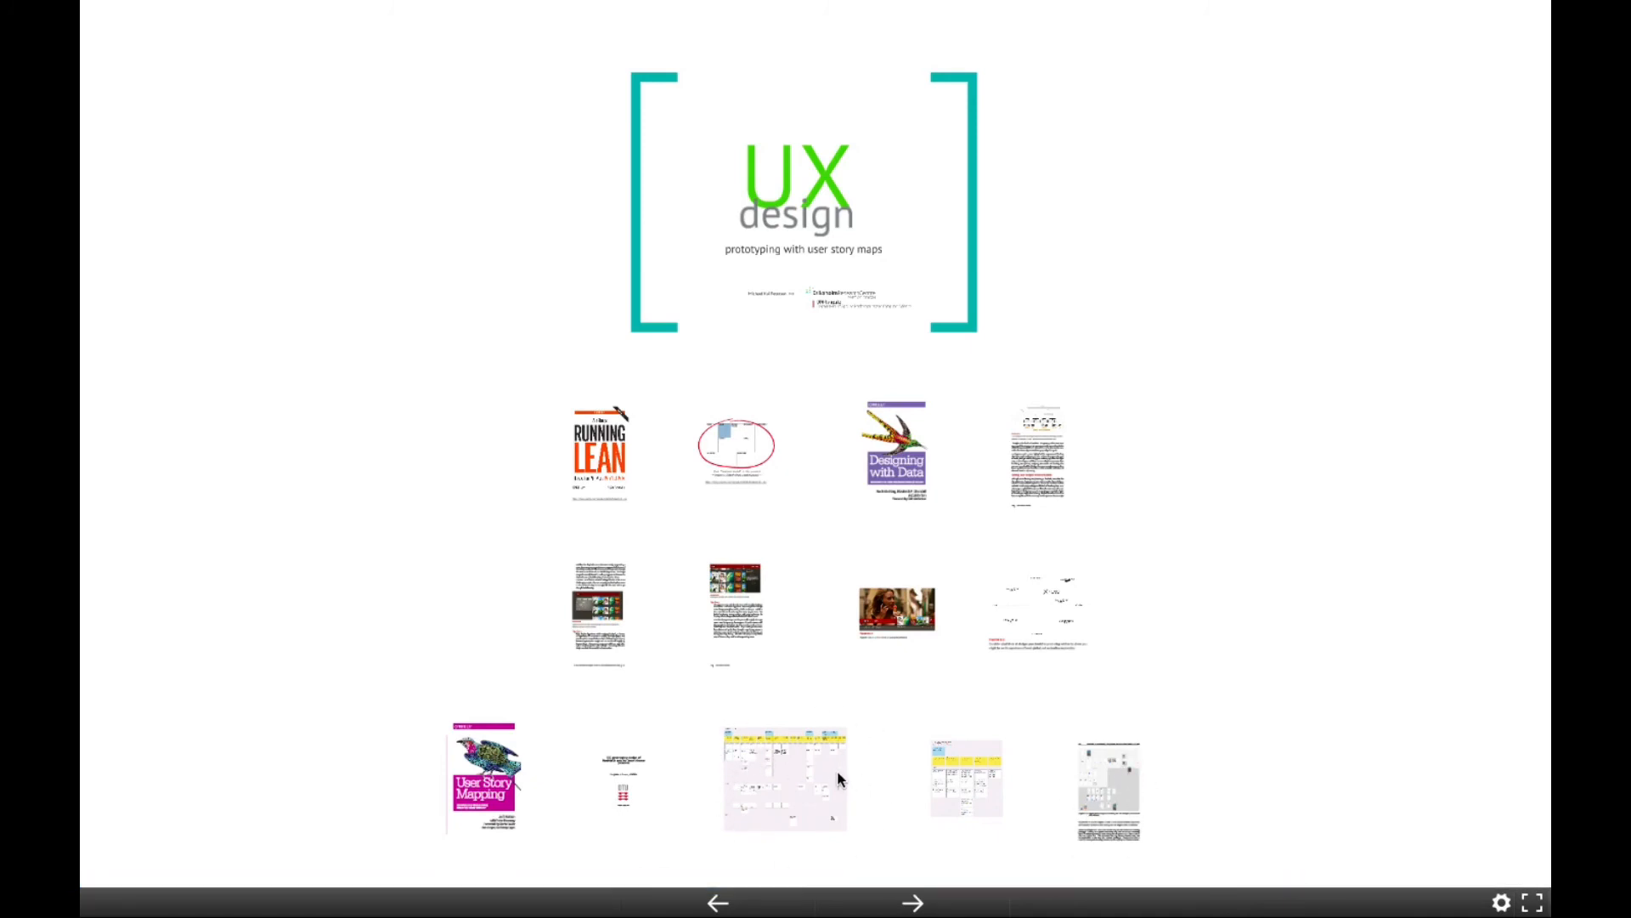
mouse_move(931, 754)
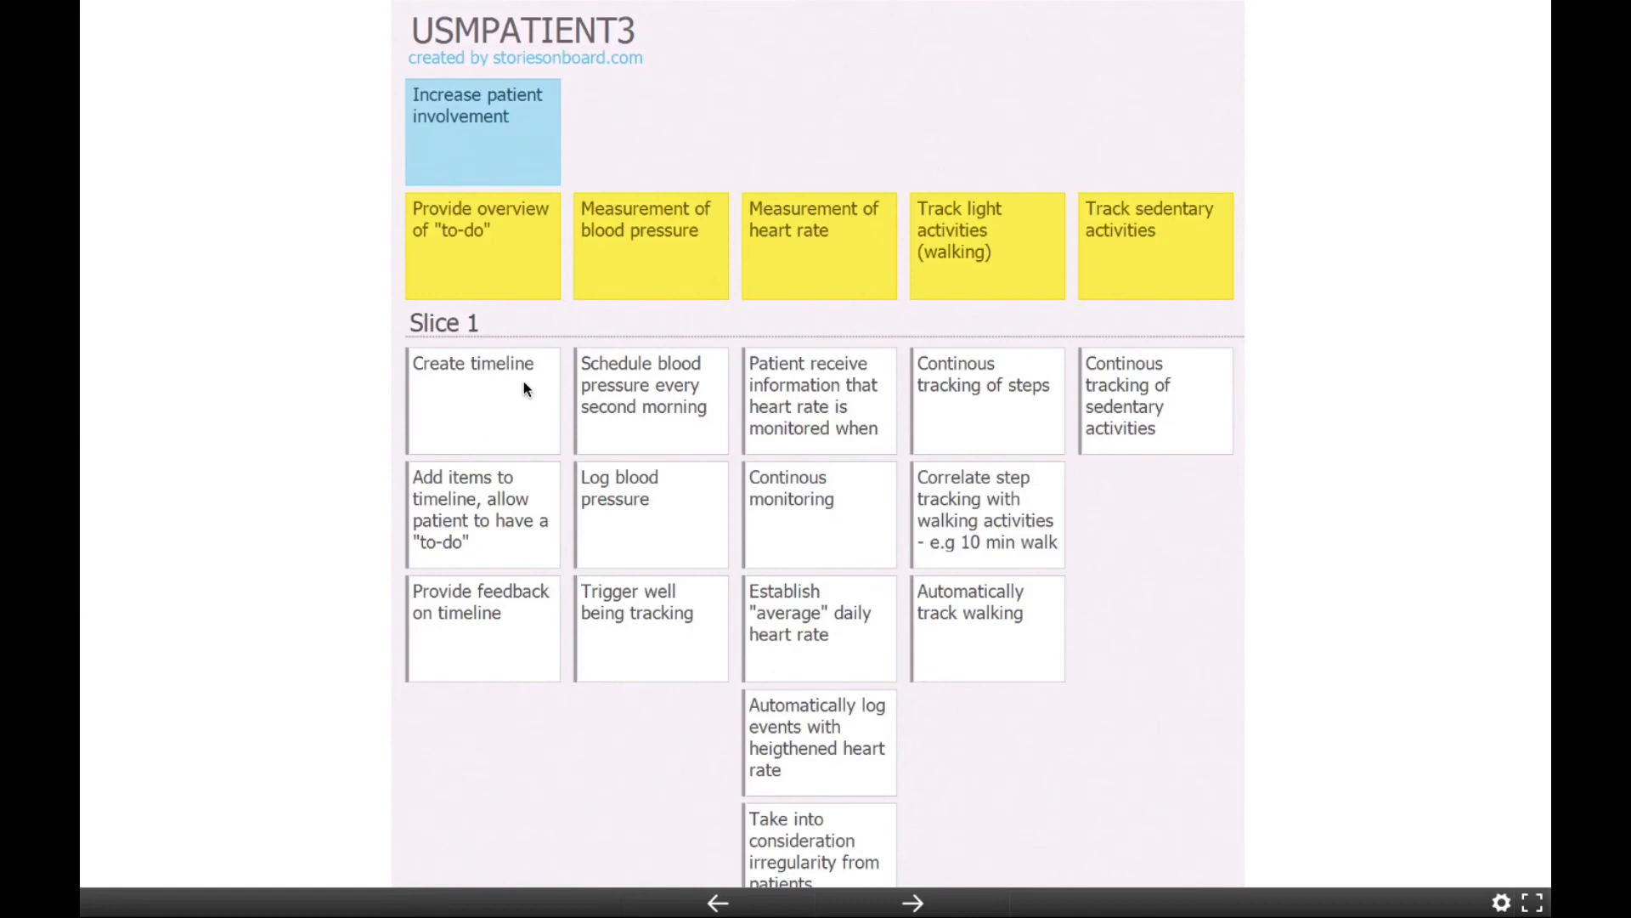
mouse_move(436, 130)
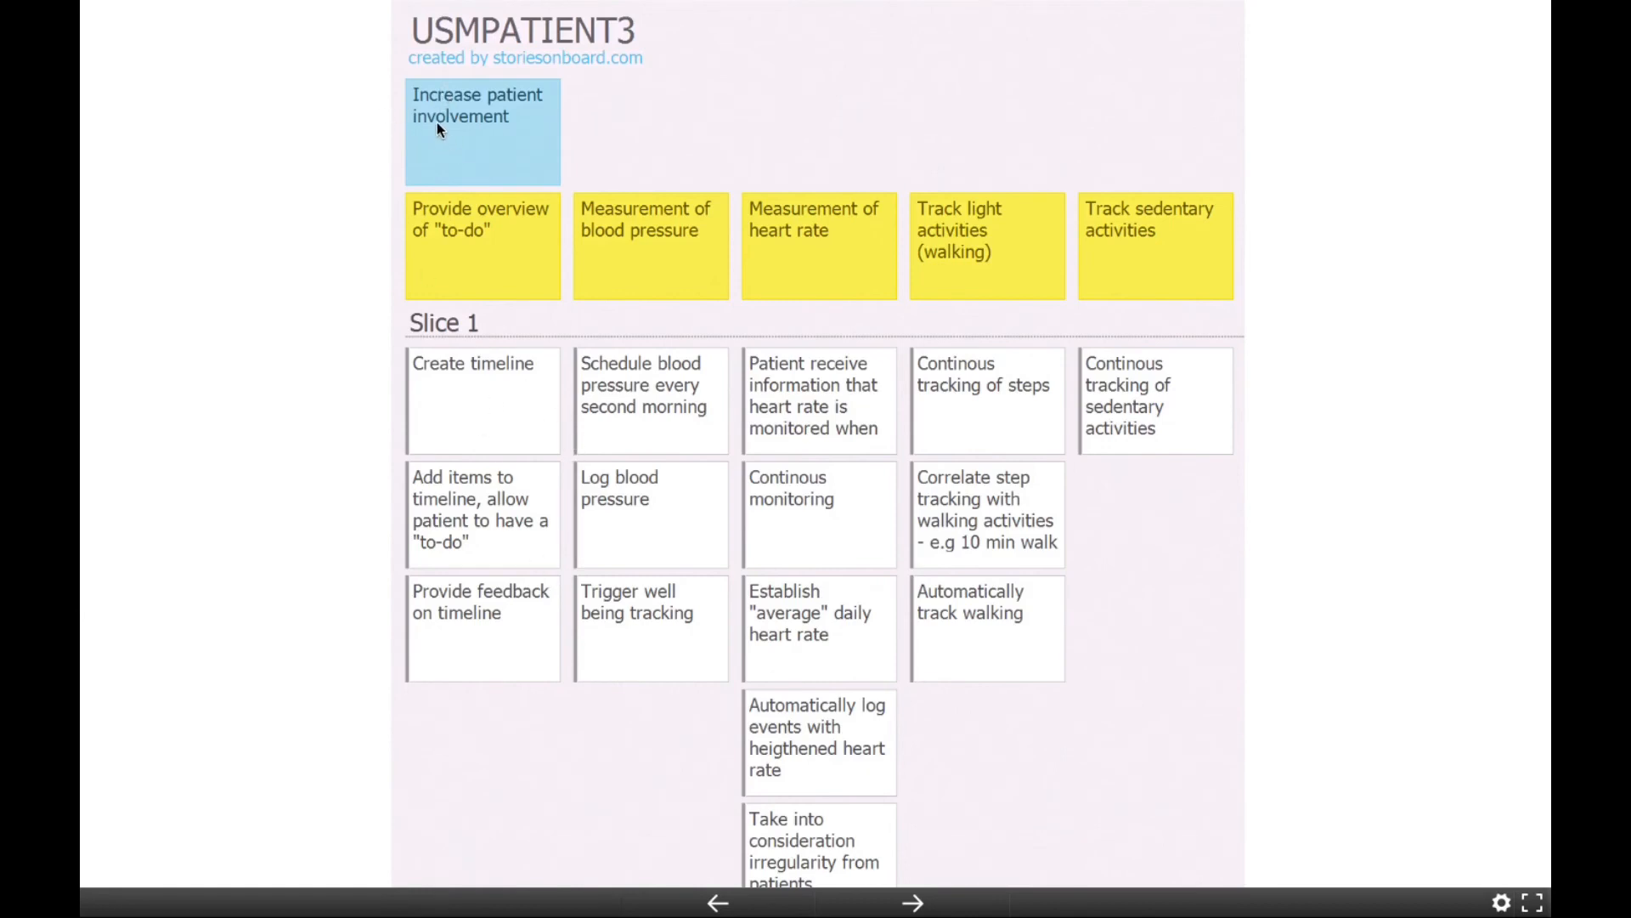
mouse_move(548, 307)
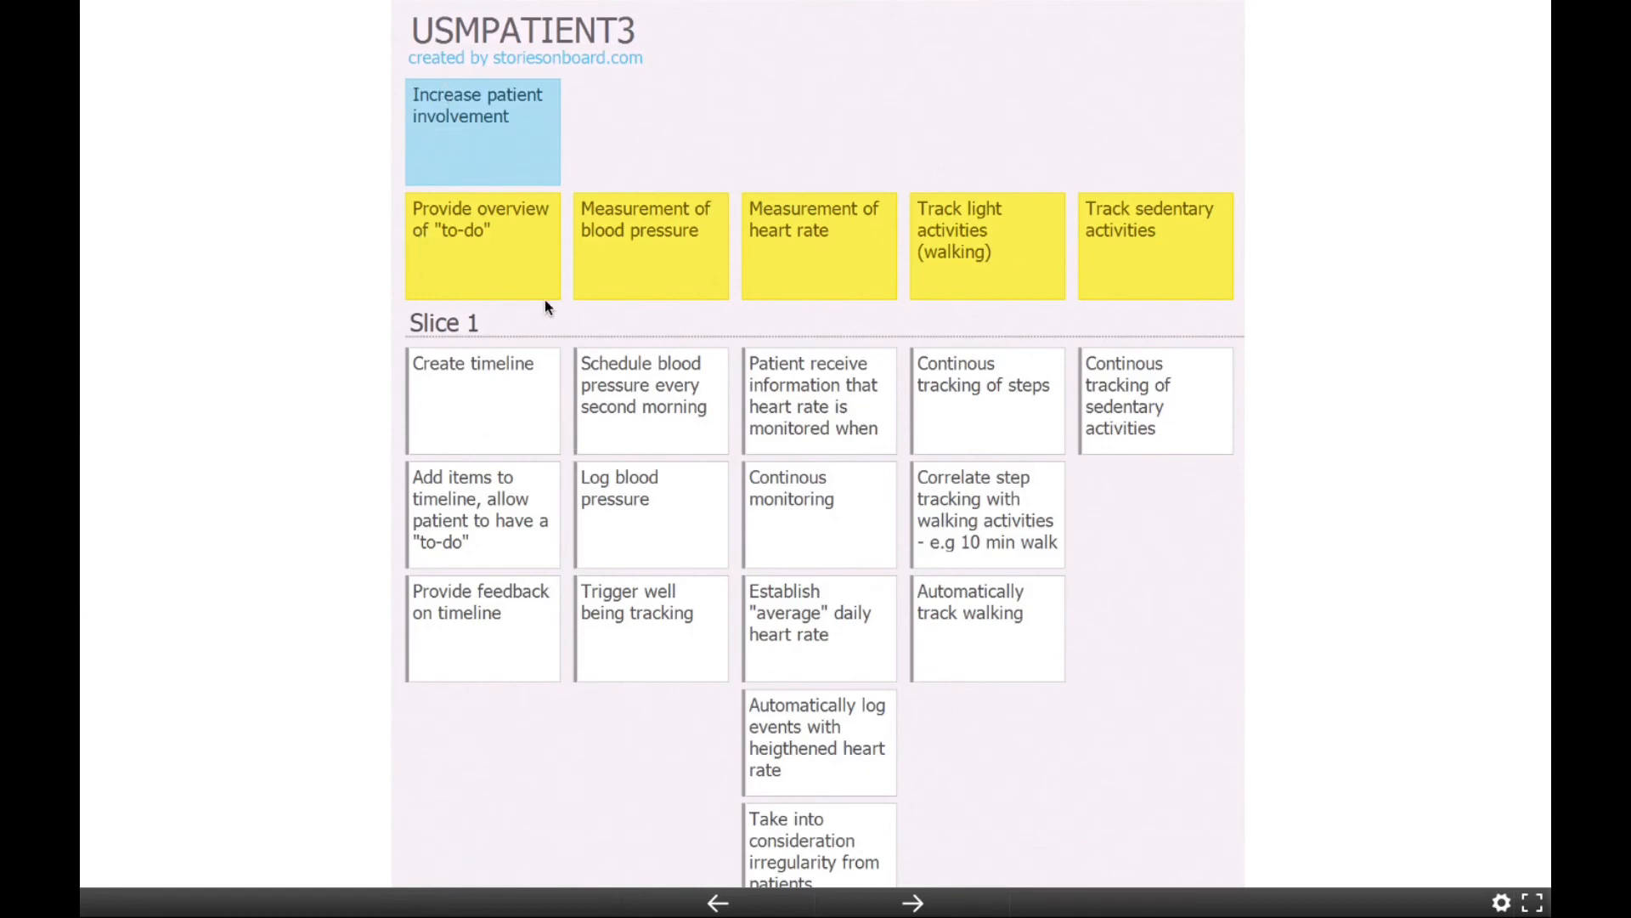
mouse_move(655, 264)
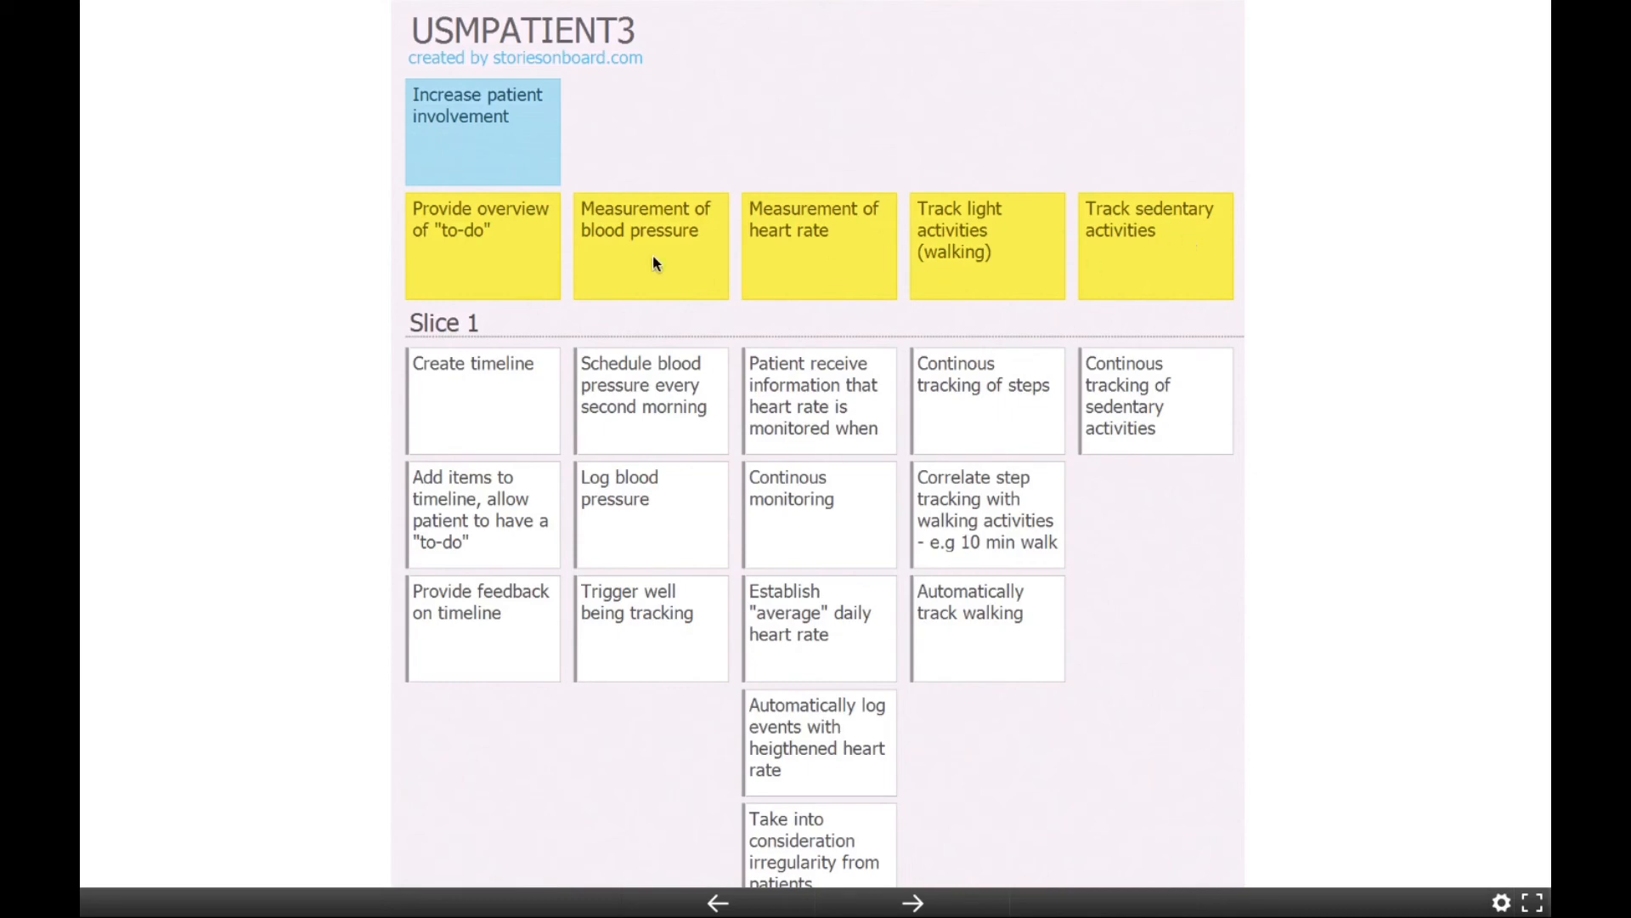
mouse_move(1204, 247)
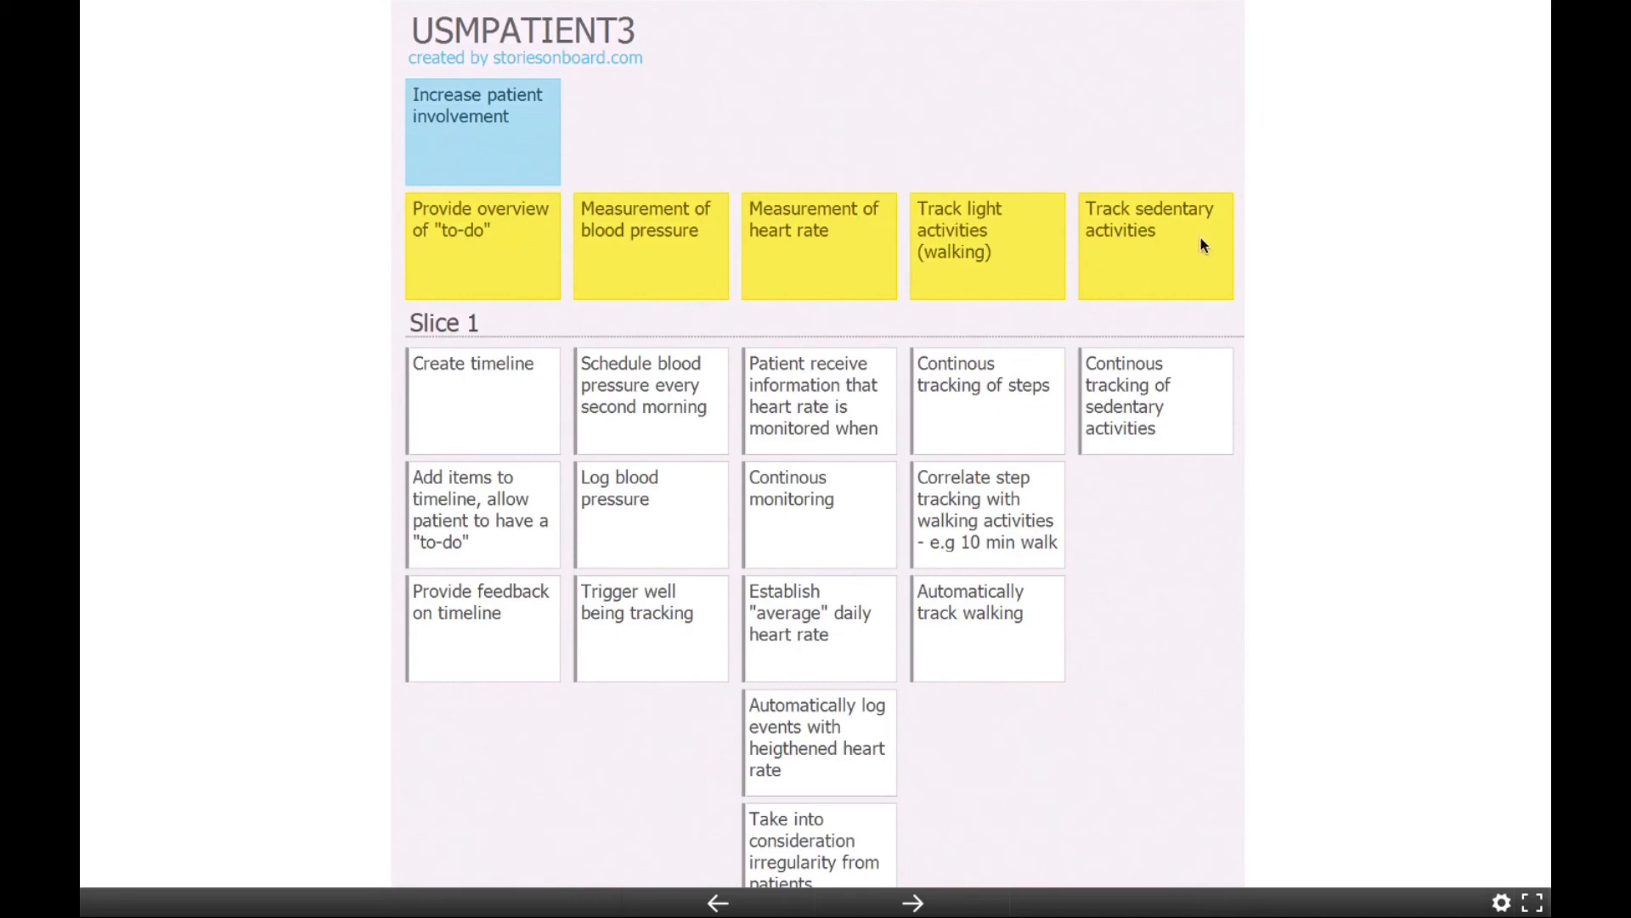
mouse_move(551, 247)
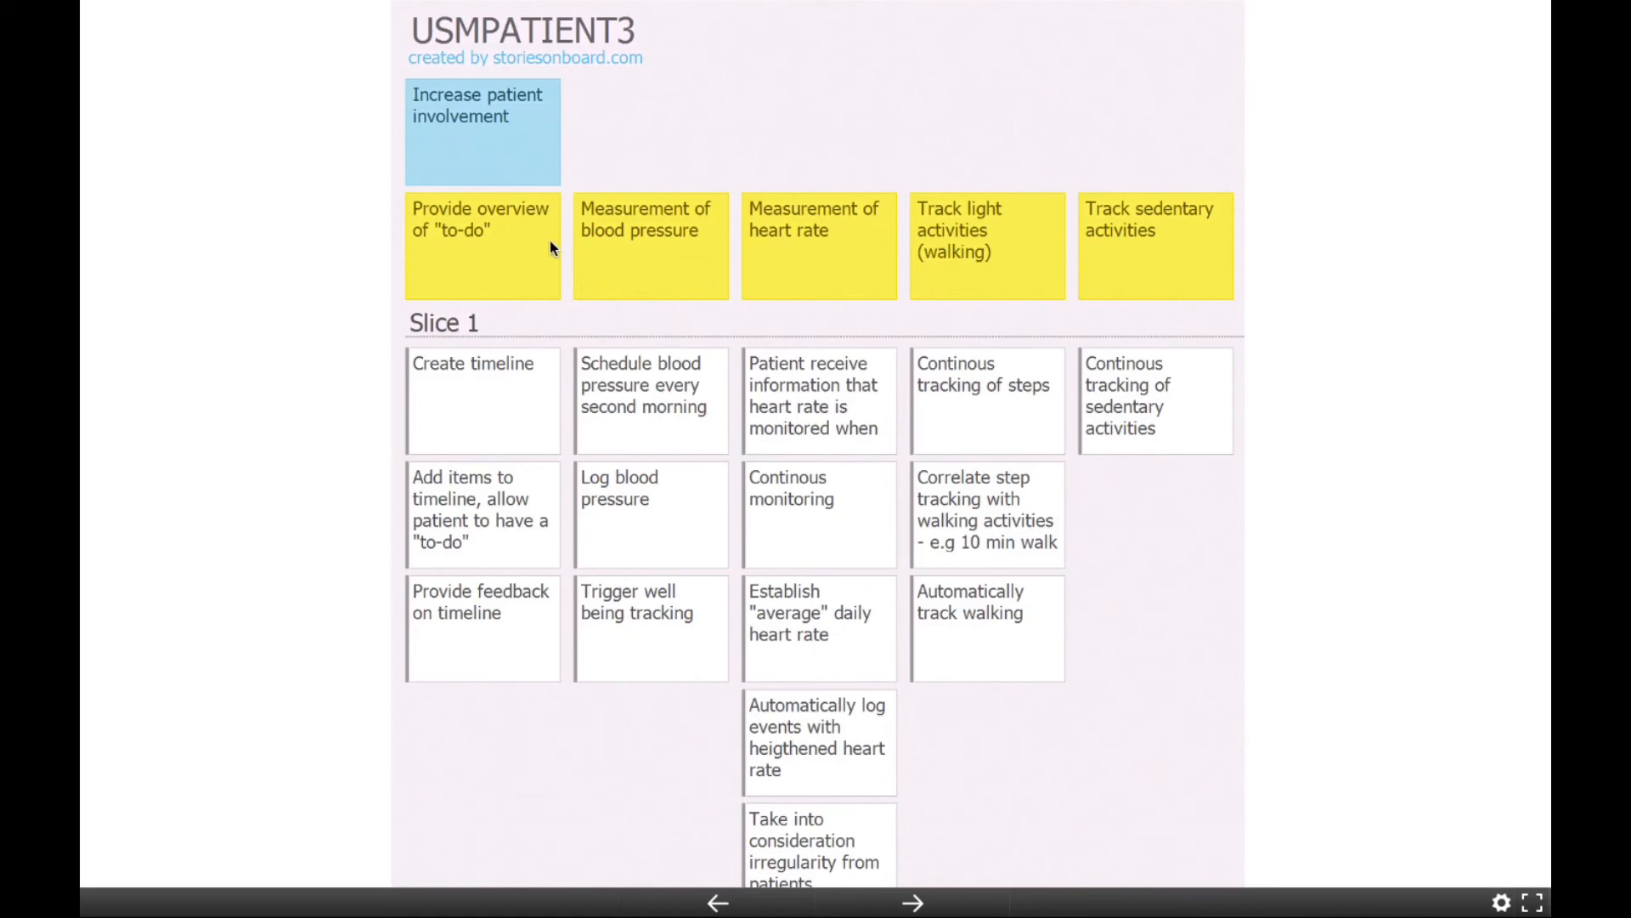
mouse_move(520, 100)
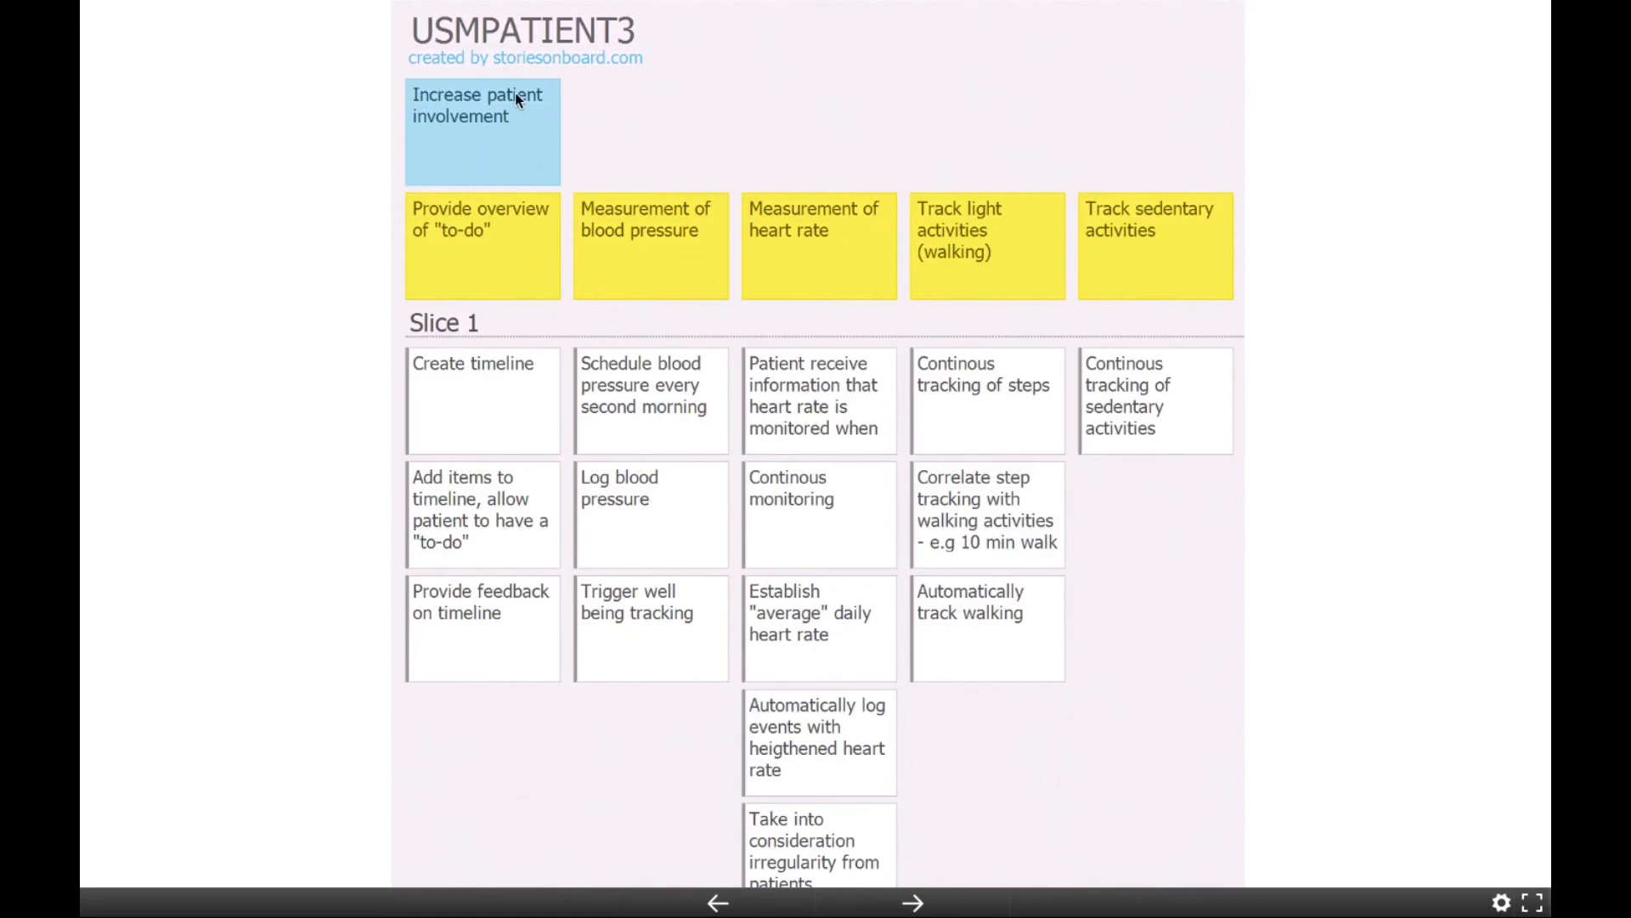
mouse_move(541, 553)
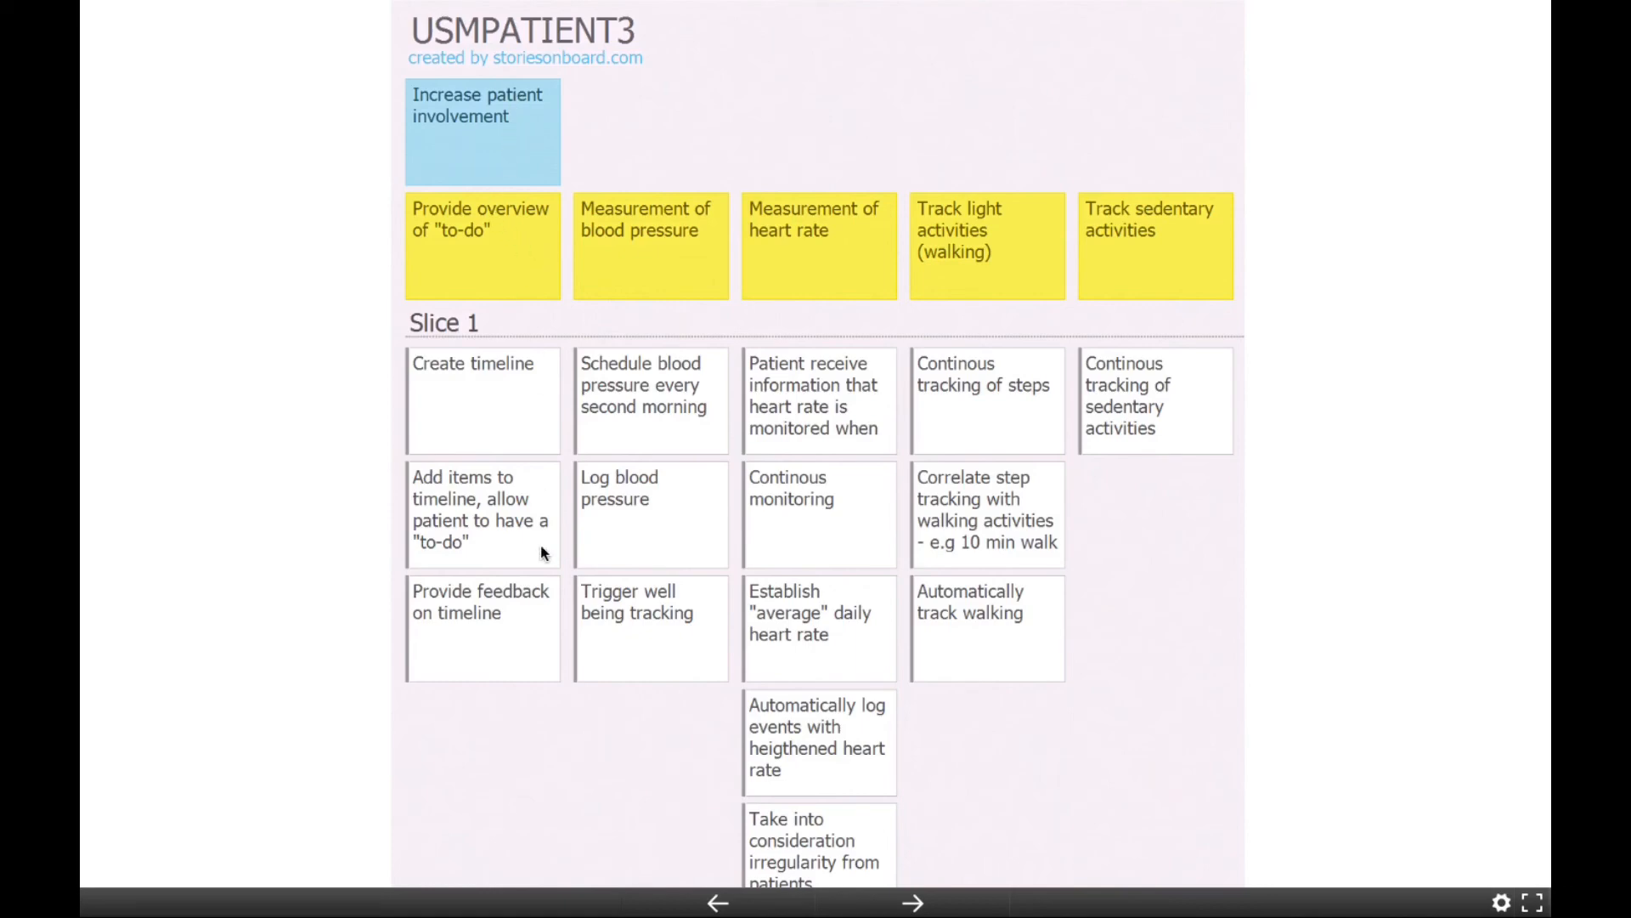
mouse_move(439, 437)
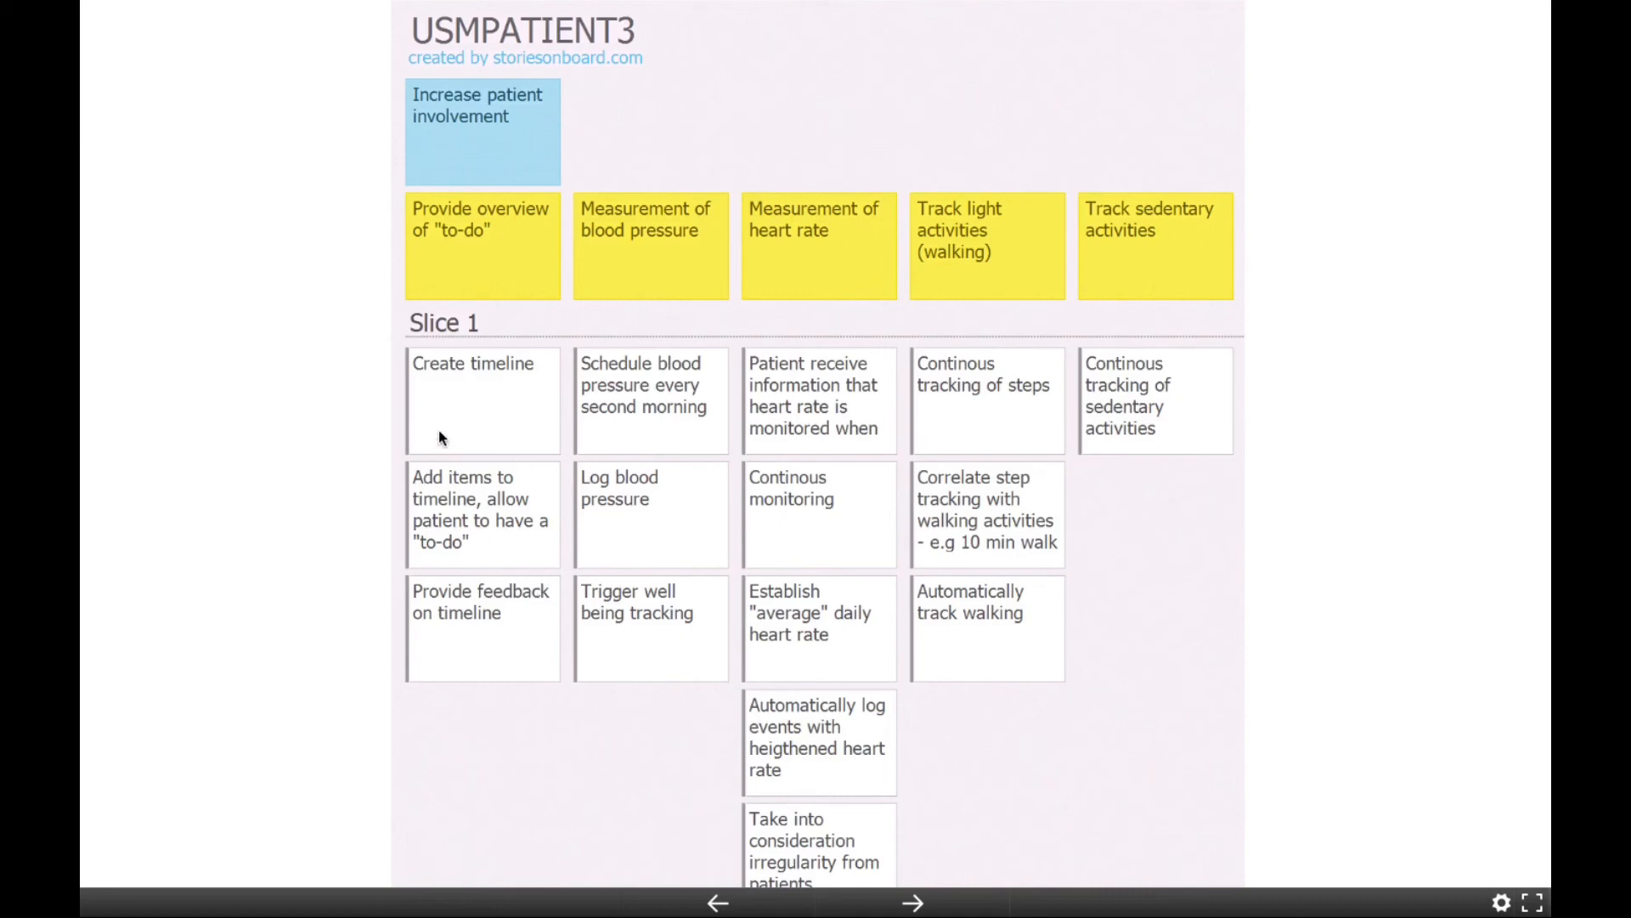
mouse_move(473, 388)
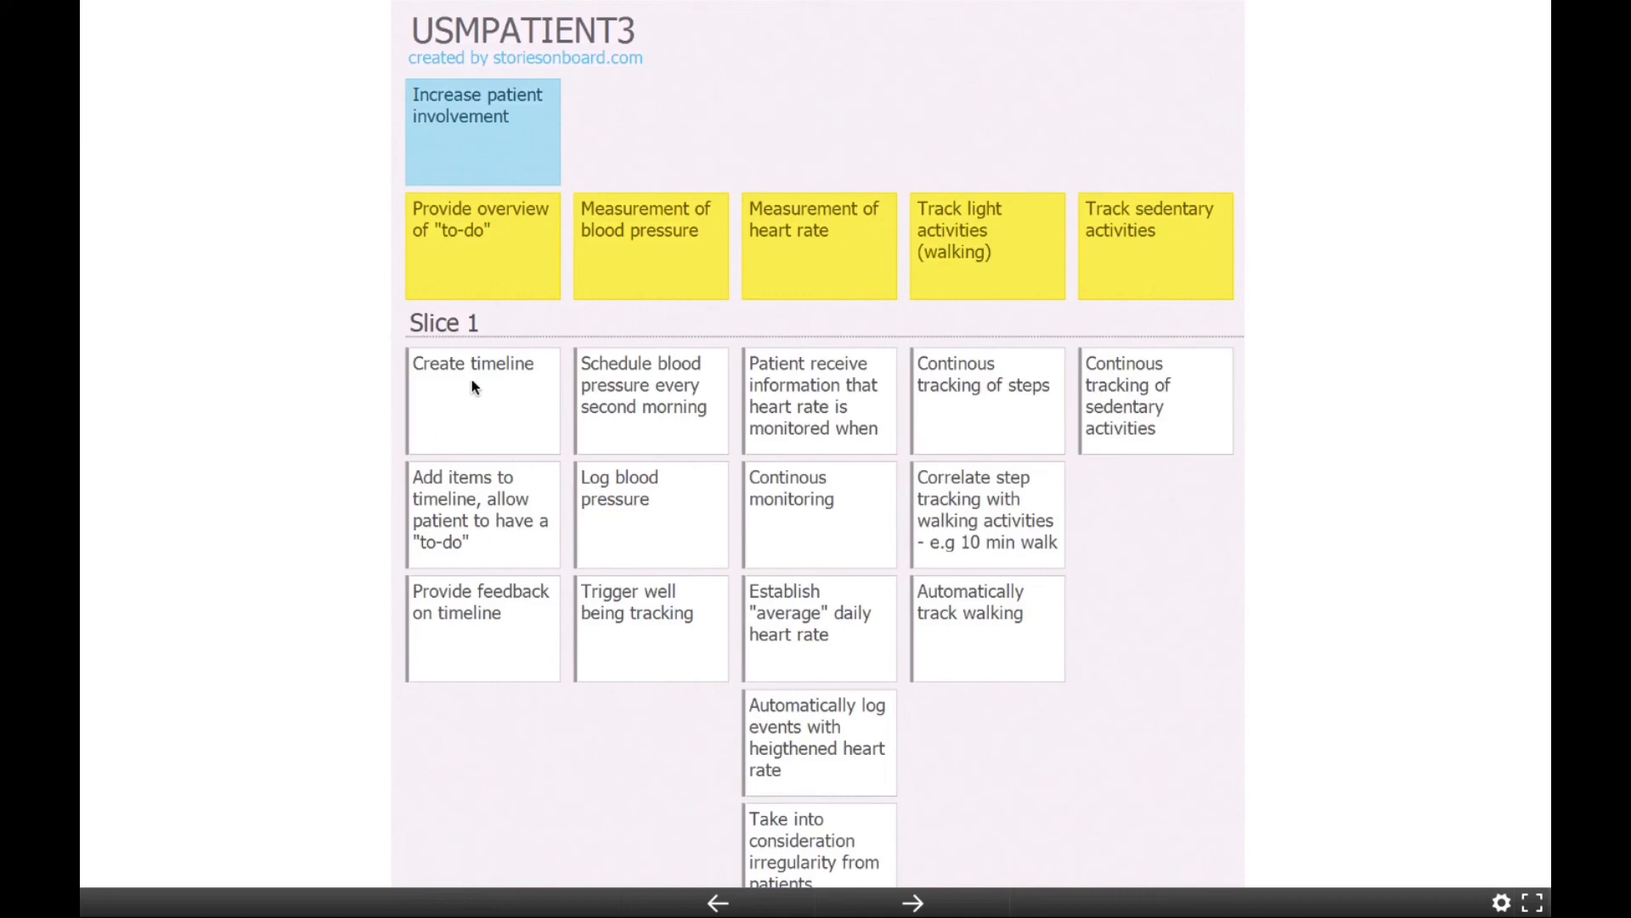
mouse_move(486, 247)
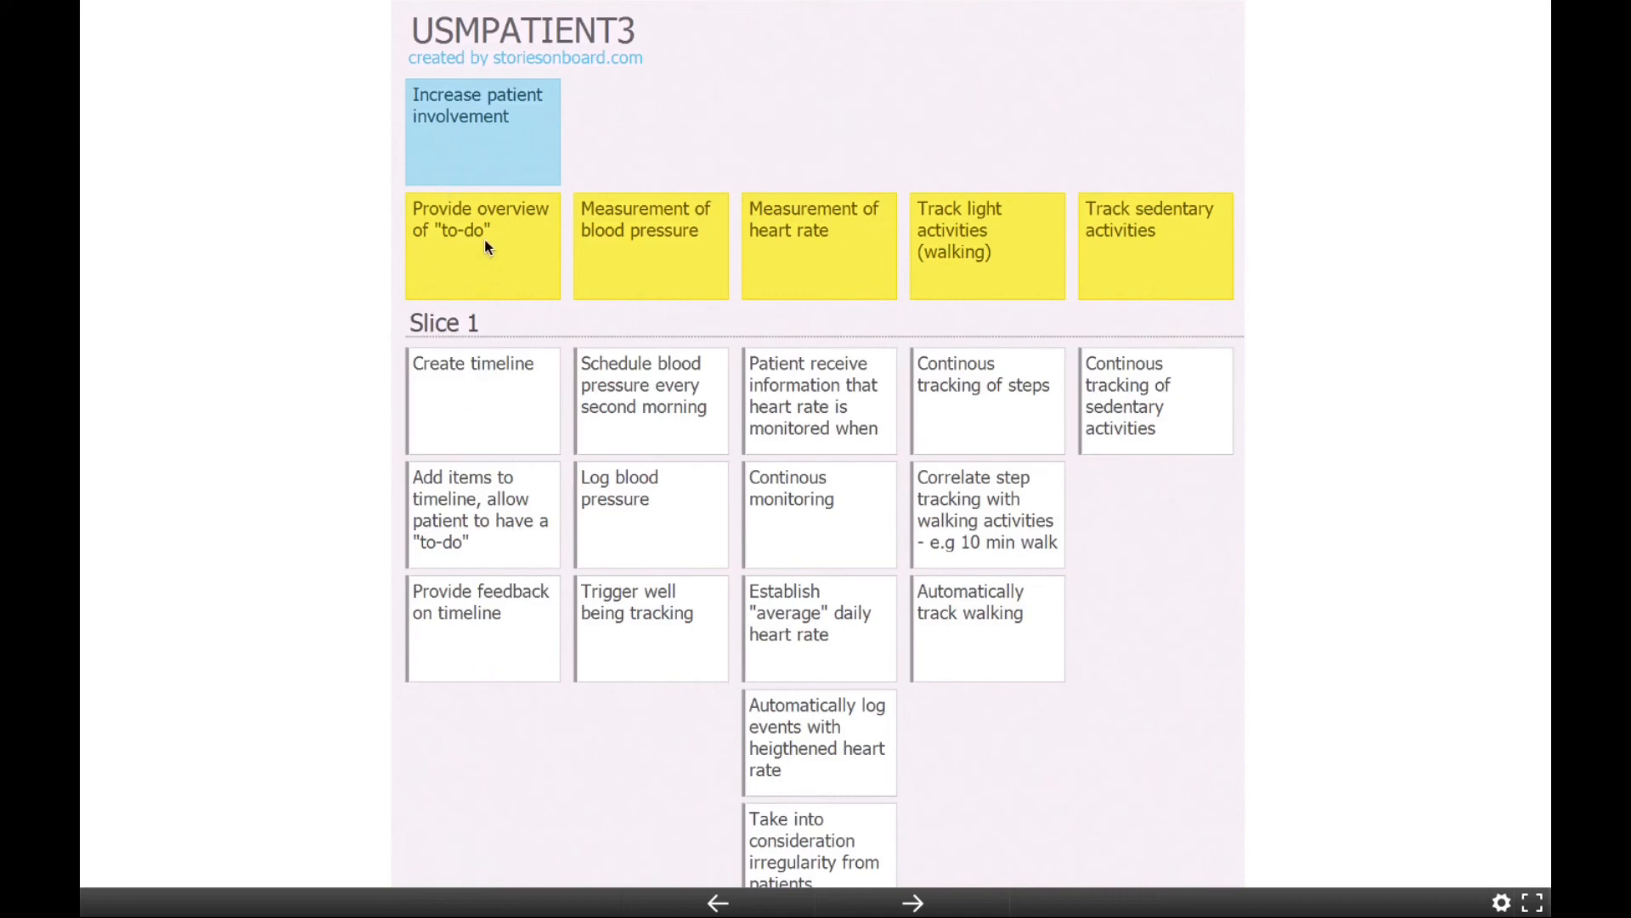
mouse_move(497, 133)
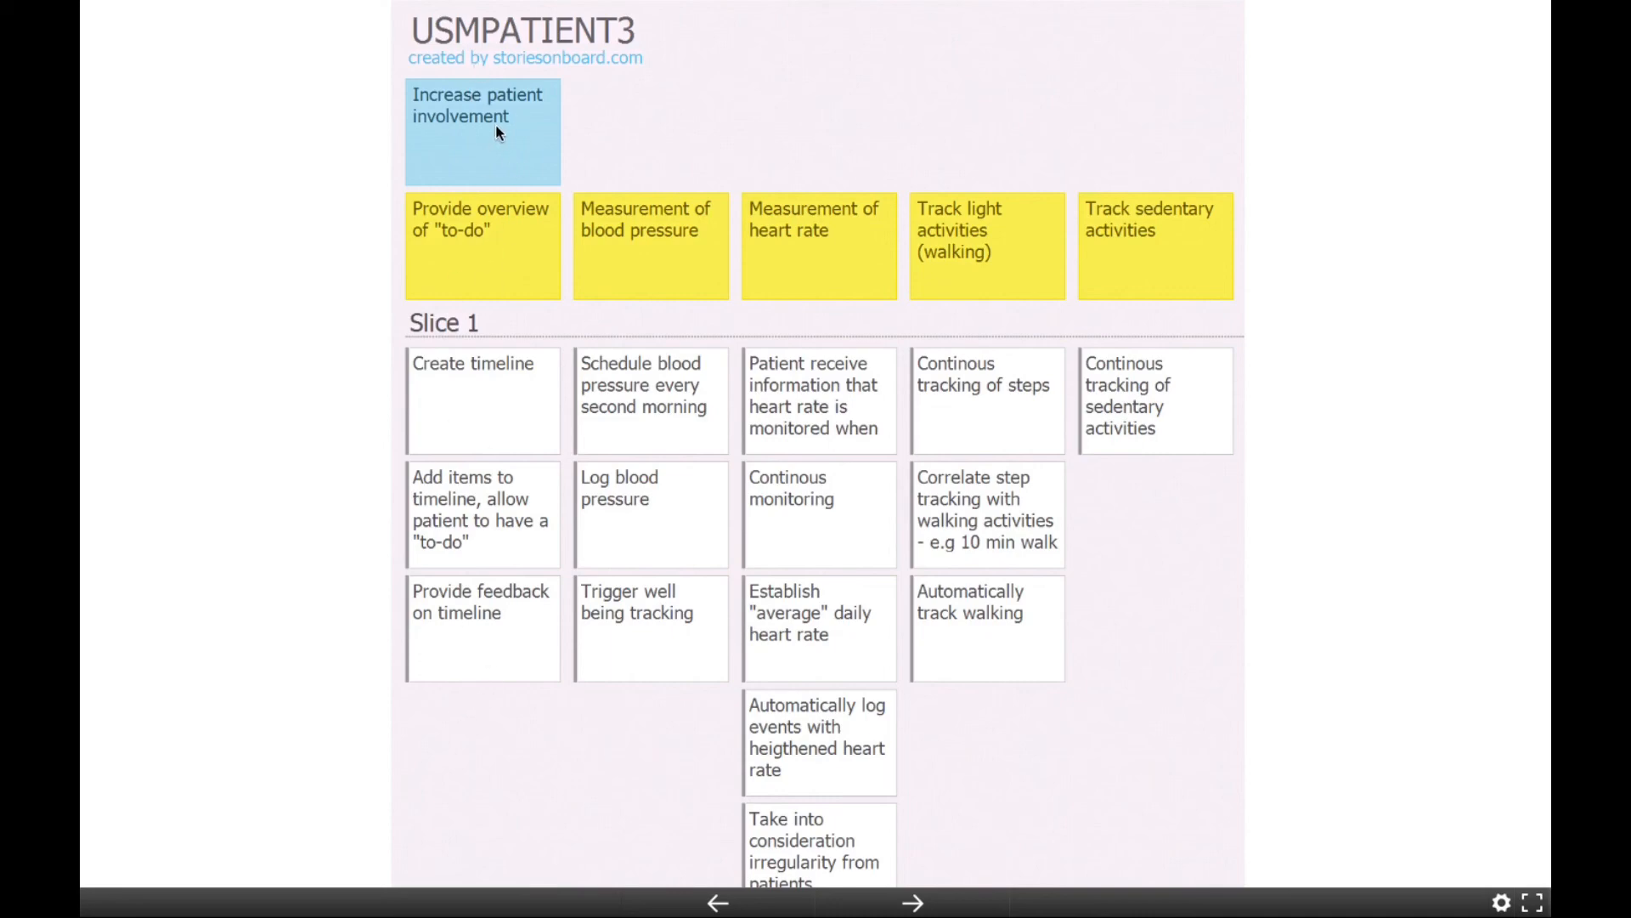
mouse_move(477, 626)
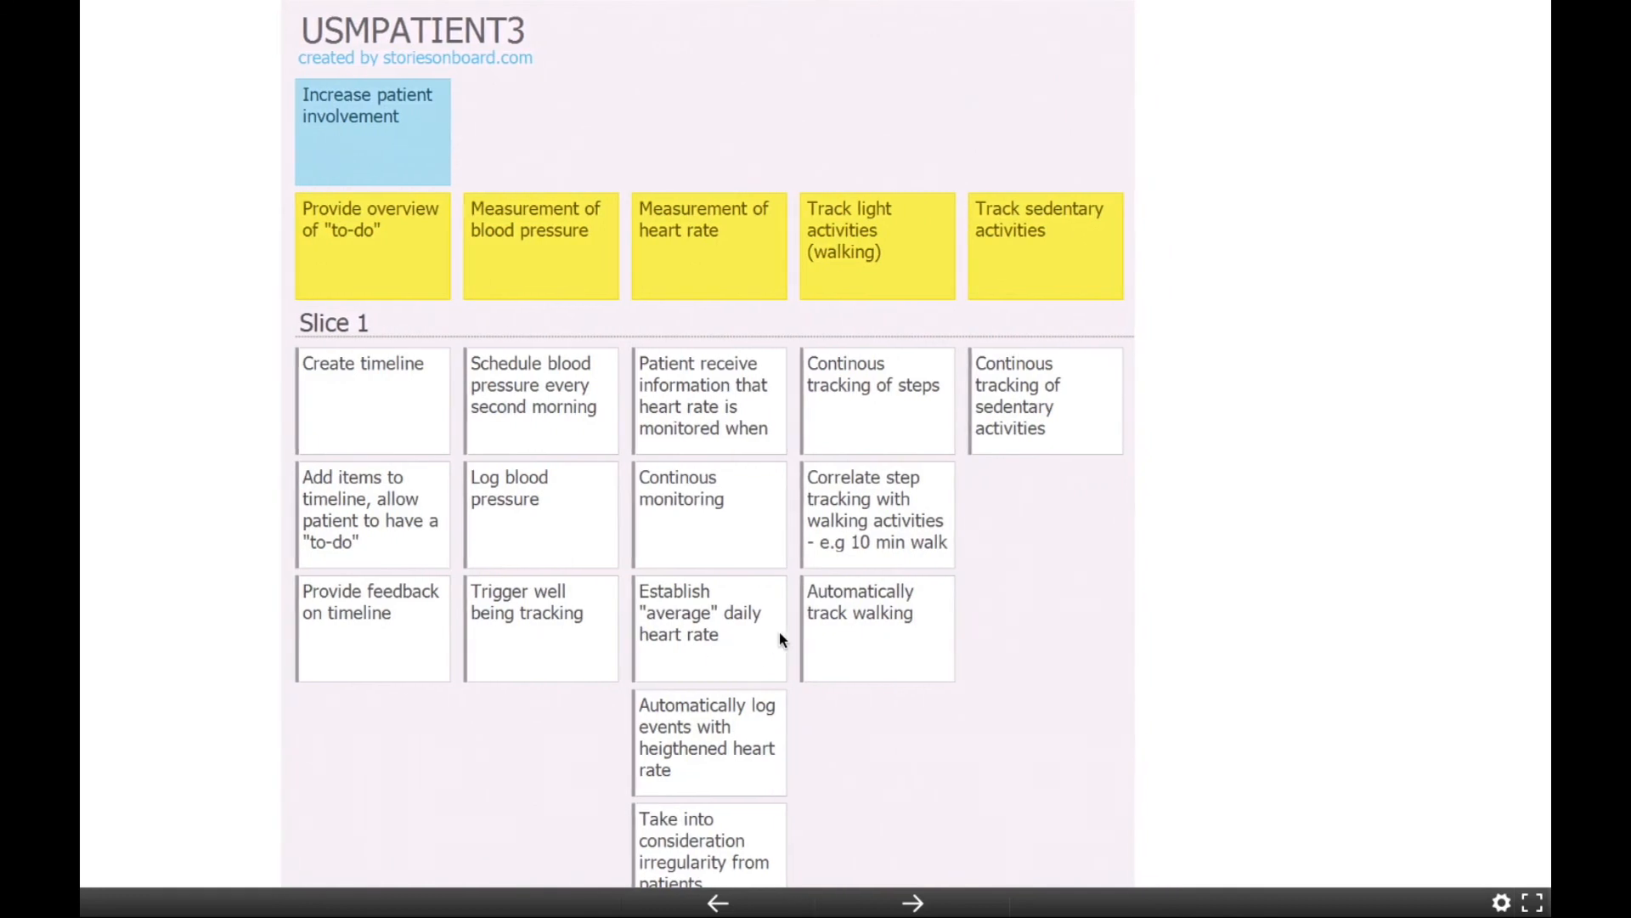
mouse_move(907, 588)
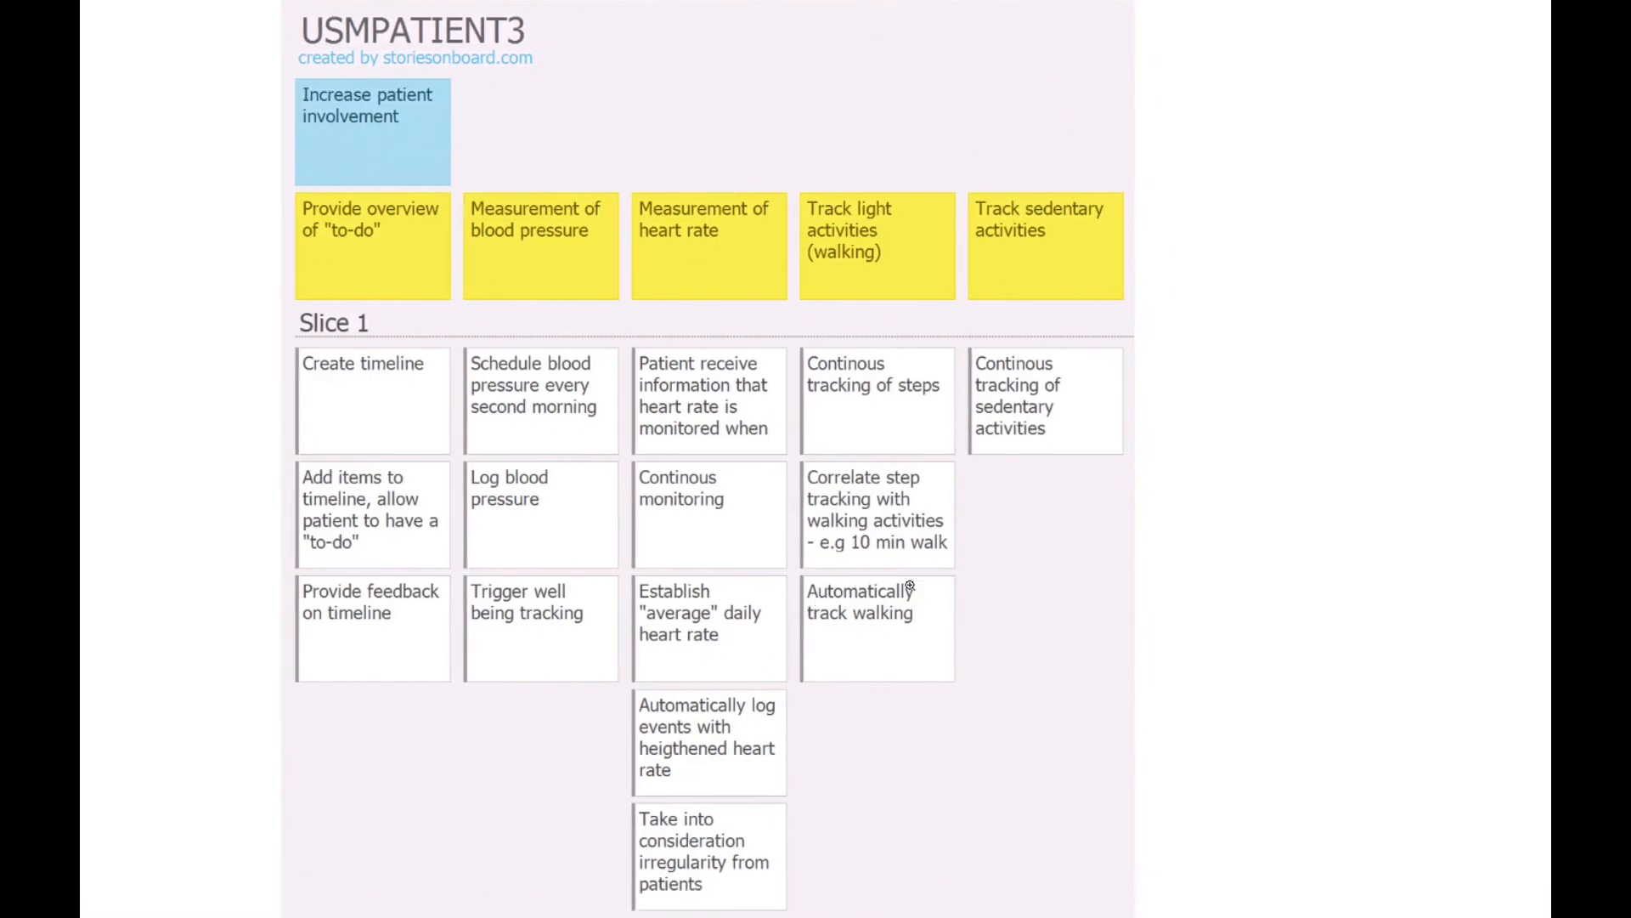
scroll(down, 3)
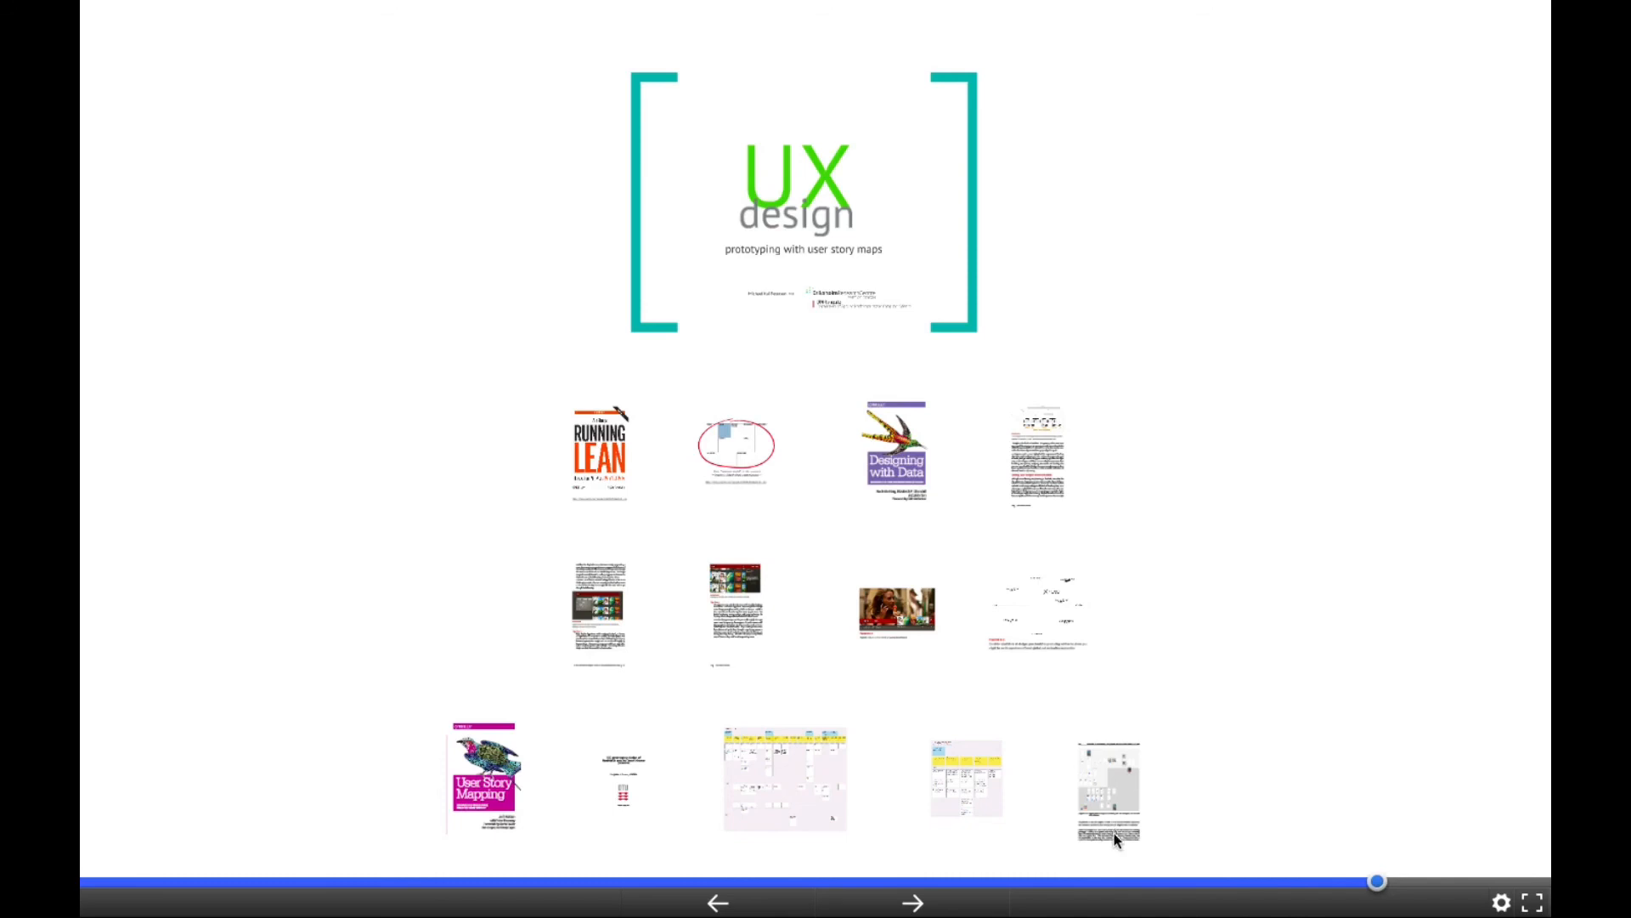
mouse_move(1062, 648)
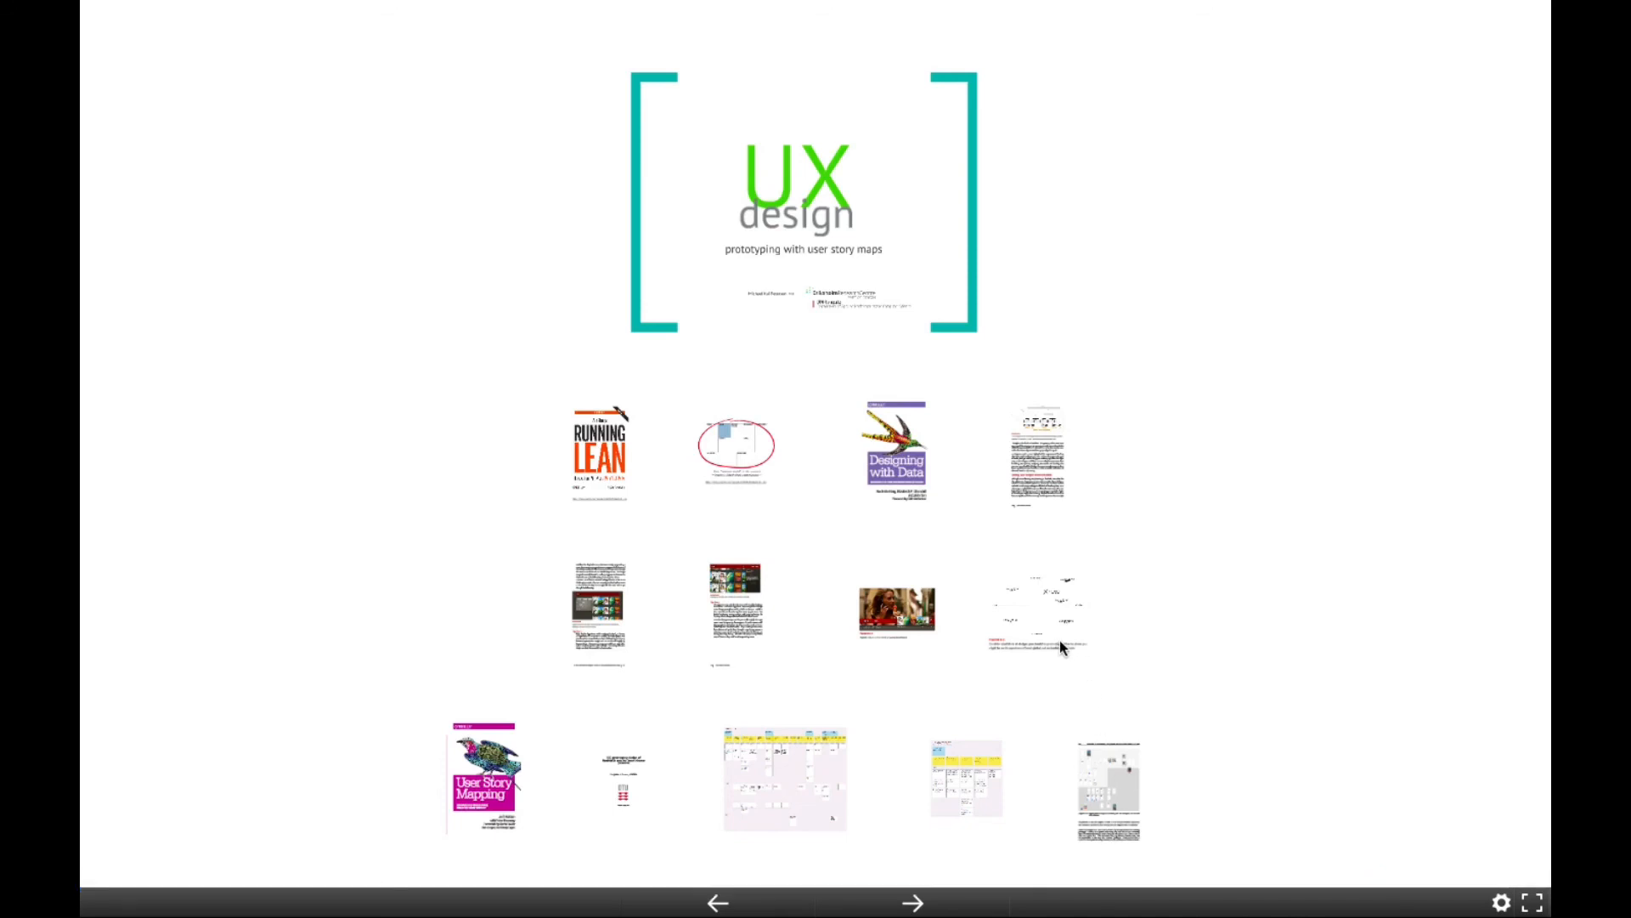
mouse_move(1003, 404)
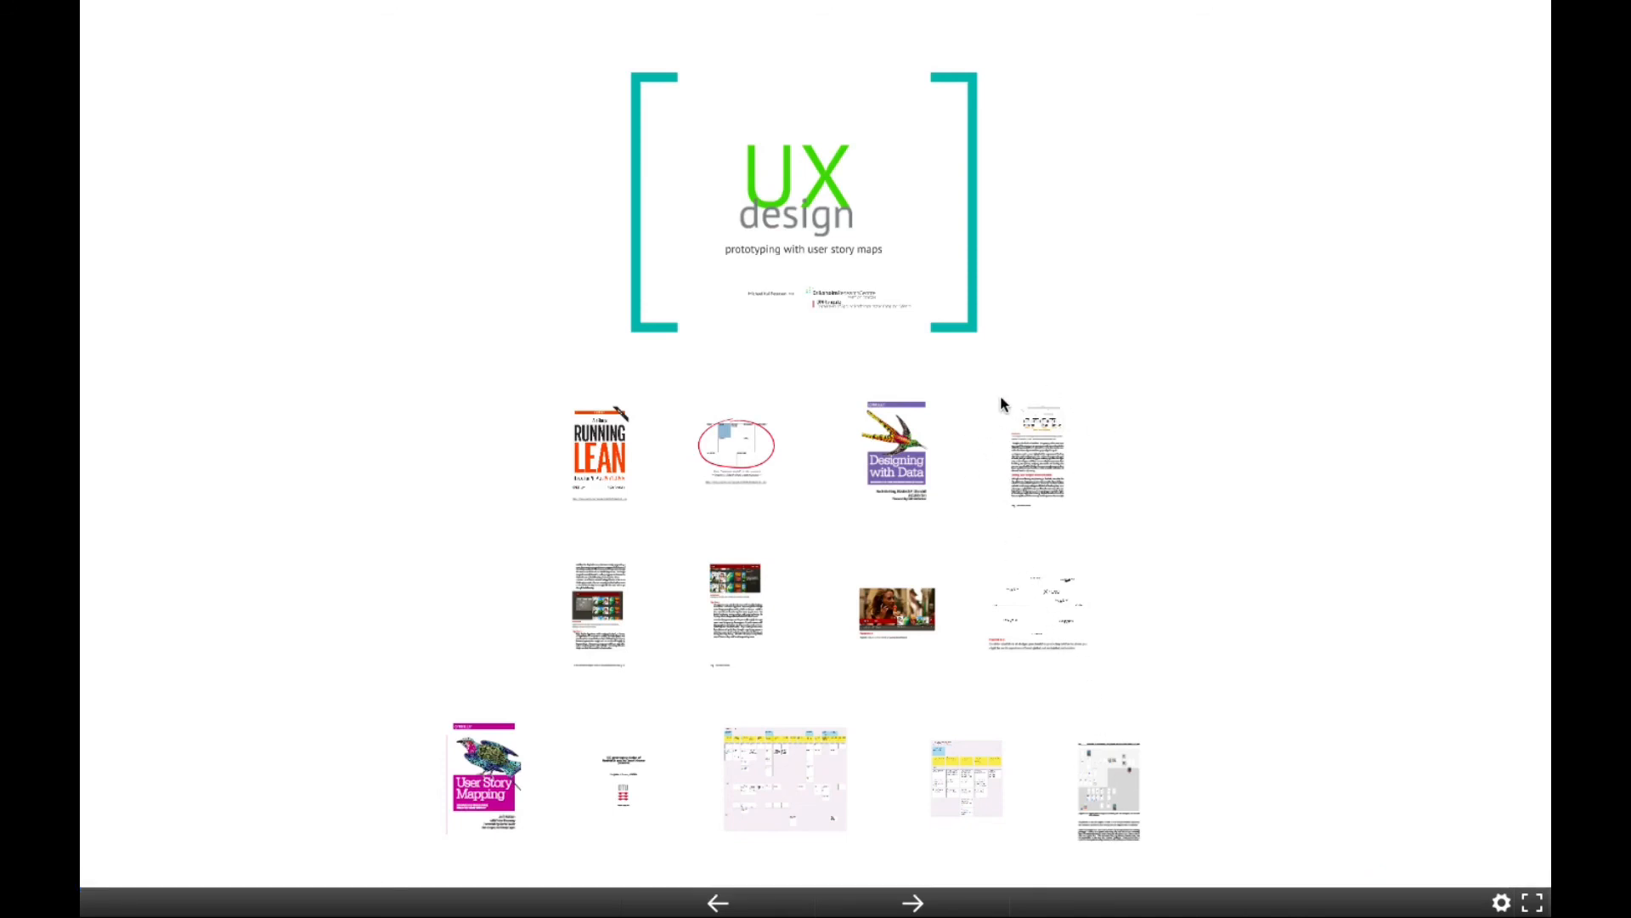
mouse_move(1002, 440)
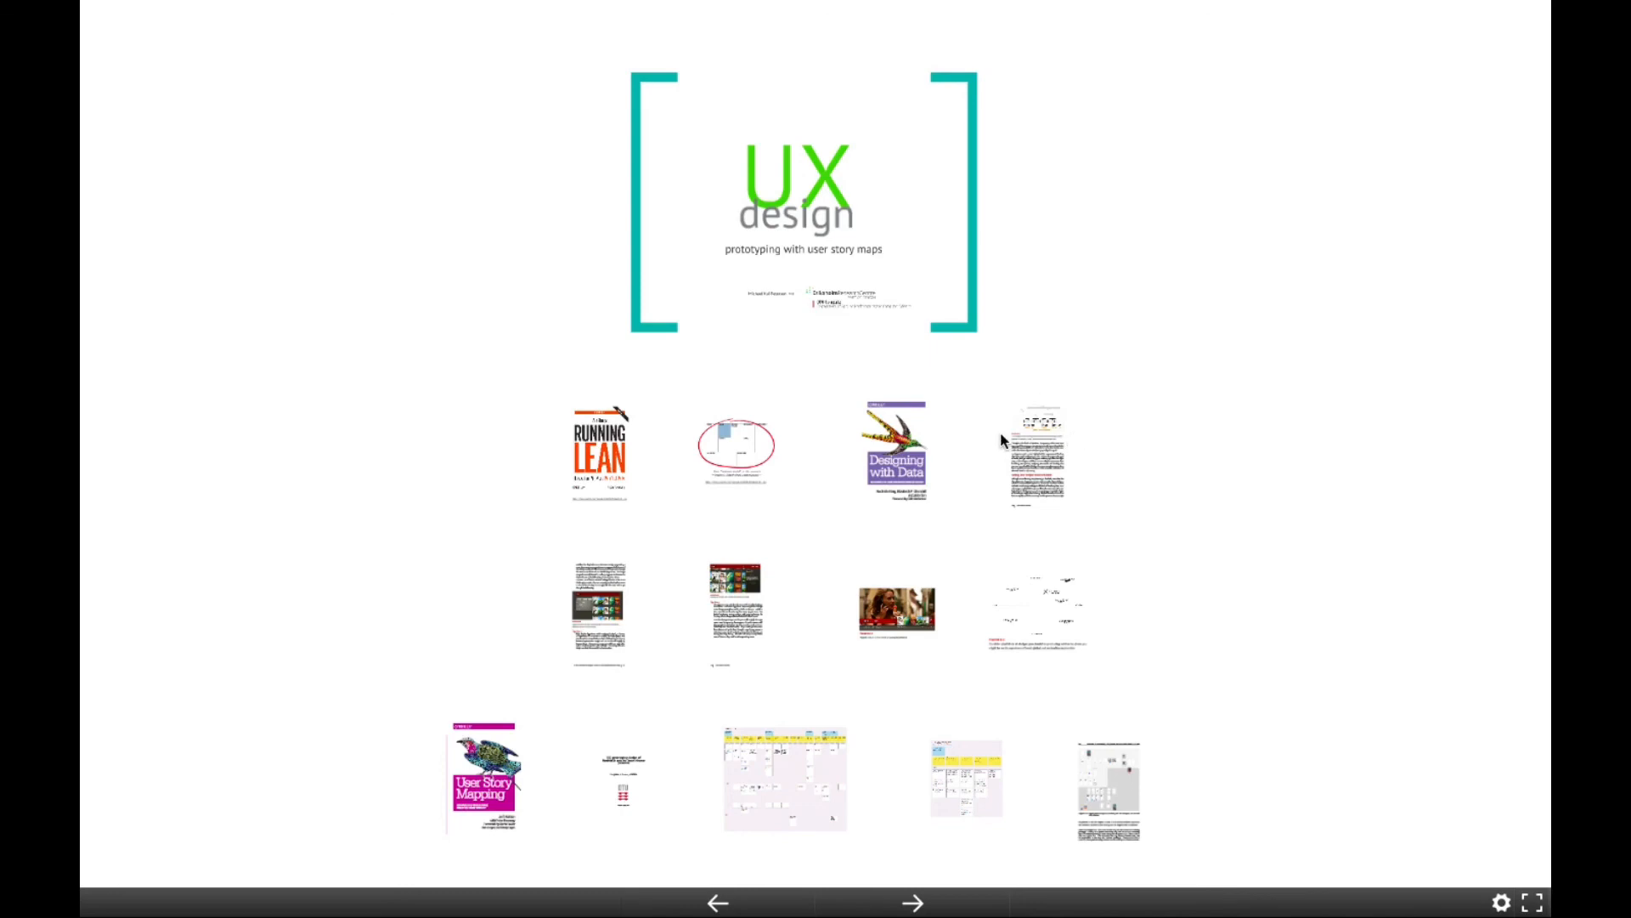
mouse_move(1015, 445)
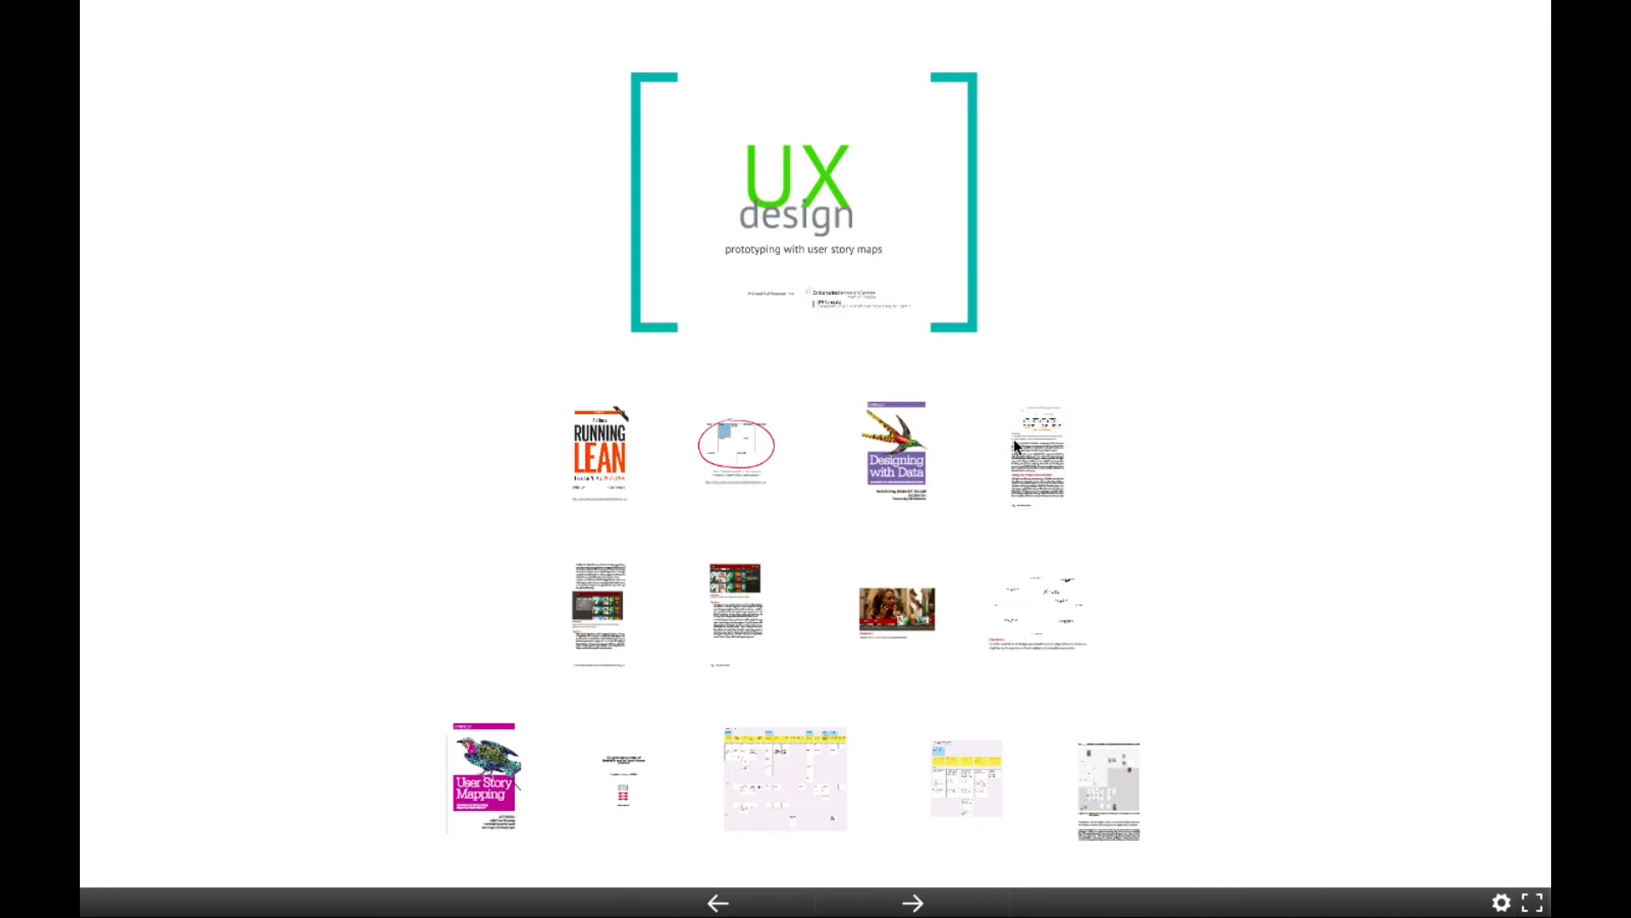
mouse_move(1076, 481)
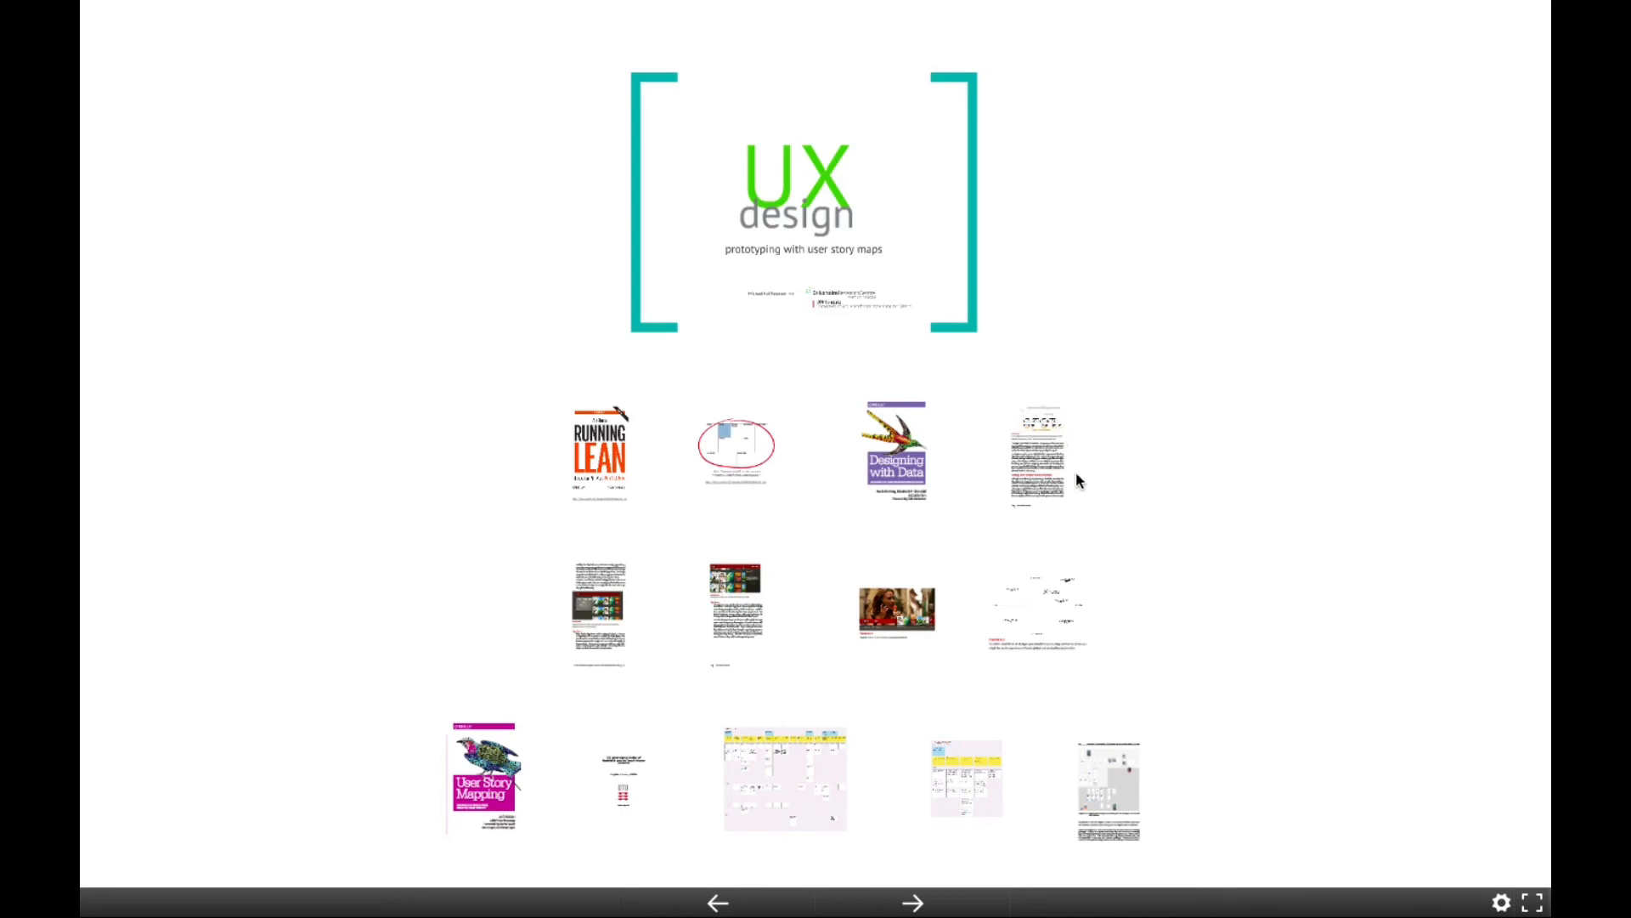
mouse_move(1056, 495)
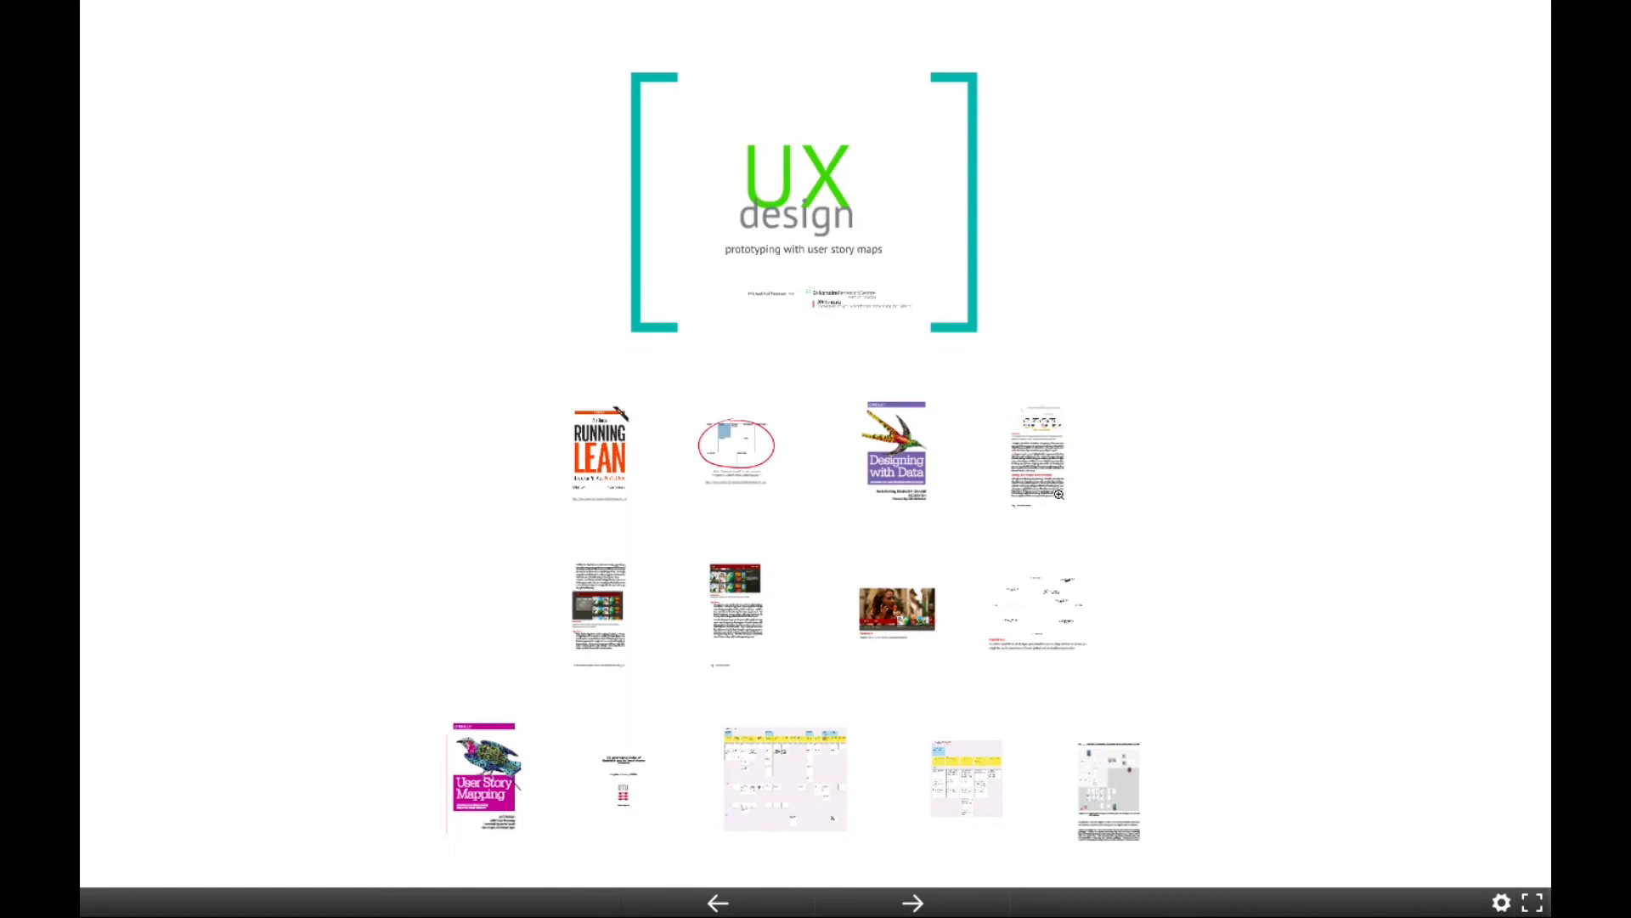
mouse_move(1121, 785)
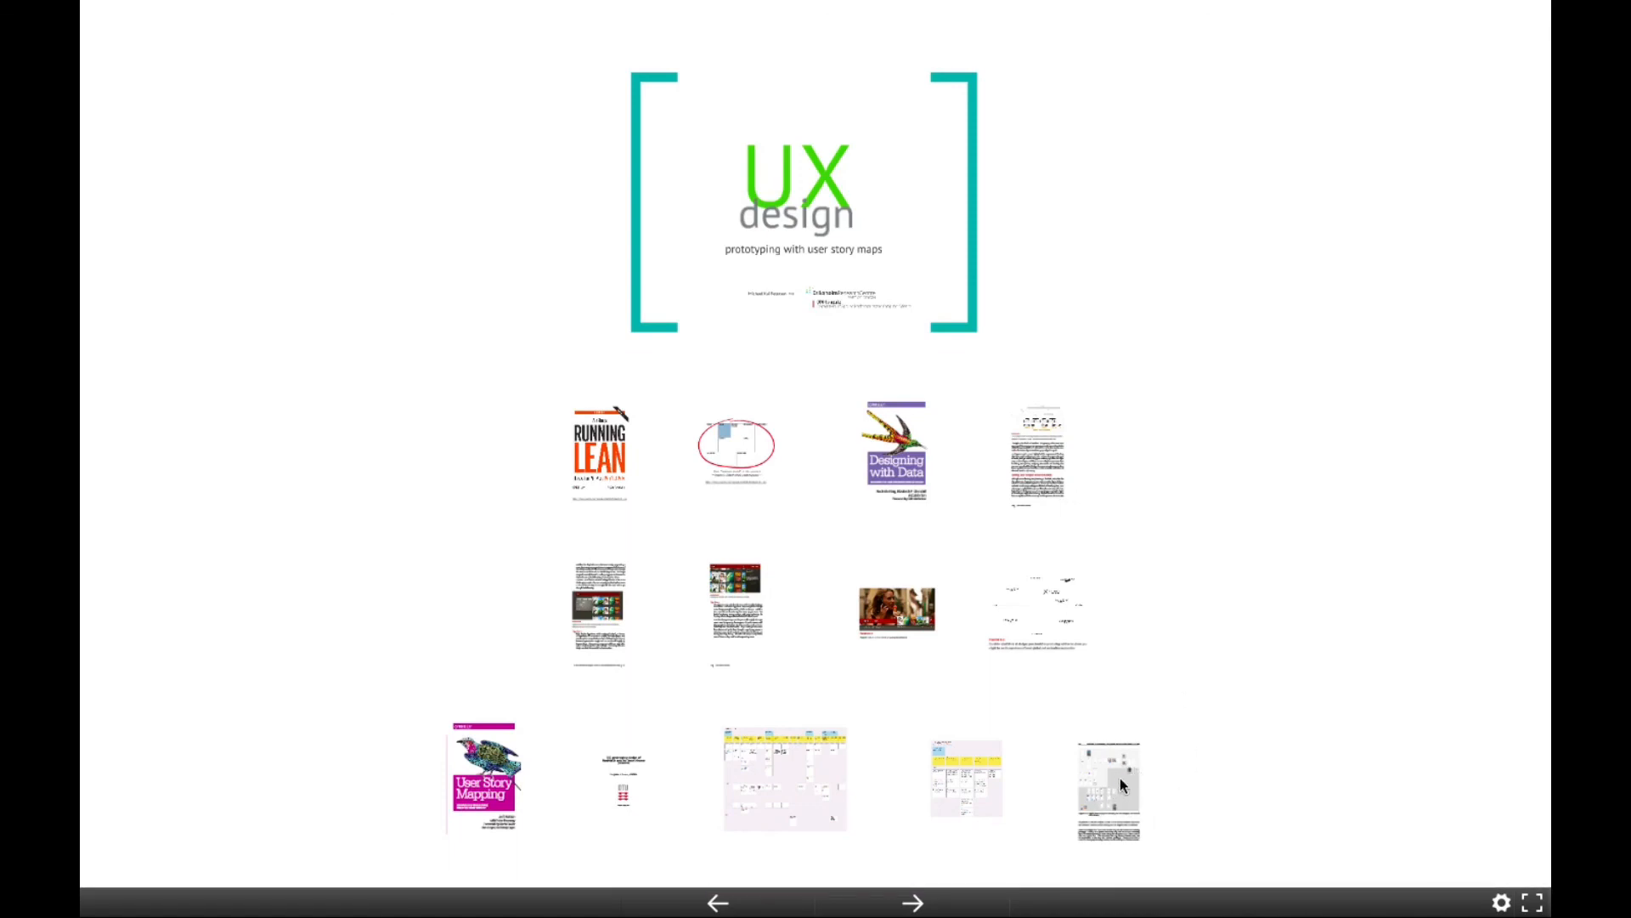
mouse_move(1023, 404)
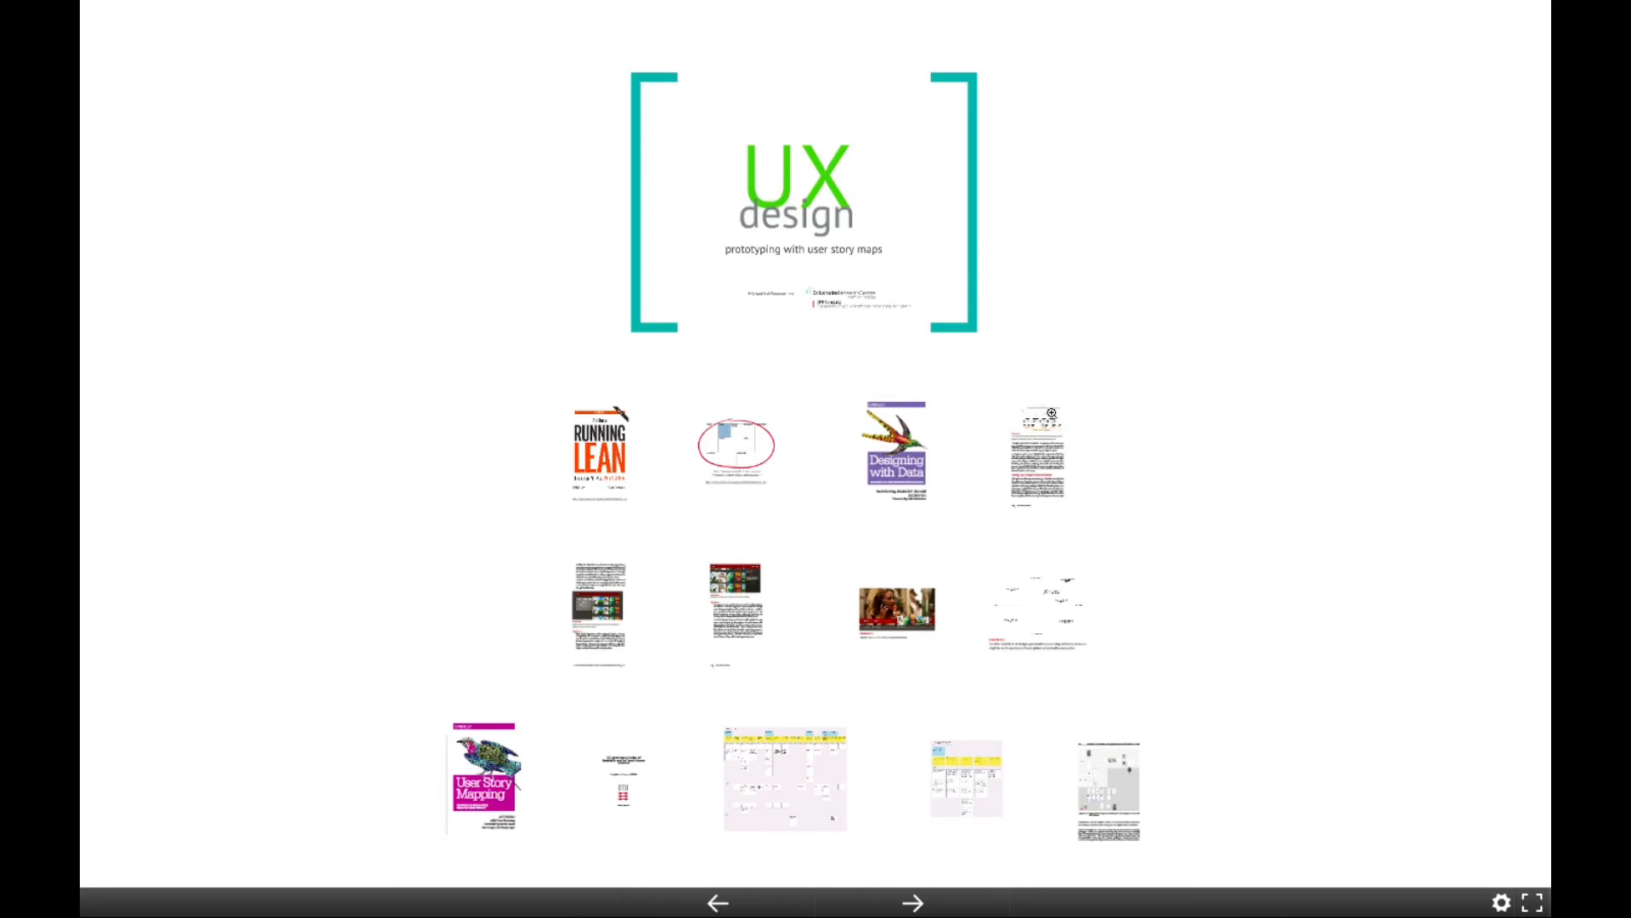
mouse_move(951, 465)
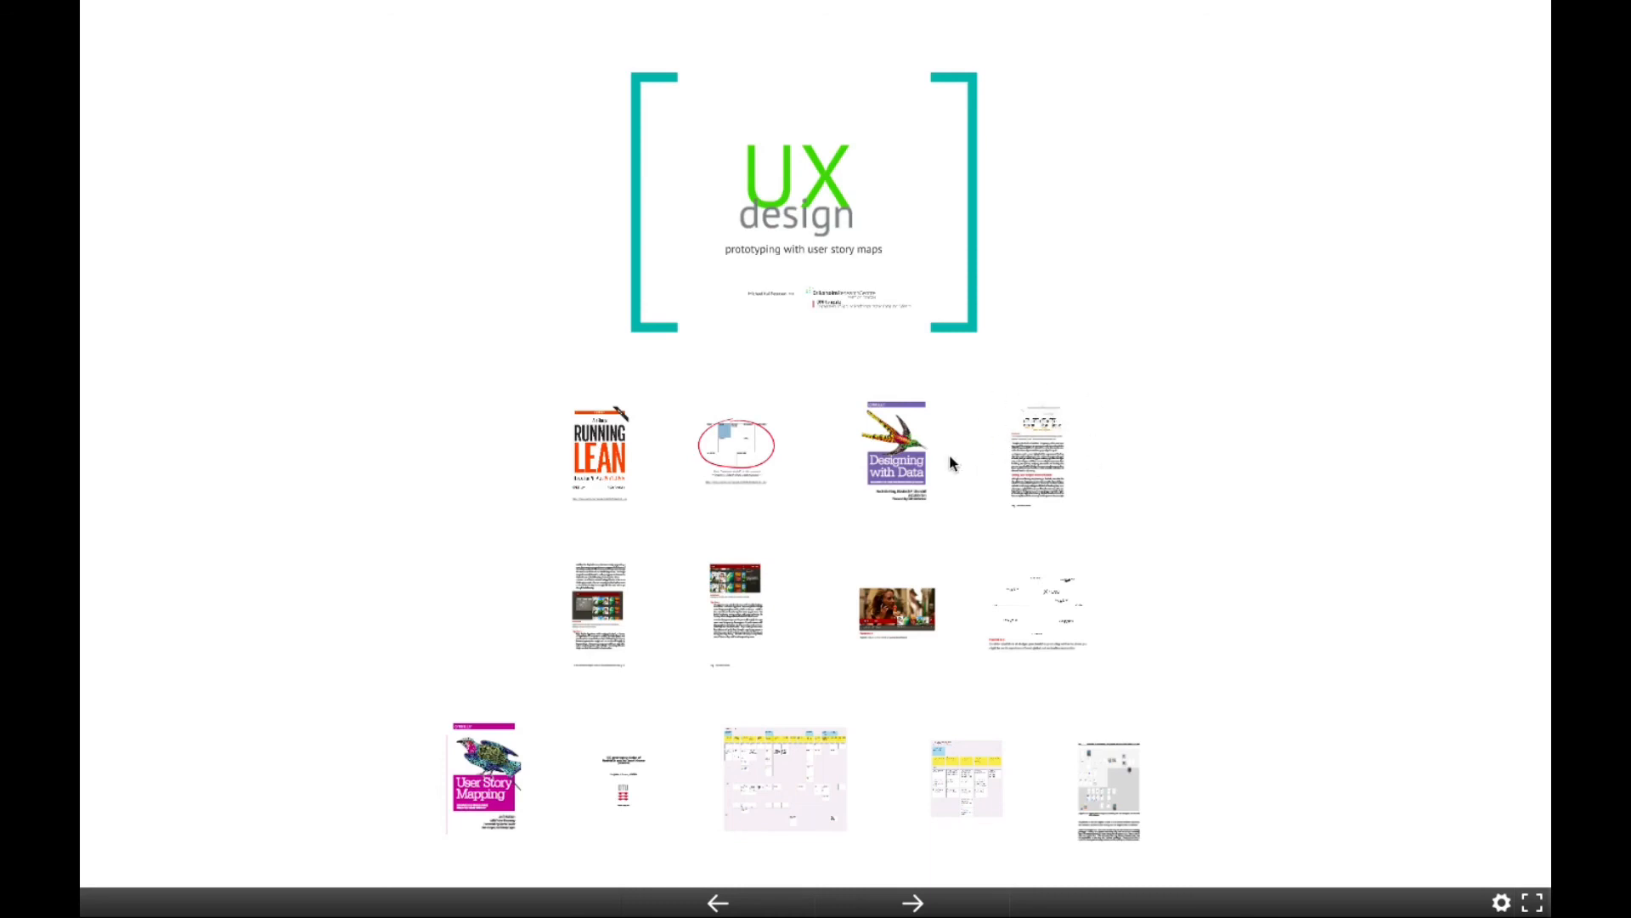
mouse_move(613, 808)
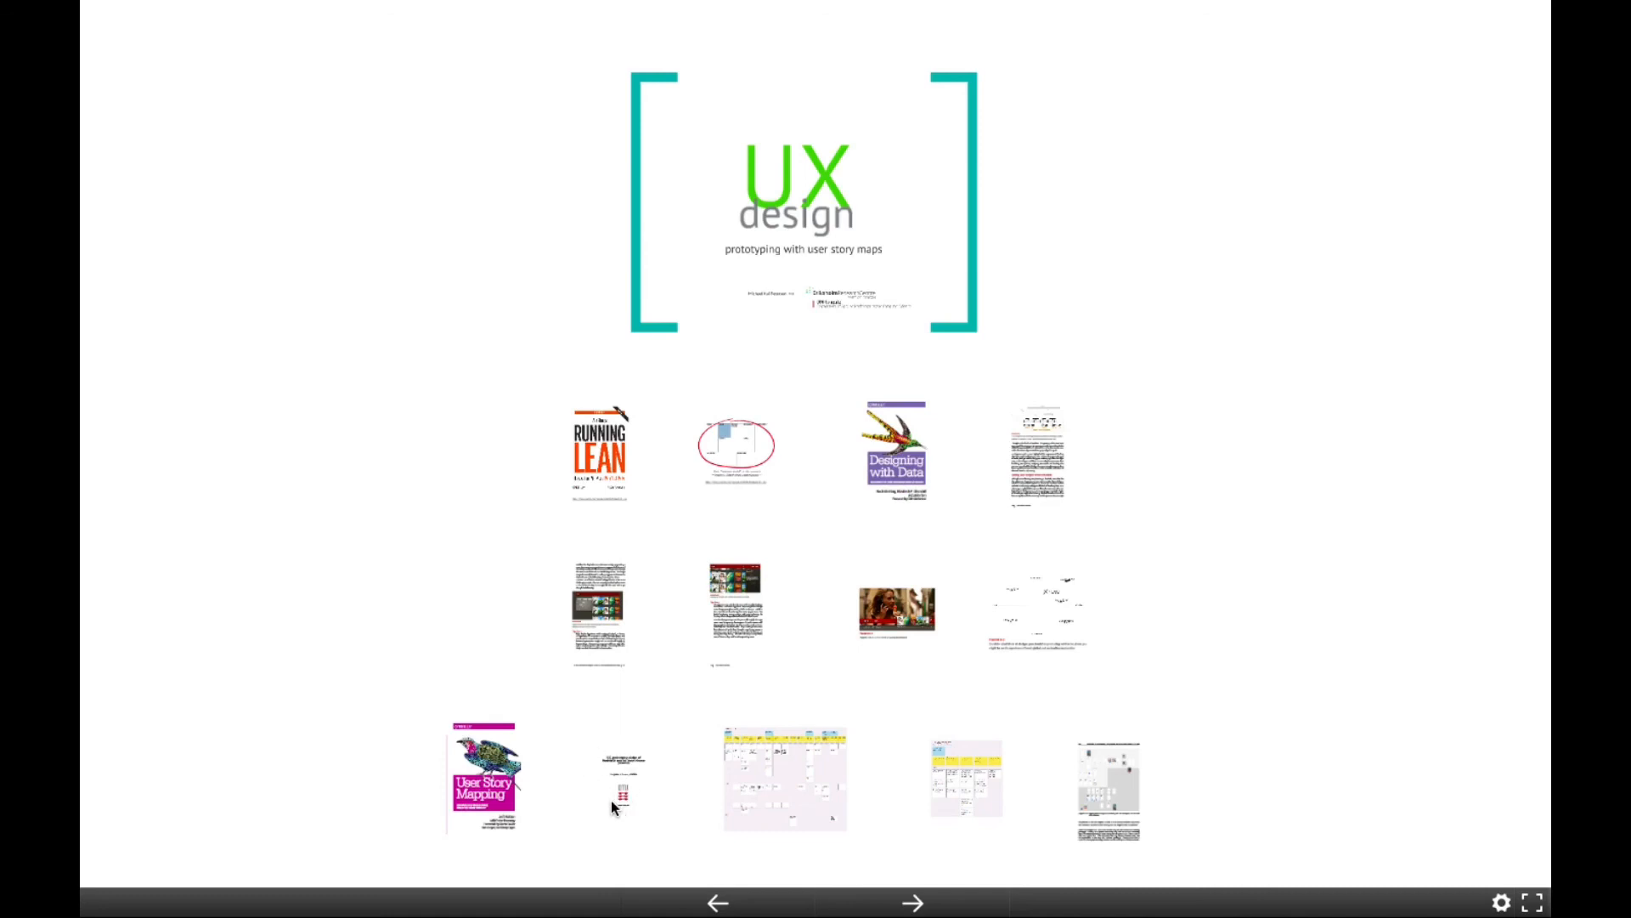
mouse_move(789, 770)
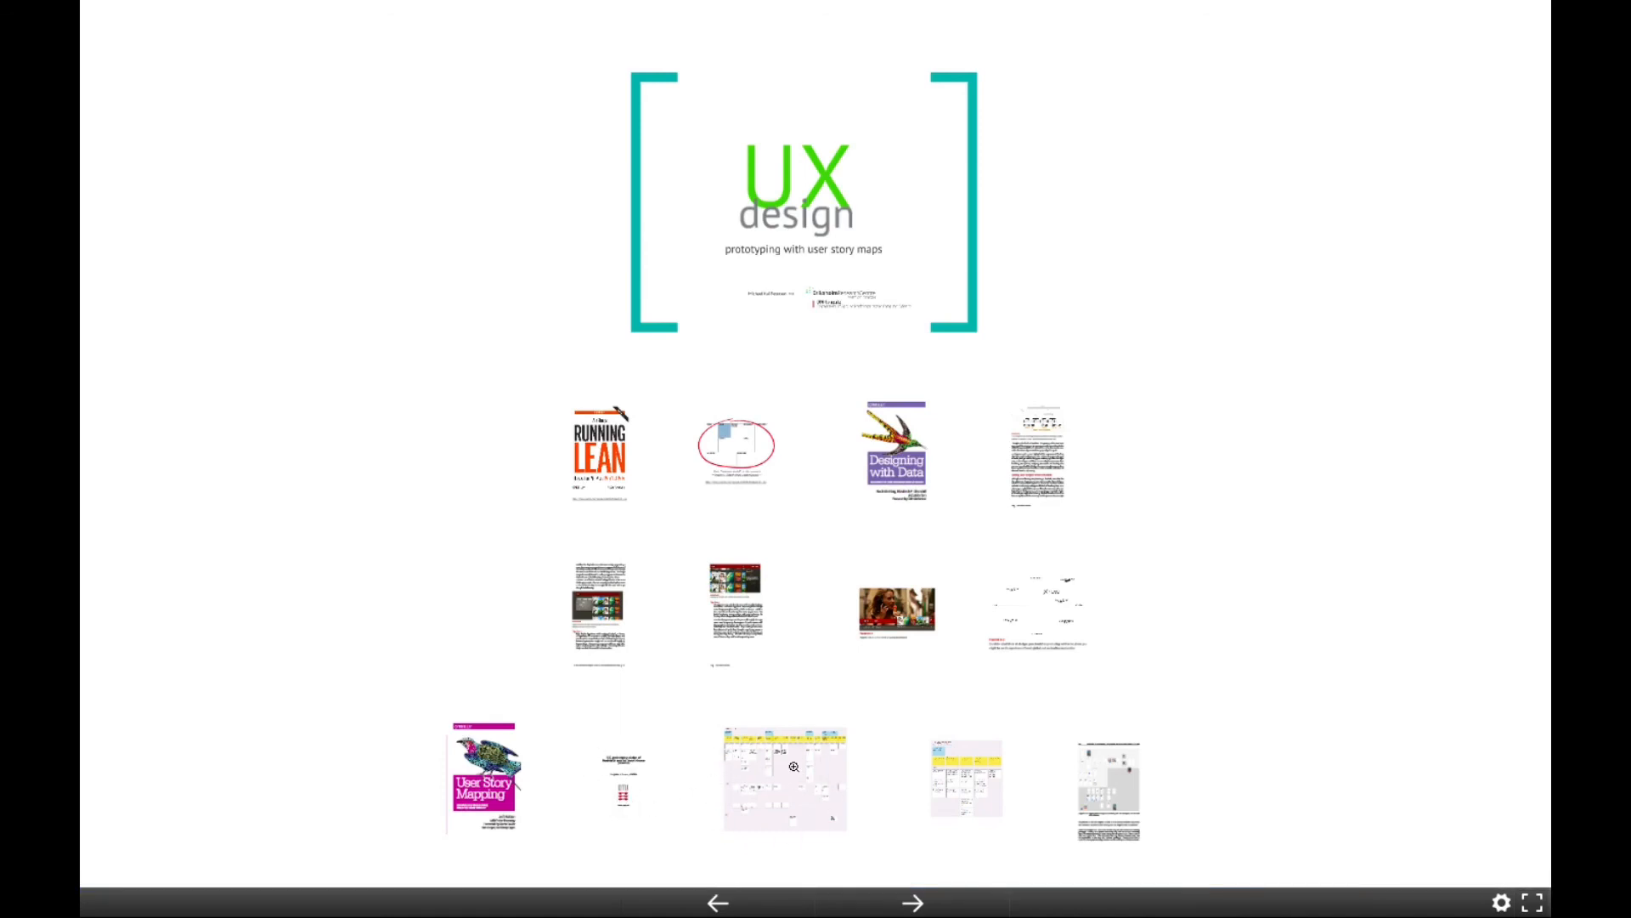
mouse_move(827, 765)
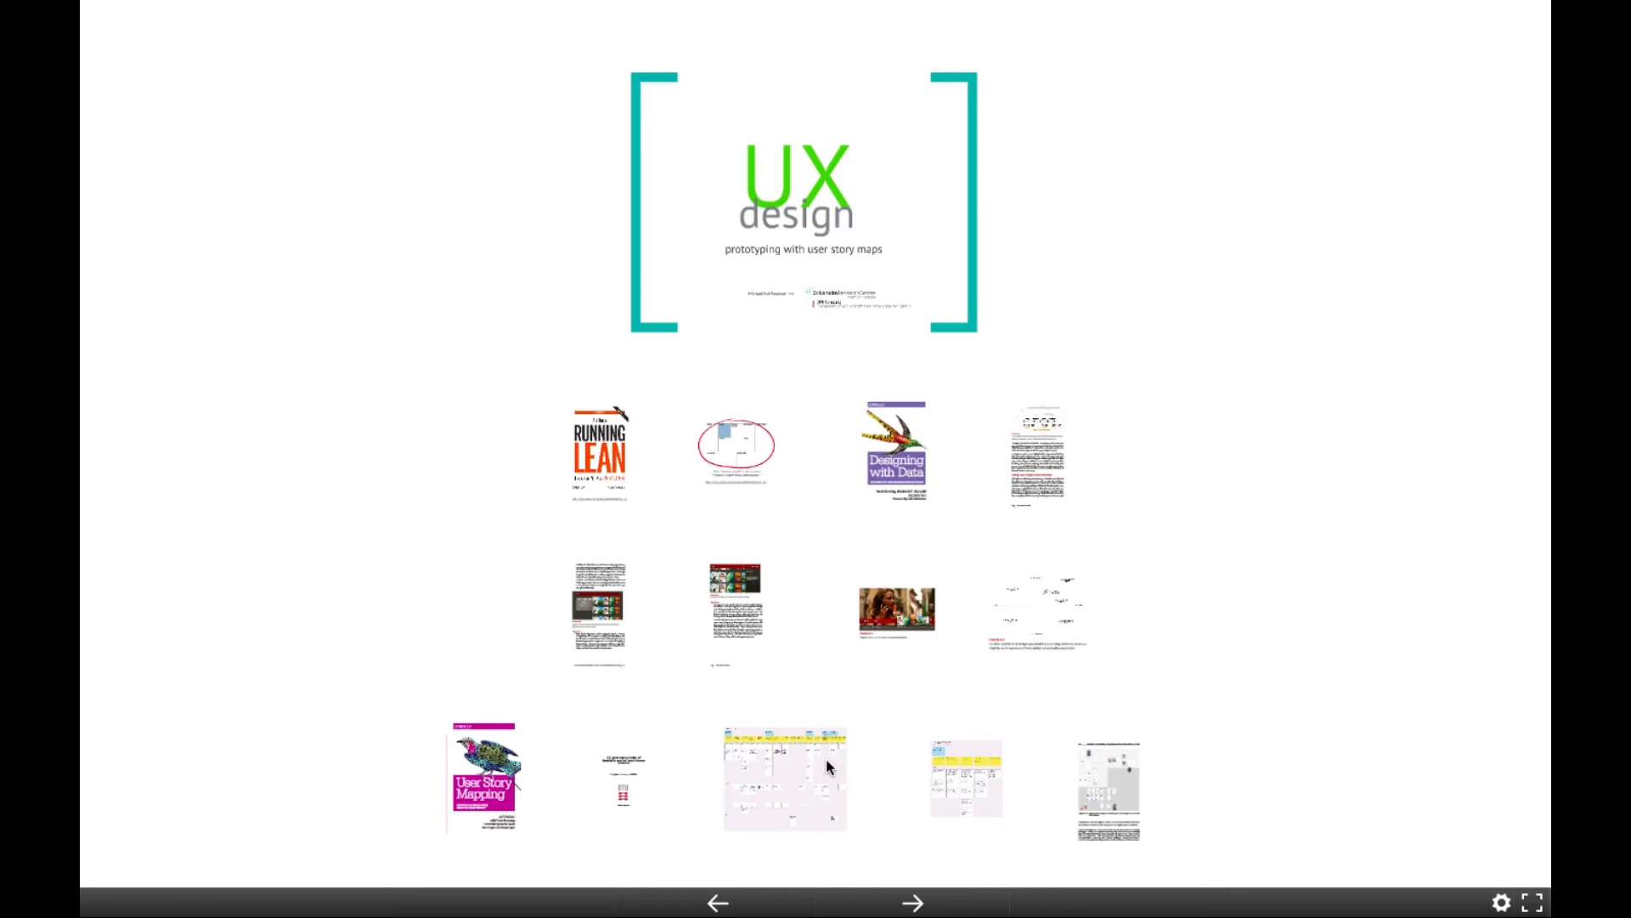
mouse_move(927, 552)
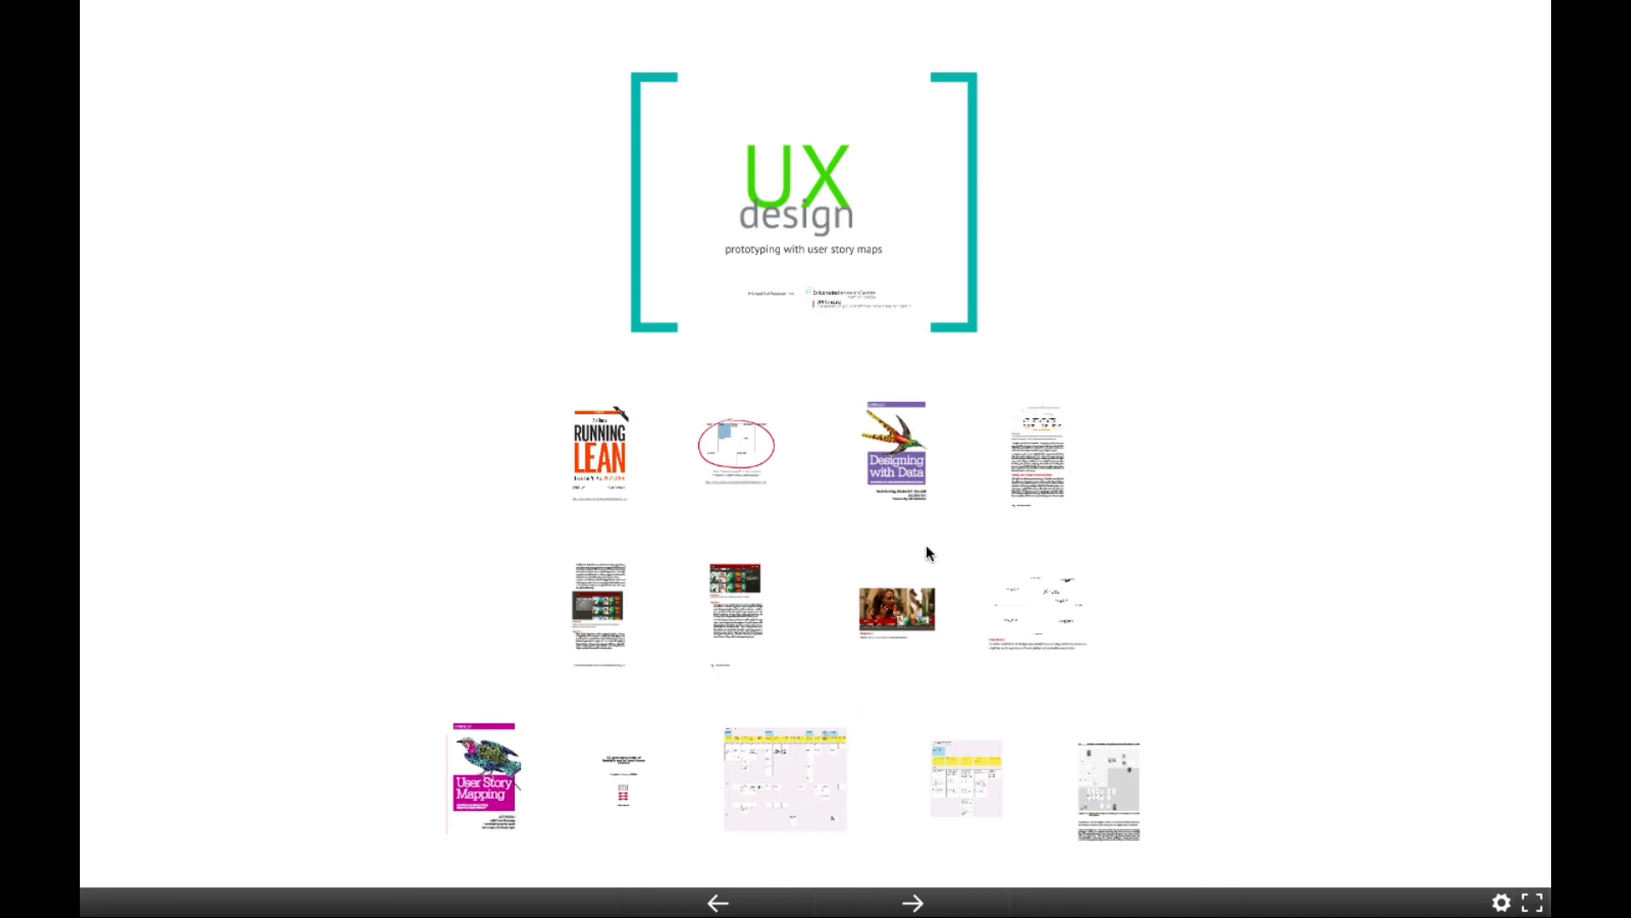
mouse_move(1105, 574)
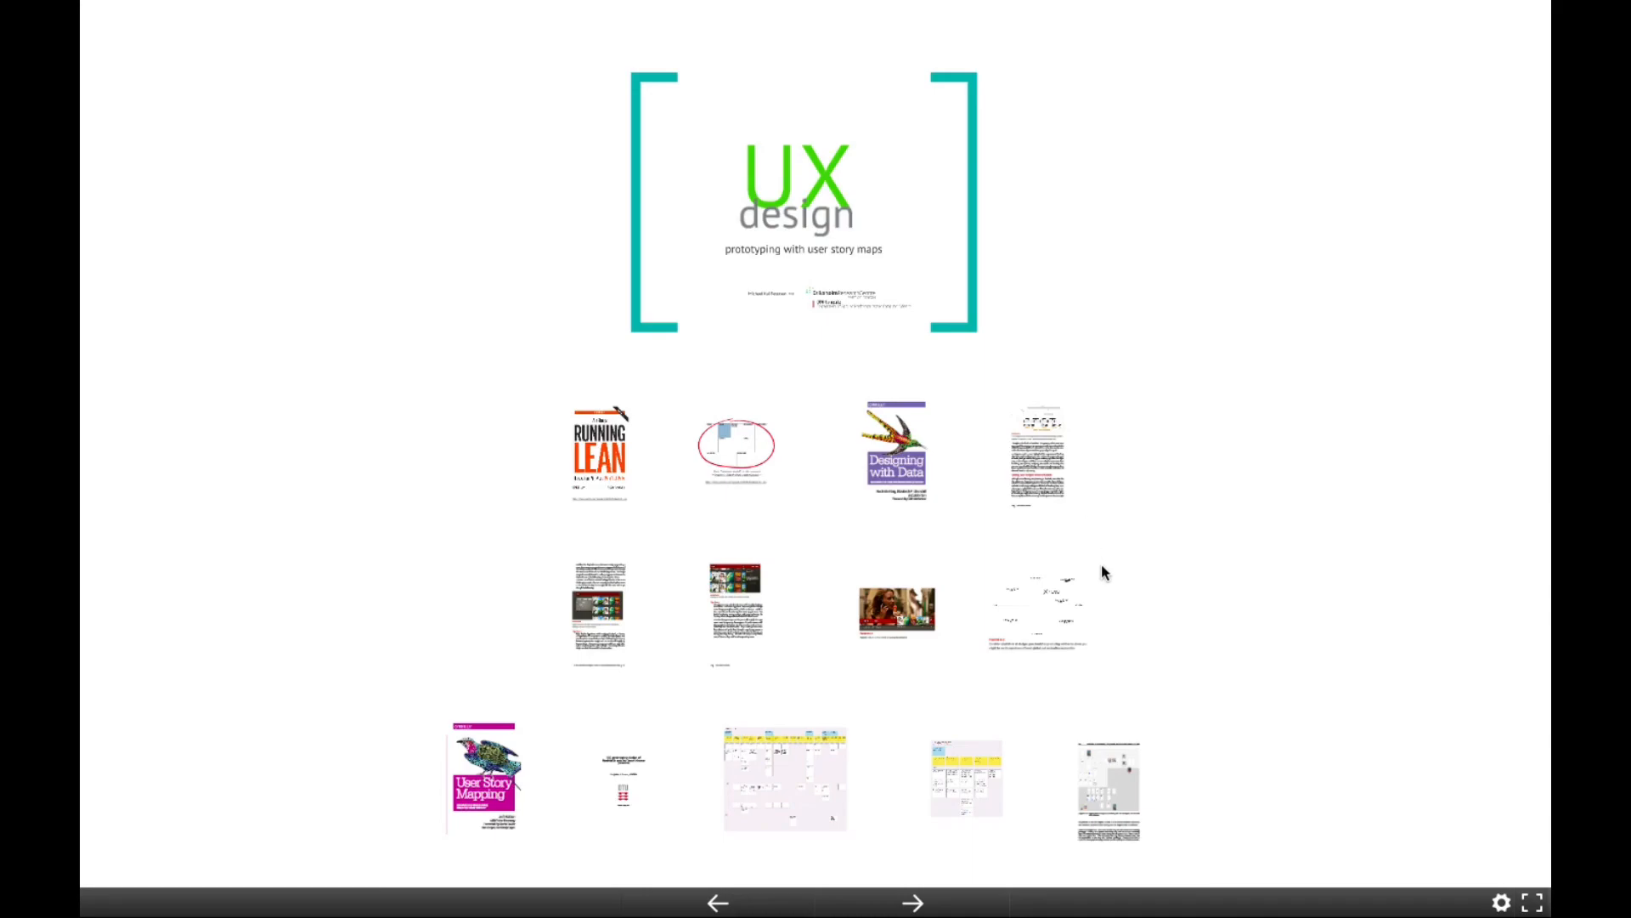